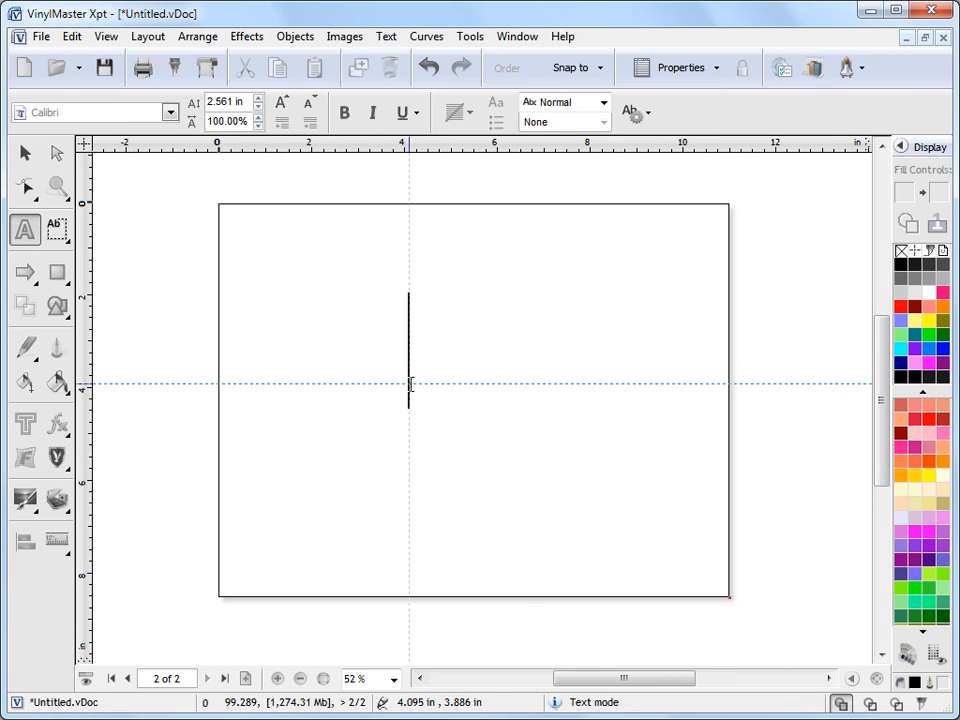
# - Type '3D' on the page in bold lettering and zoom in on it
pyautogui.write('3D')
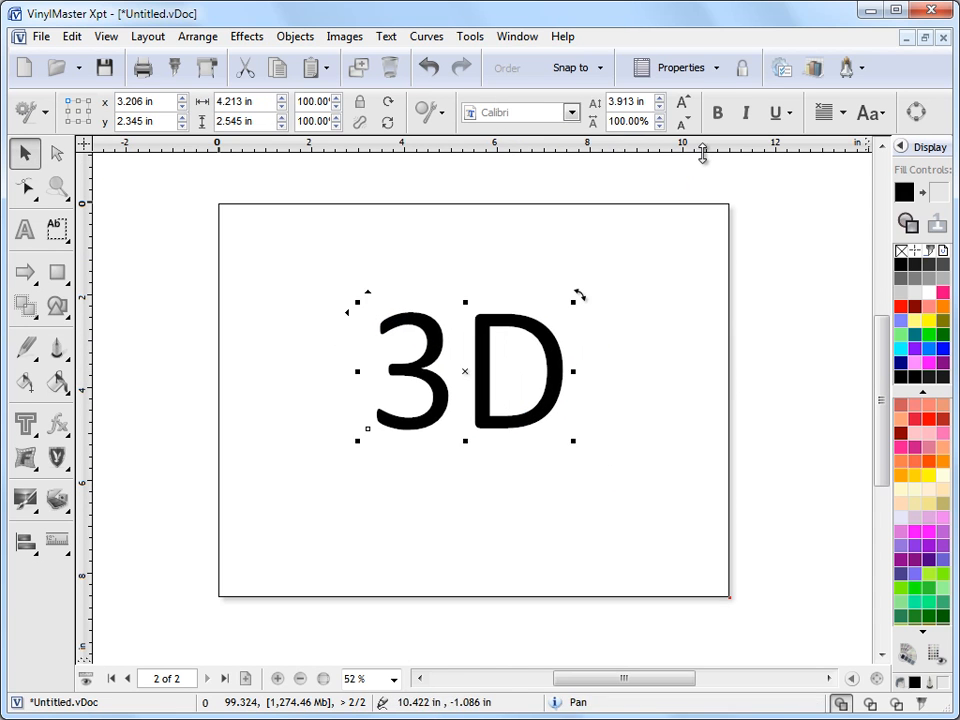
pyautogui.moveTo(470, 370); pyautogui.dragTo(475, 375)
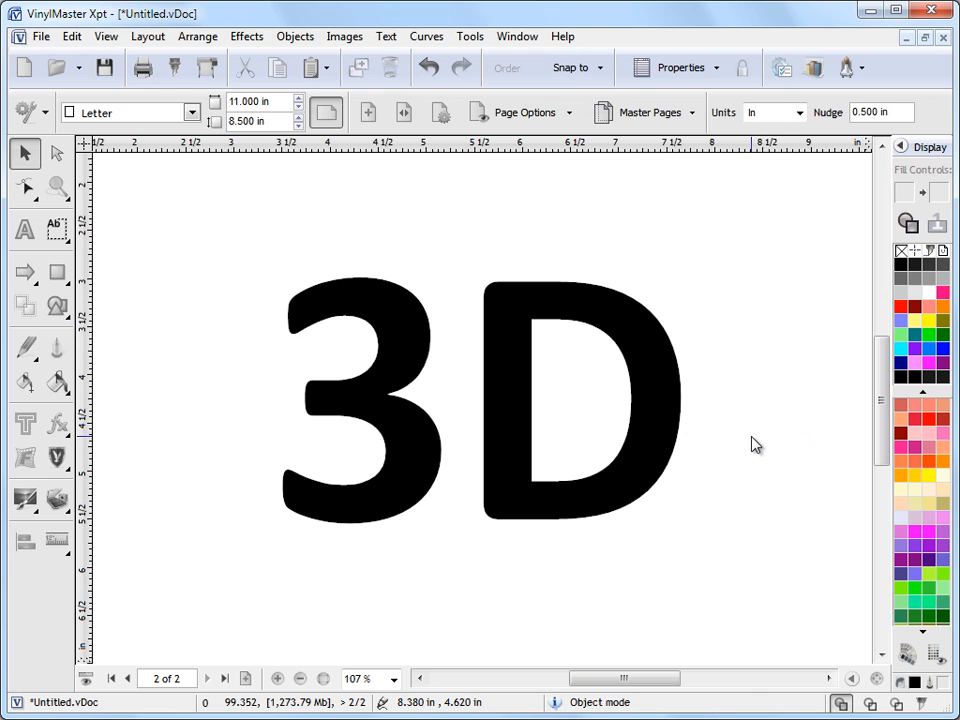
pyautogui.moveTo(477, 315)
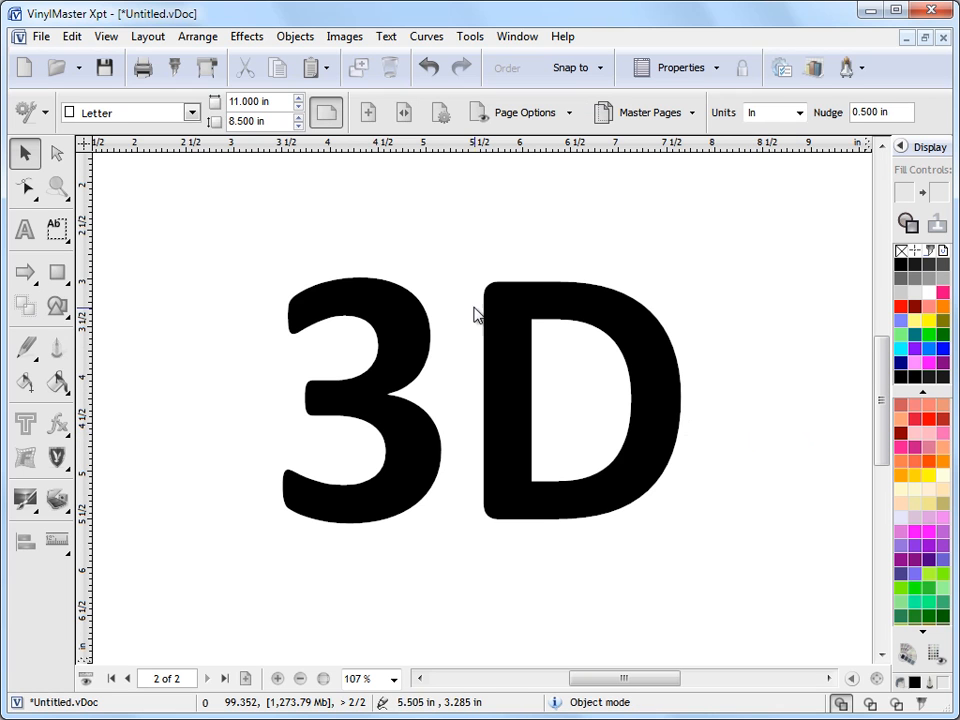
# - Apply the 3D Effect from the Text Effects list to the '3D' text
pyautogui.click(475, 400)
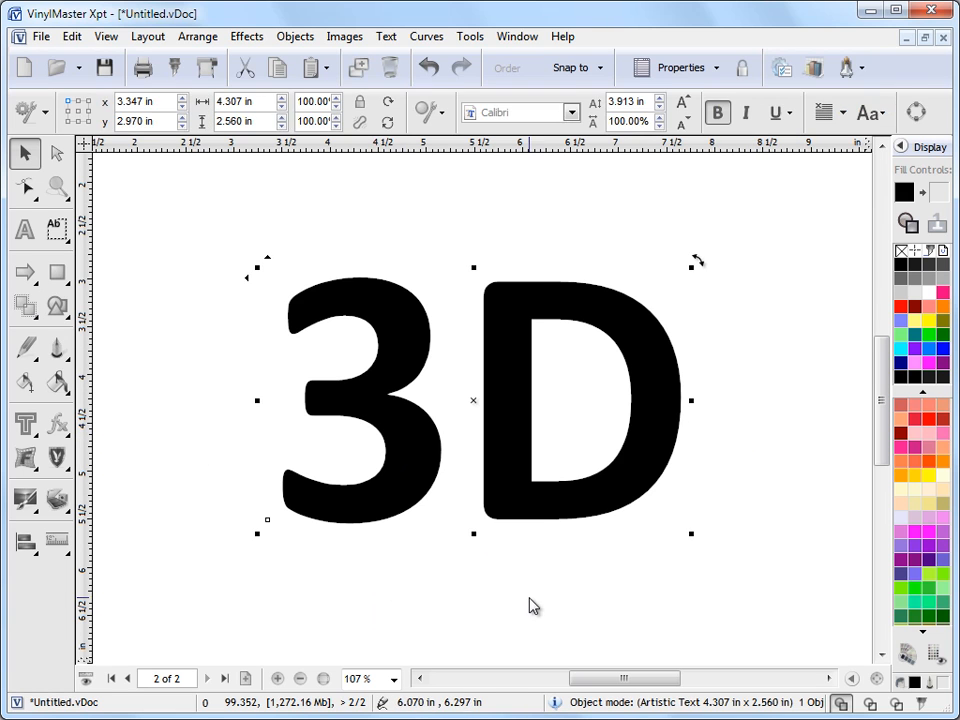
pyautogui.click(25, 423)
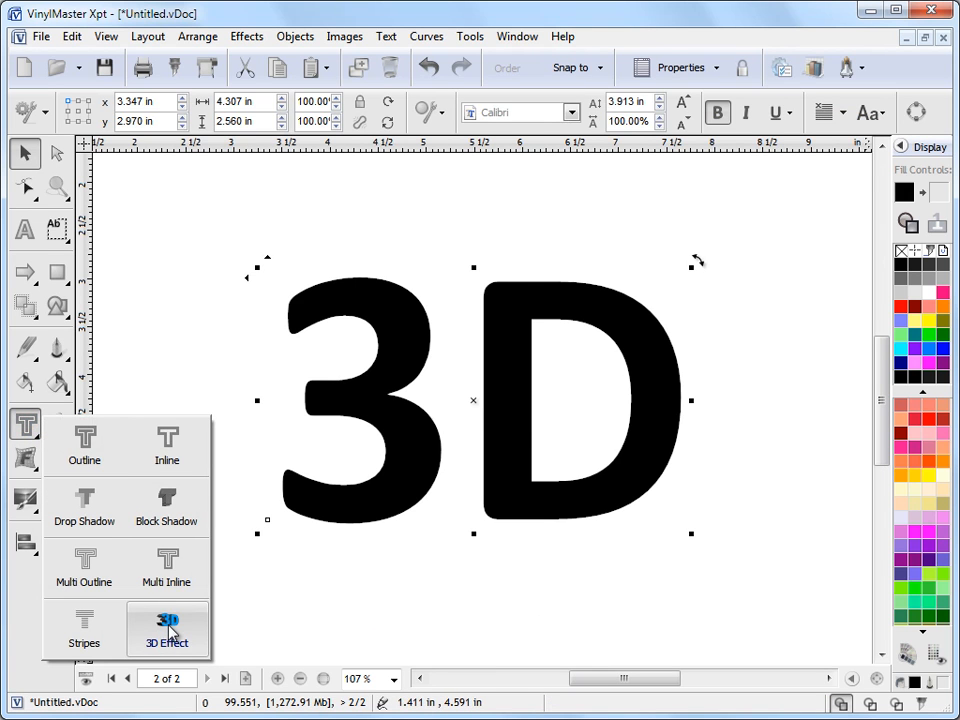
pyautogui.click(167, 628)
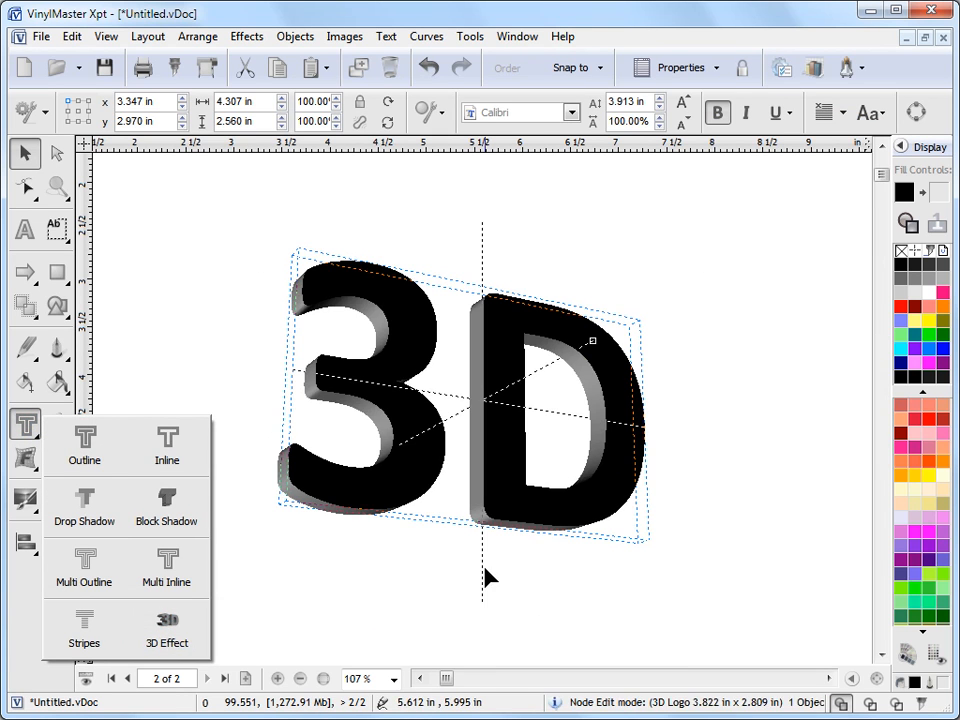
pyautogui.moveTo(750, 458)
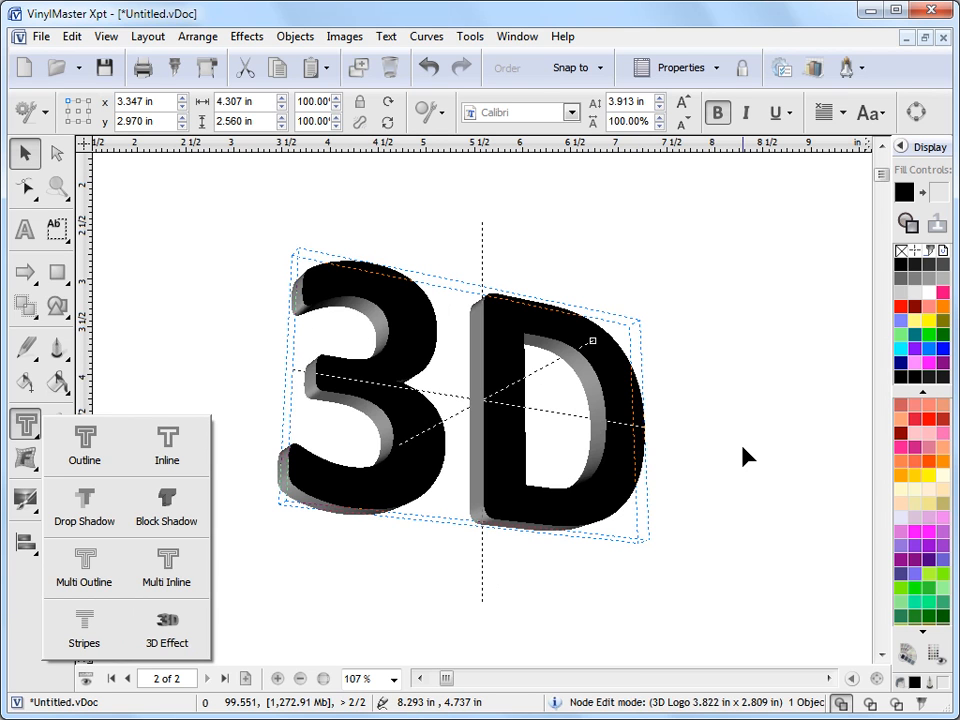
pyautogui.moveTo(420, 315)
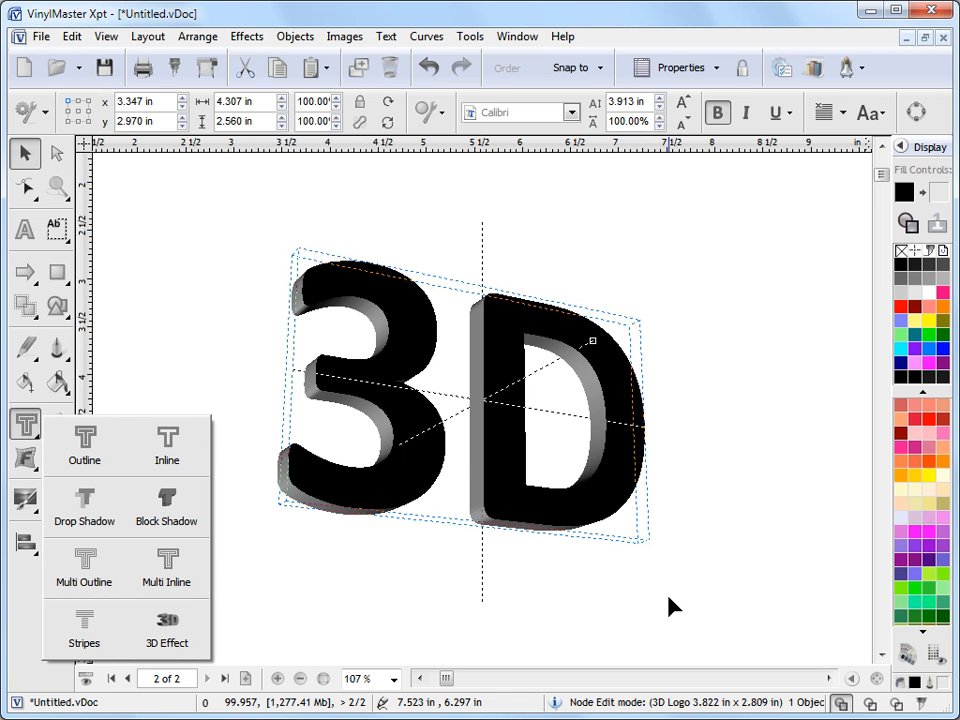
pyautogui.click(167, 630)
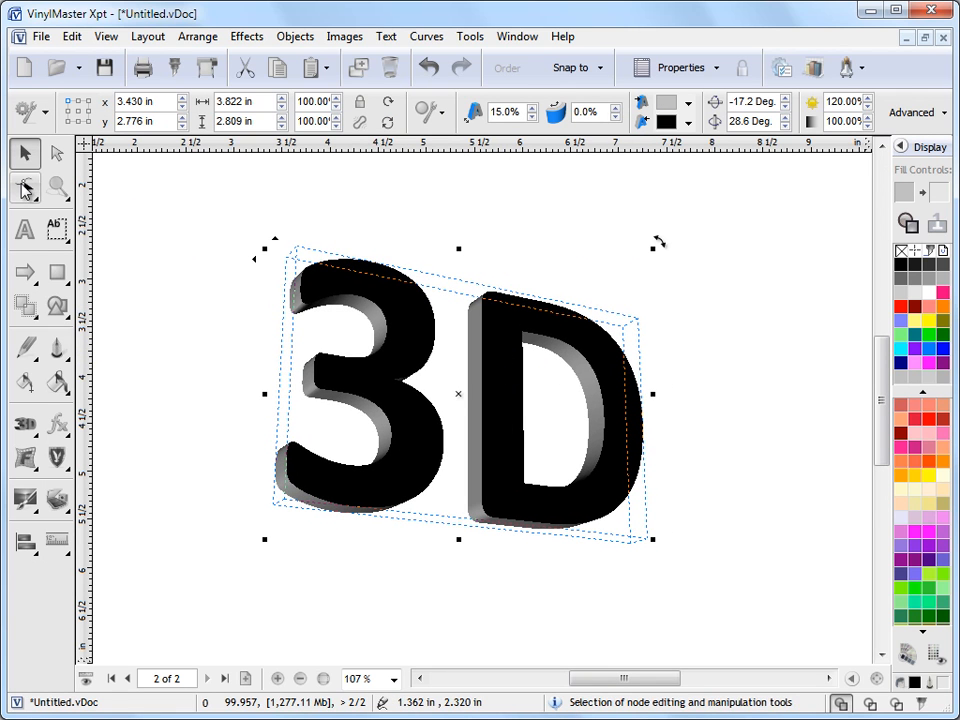
# - Spin and tilt the 3D logo with the rotation handles to a new viewing angle
pyautogui.click(25, 188)
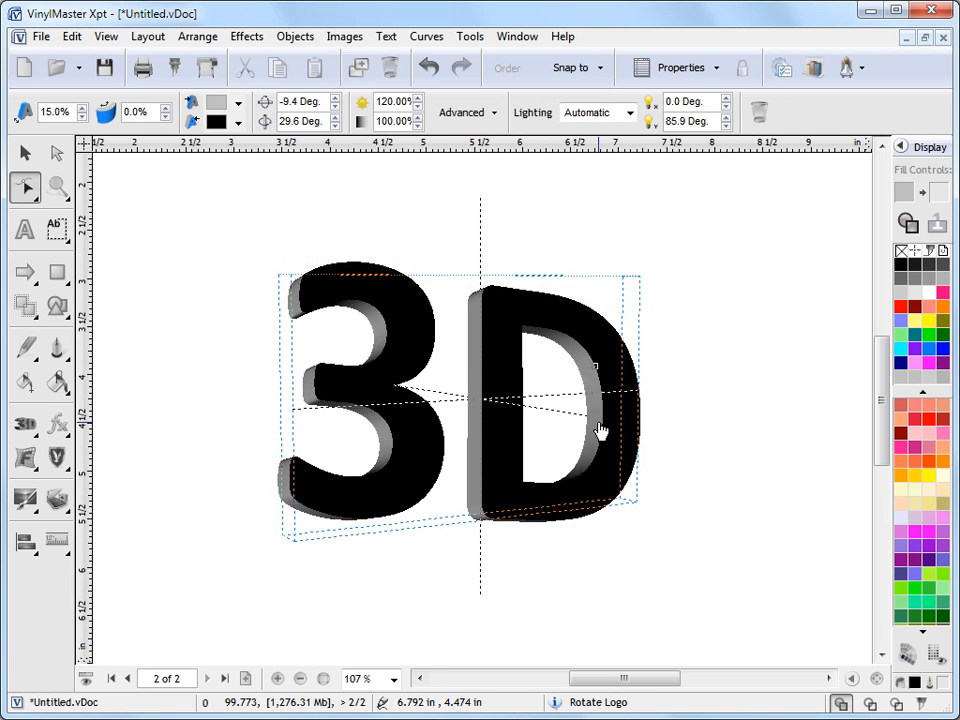
pyautogui.moveTo(600, 430); pyautogui.dragTo(575, 530)
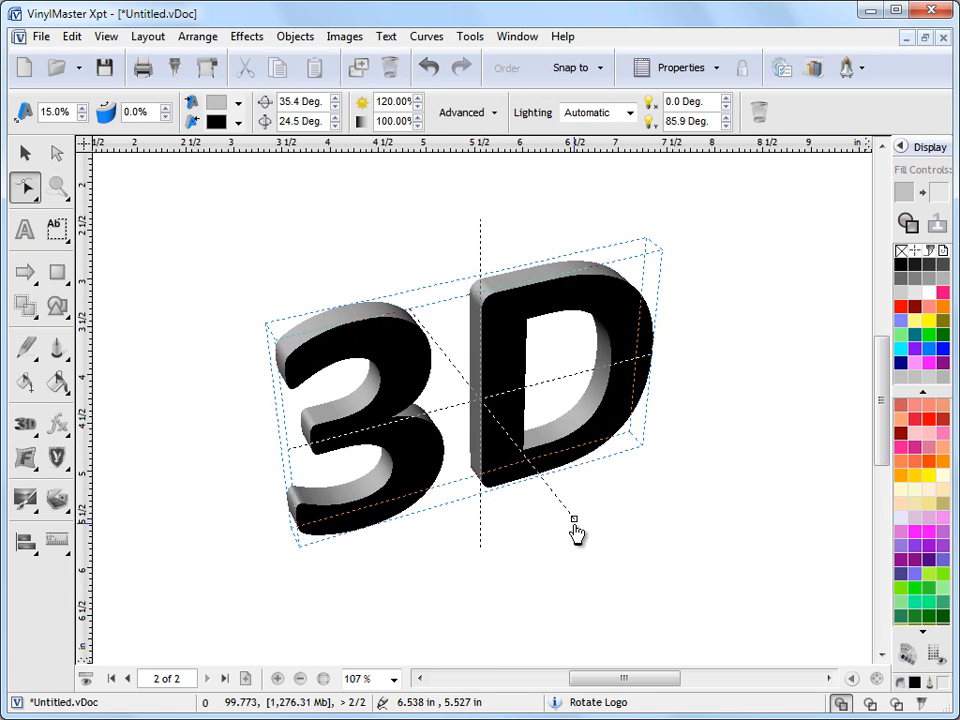
pyautogui.moveTo(575, 525); pyautogui.dragTo(373, 520)
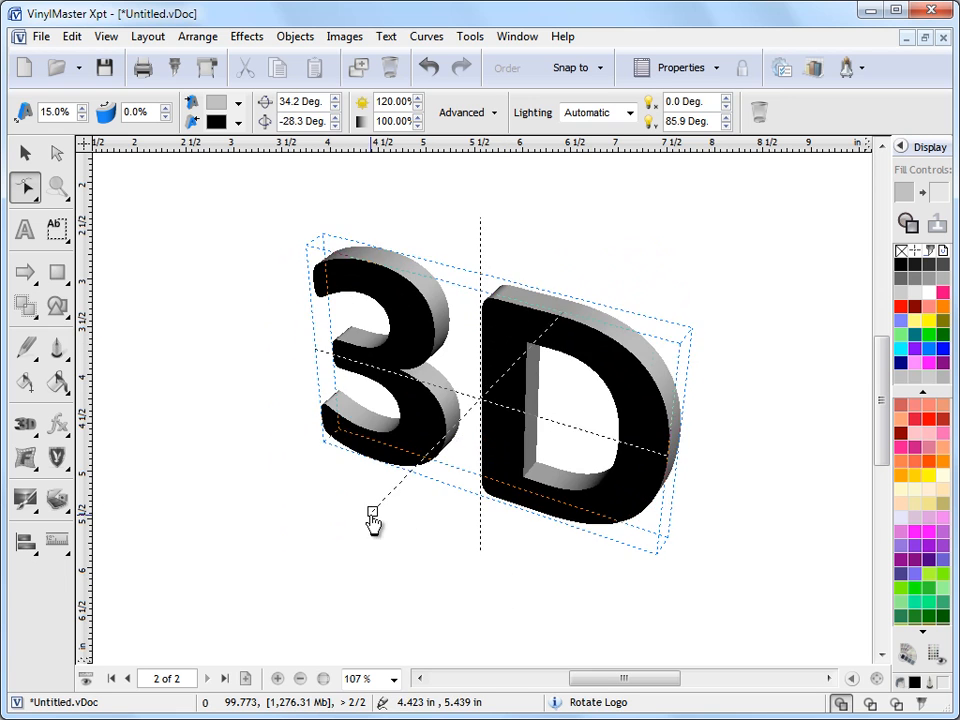
pyautogui.moveTo(373, 520); pyautogui.dragTo(303, 340)
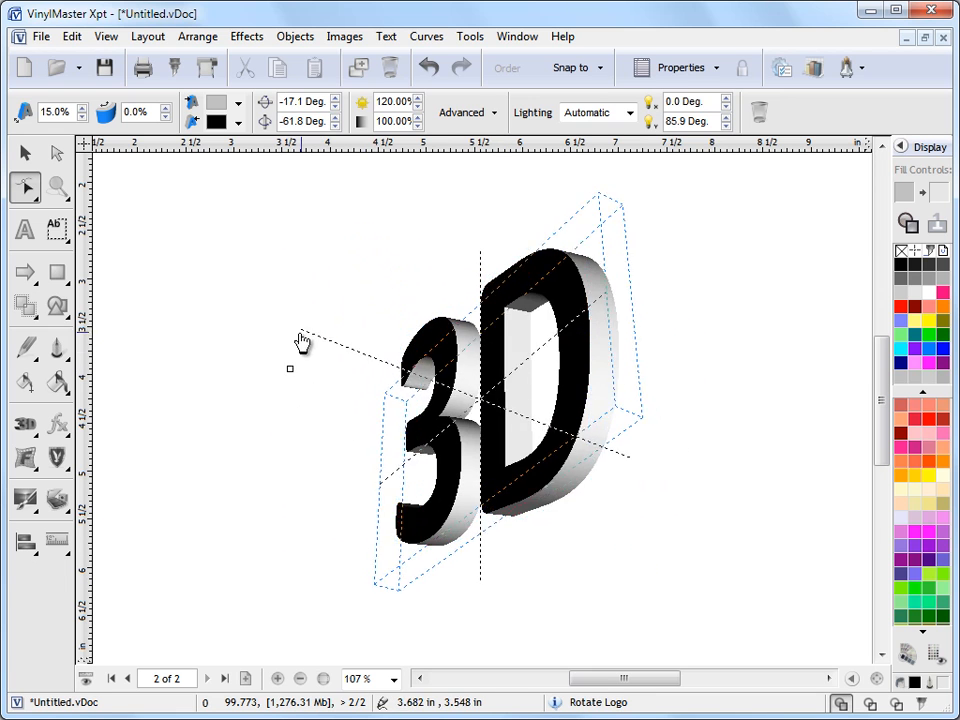
pyautogui.moveTo(303, 341); pyautogui.dragTo(377, 263)
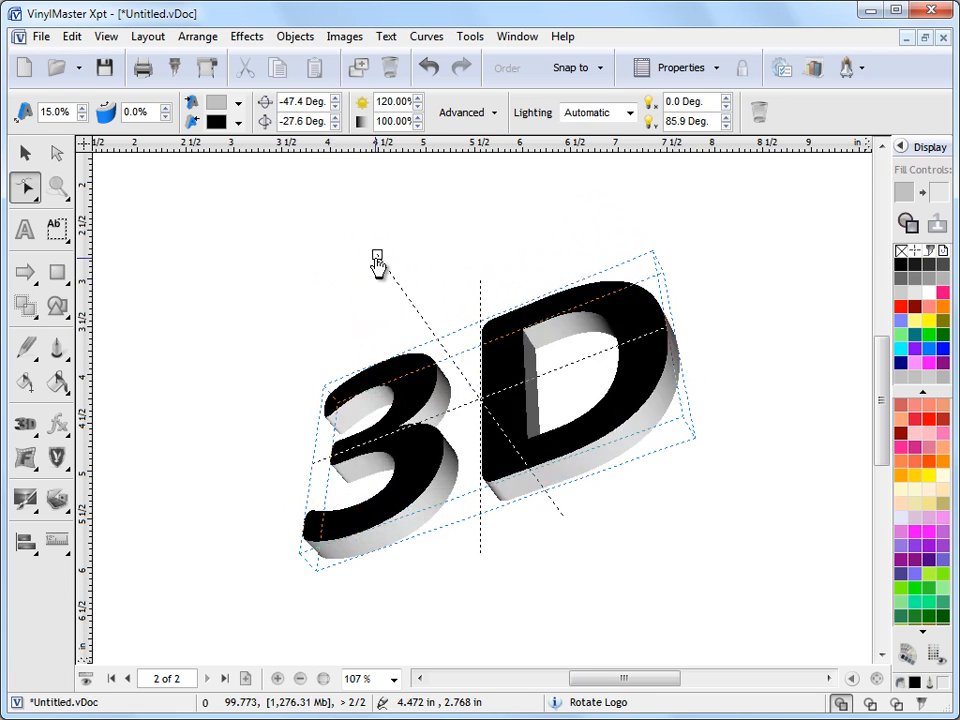
pyautogui.moveTo(377, 260); pyautogui.dragTo(531, 280)
pyautogui.write('40')
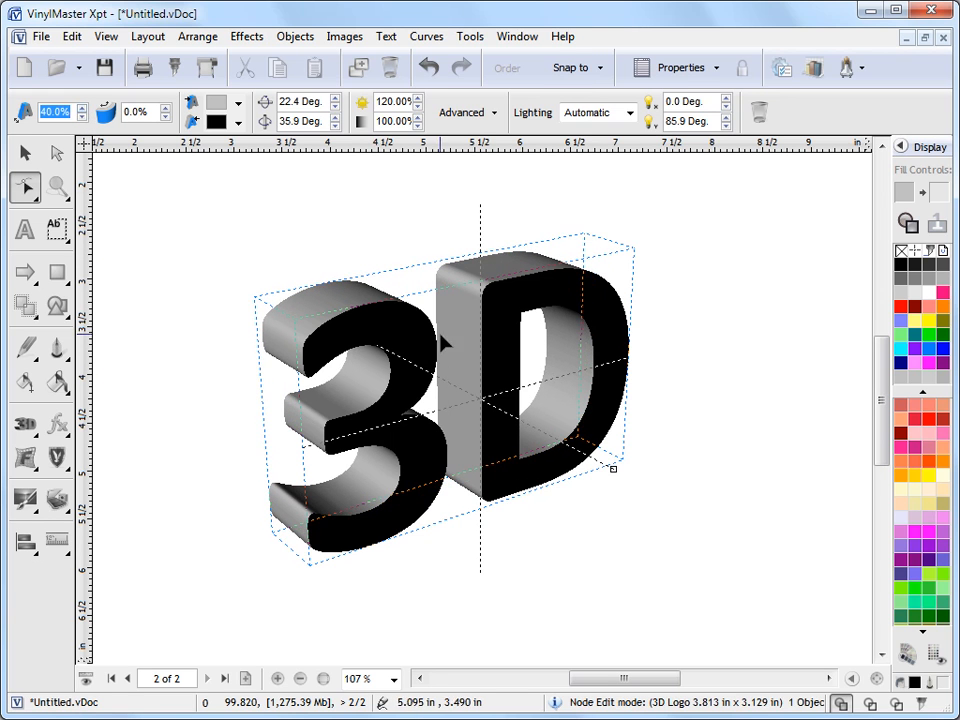
# - Nudge the logo's rotation and set extrusion depth 40% with a 30% bevel
pyautogui.moveTo(613, 468); pyautogui.dragTo(621, 457)
pyautogui.write('30')
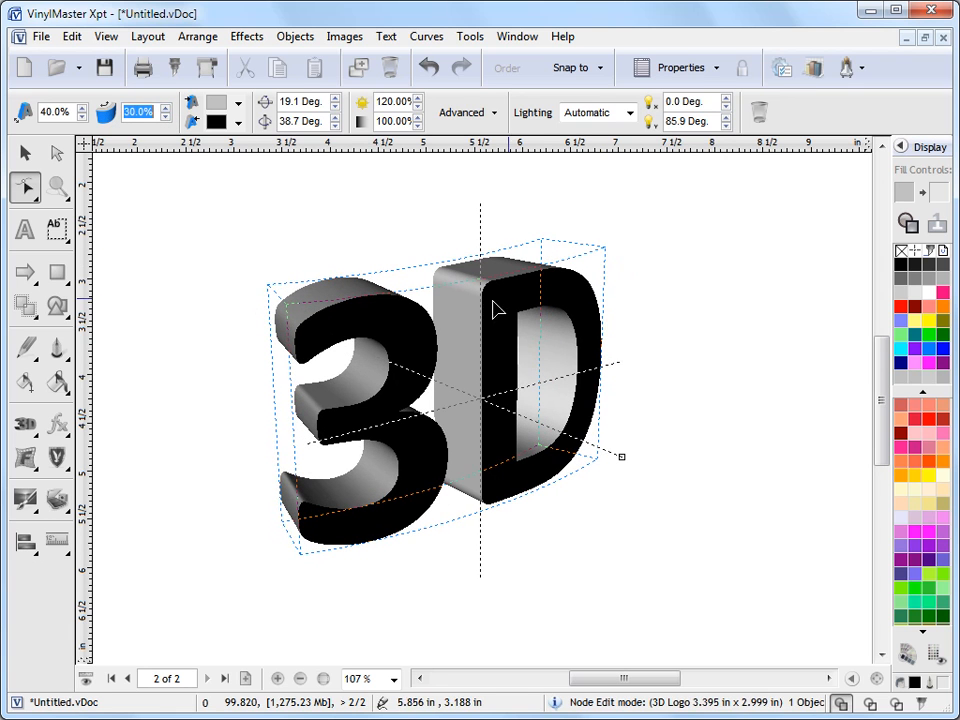
pyautogui.moveTo(485, 325)
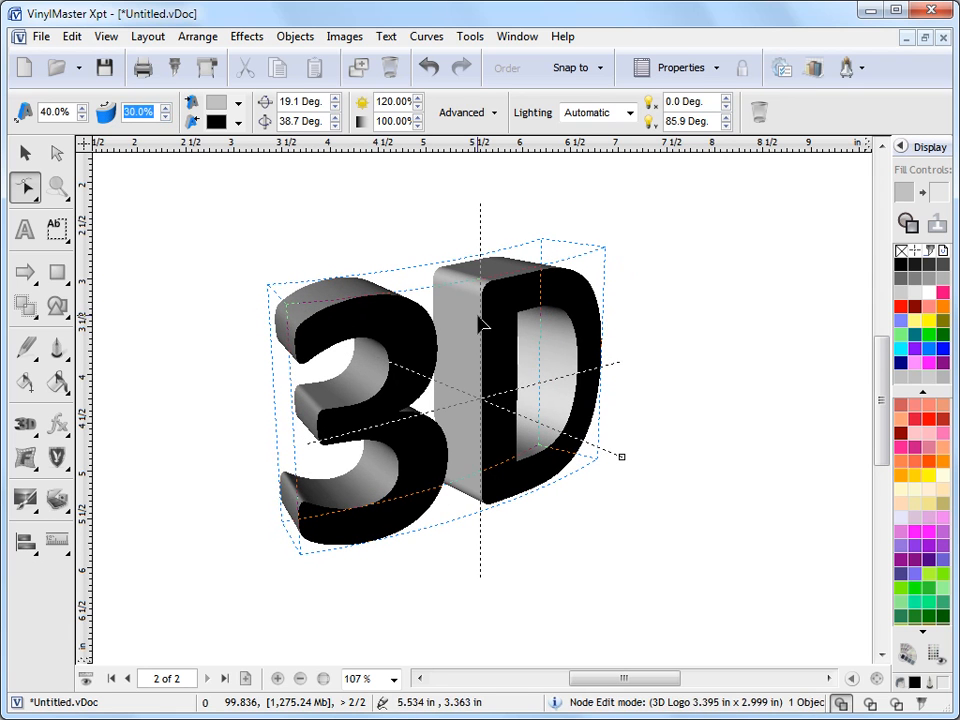
pyautogui.click(168, 121)
pyautogui.write('0')
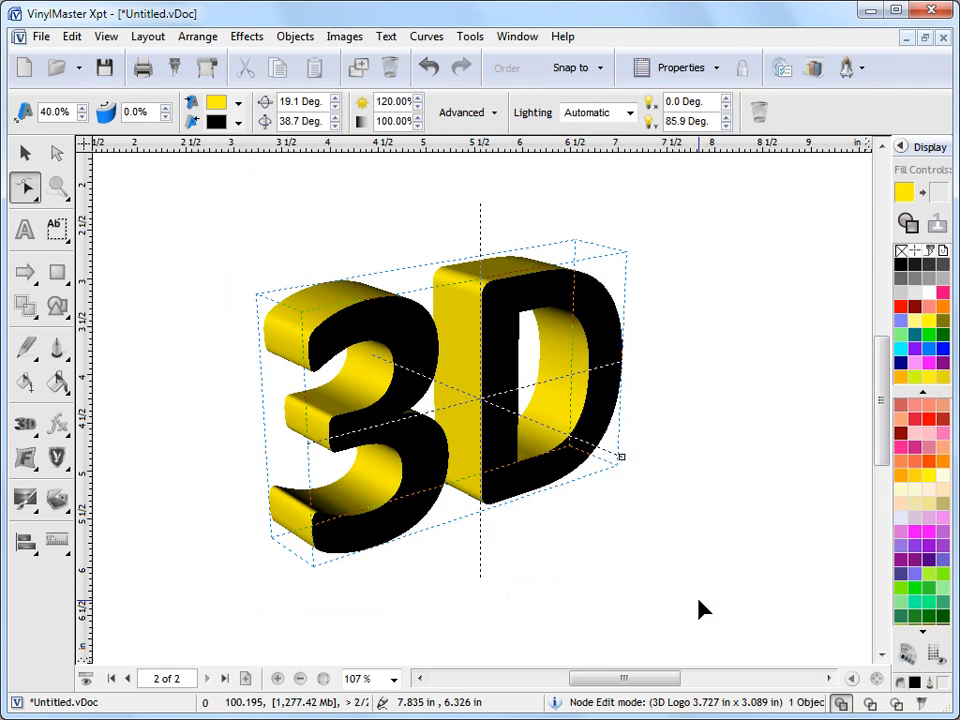
# - Colour the logo's extruded sides red and its letter faces yellow
pyautogui.click(235, 103)
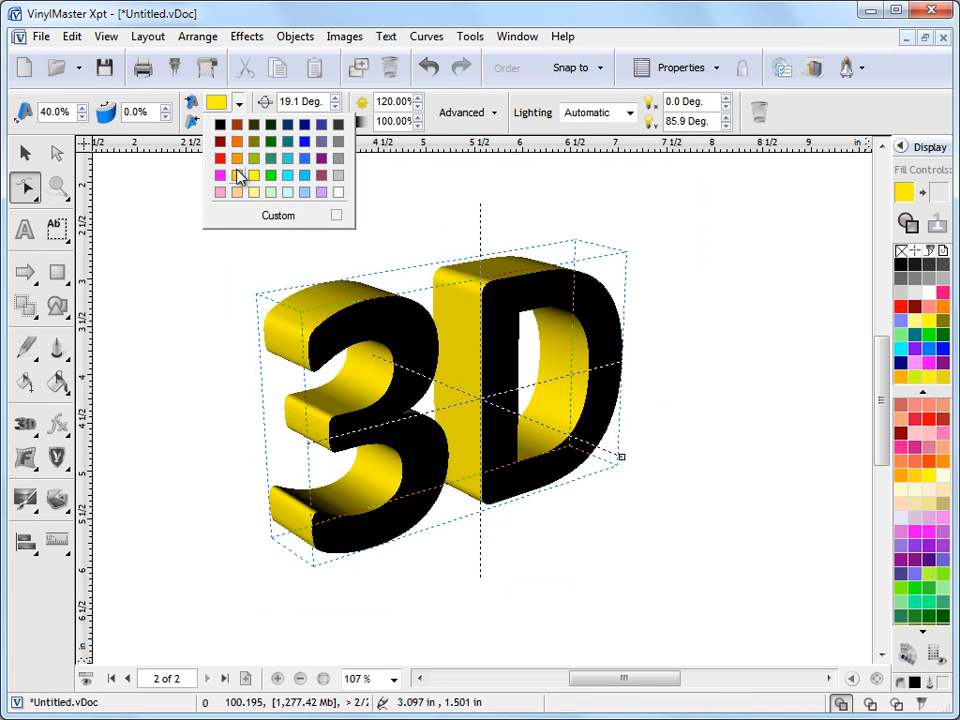
pyautogui.click(220, 158)
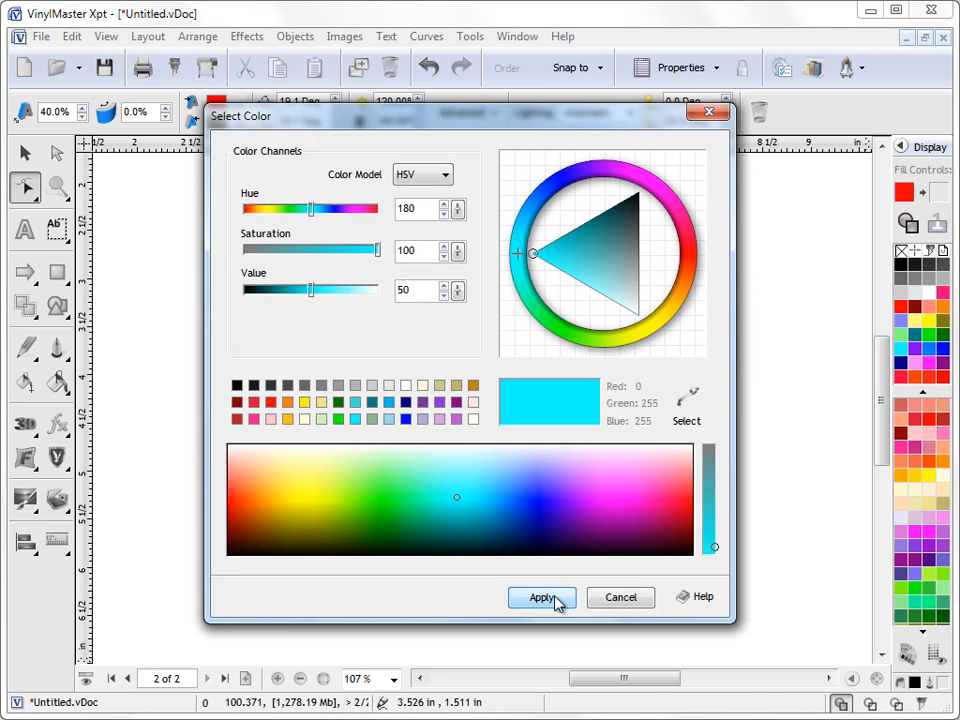
pyautogui.click(541, 597)
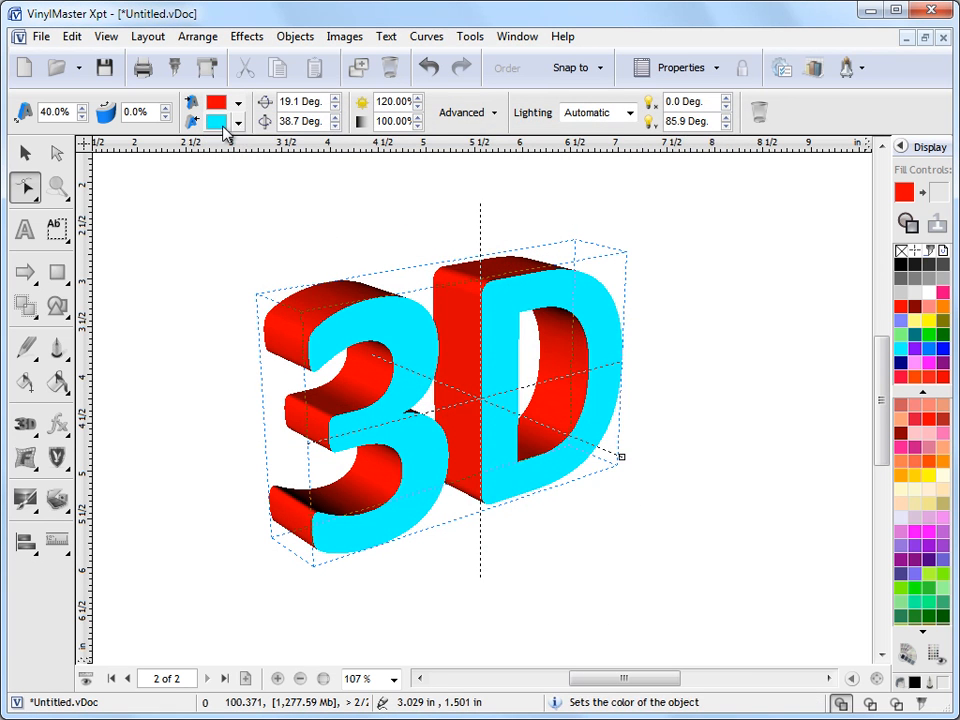
pyautogui.click(238, 112)
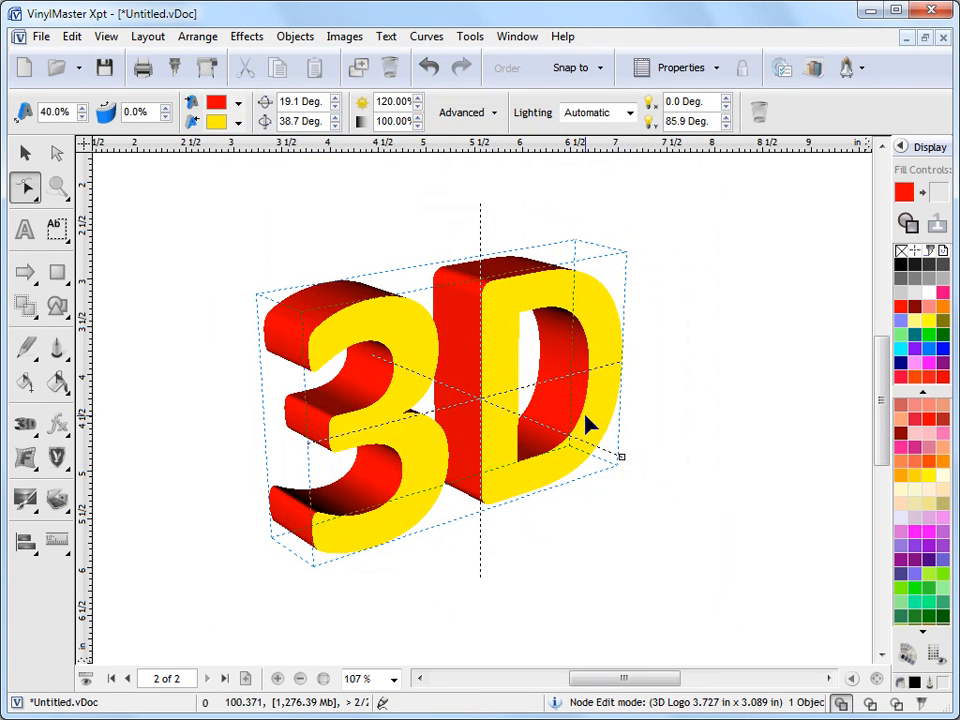
# - Re-angle the logo by raising the horizontal and vertical rotation spinner values
pyautogui.moveTo(590, 425); pyautogui.dragTo(618, 468)
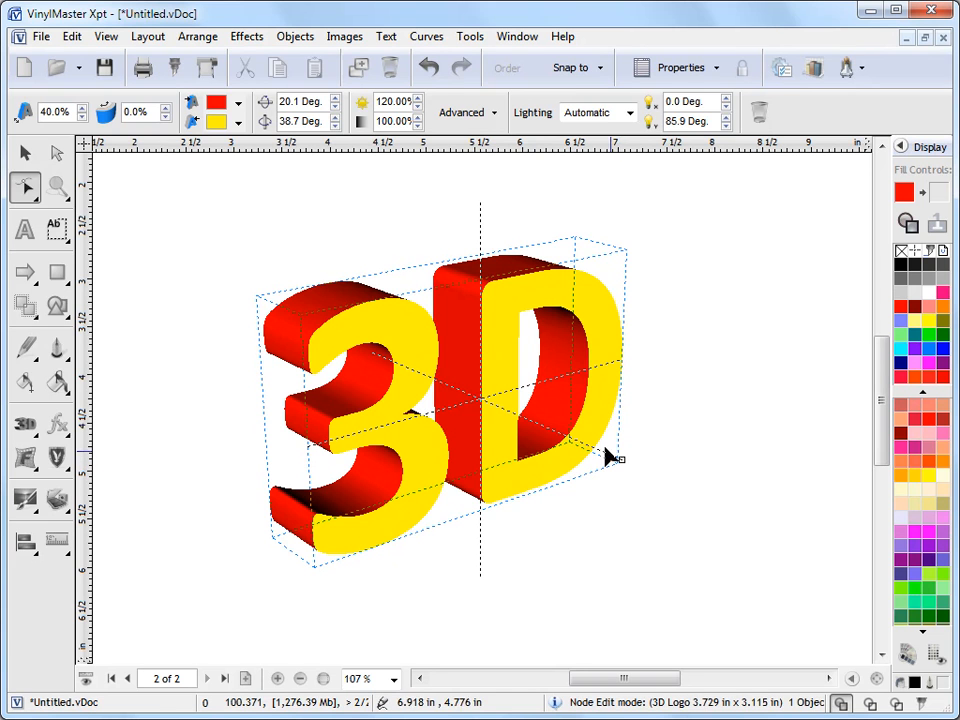
pyautogui.click(335, 101)
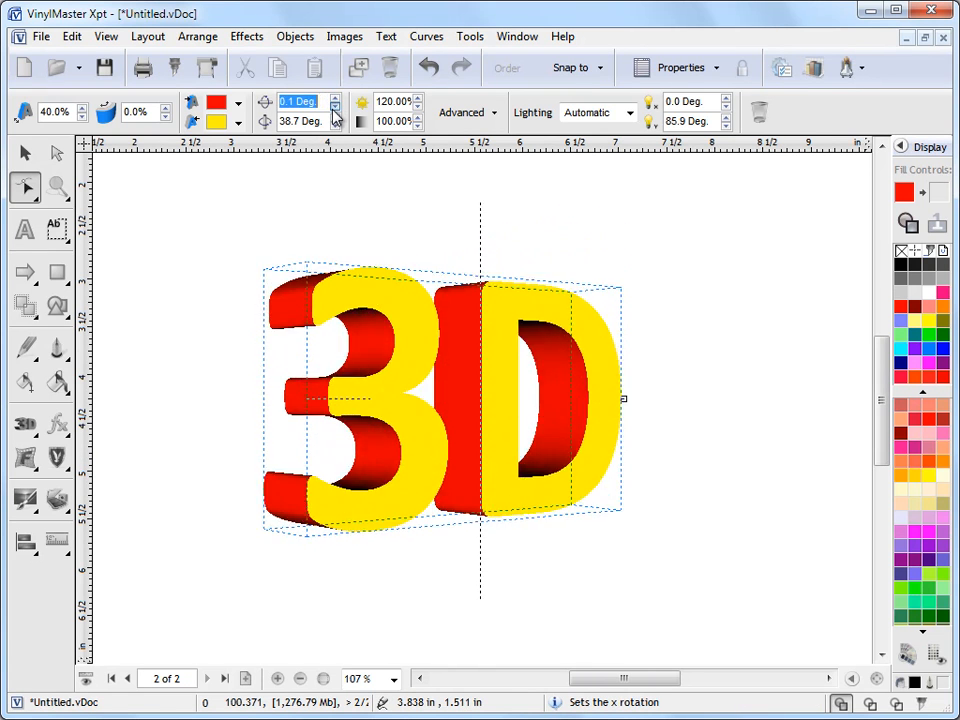
pyautogui.click(336, 106)
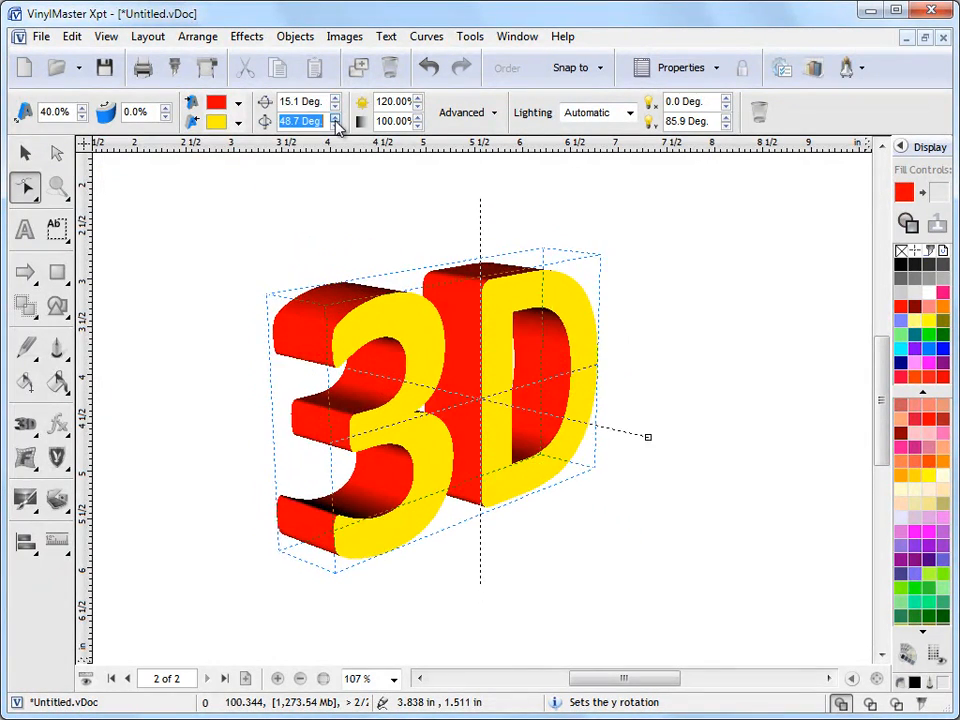
pyautogui.click(336, 117)
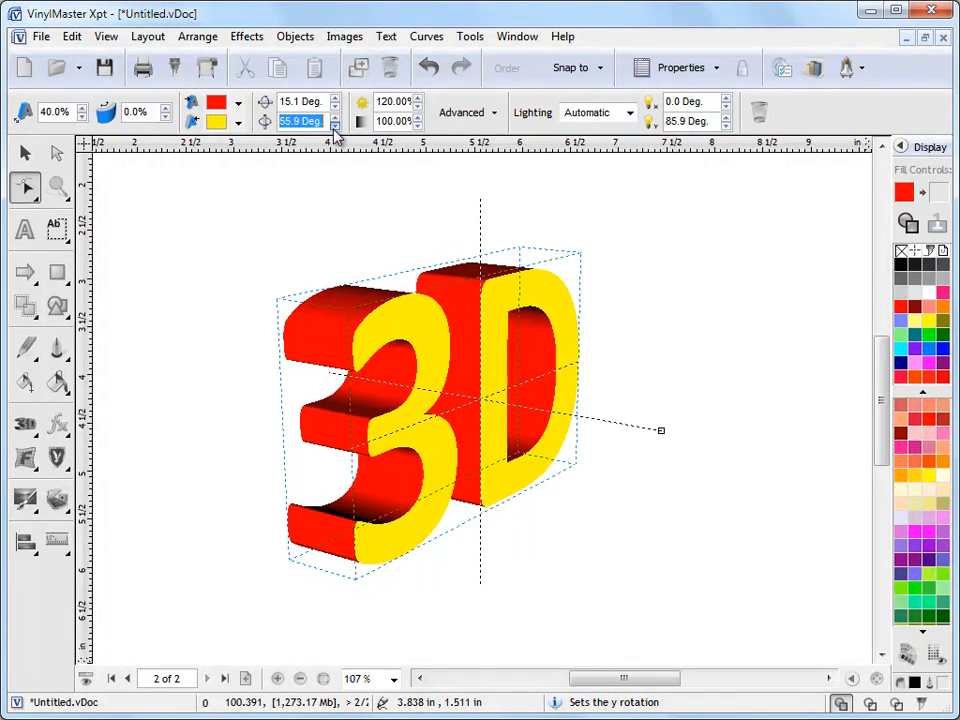
pyautogui.click(335, 126)
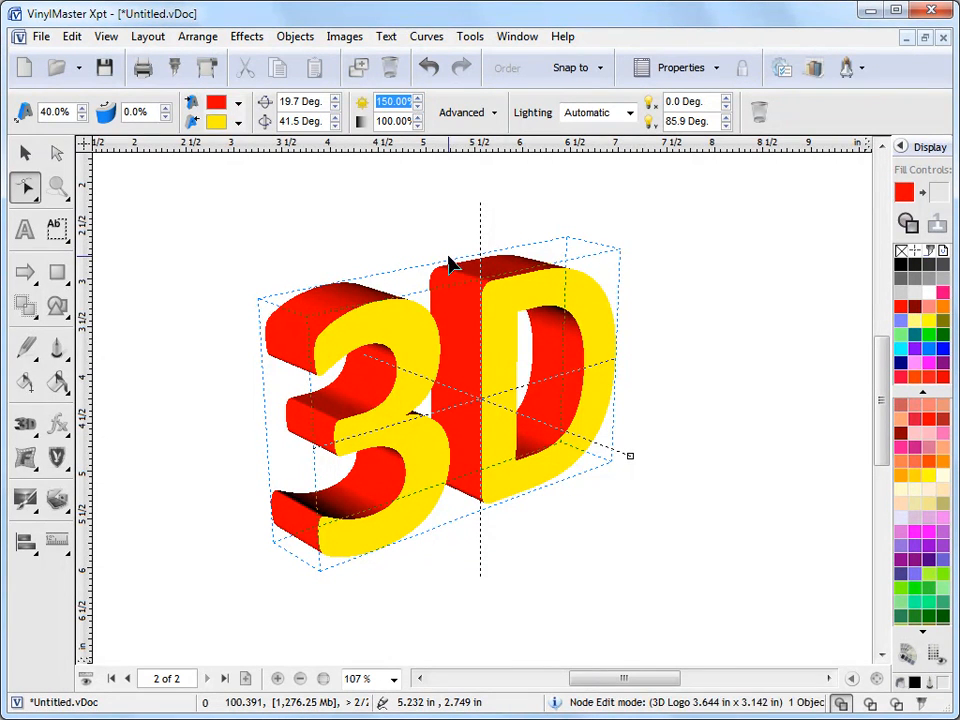
# - Set the 3D logo's brightness to 115% with the brightness spinner
pyautogui.click(418, 106)
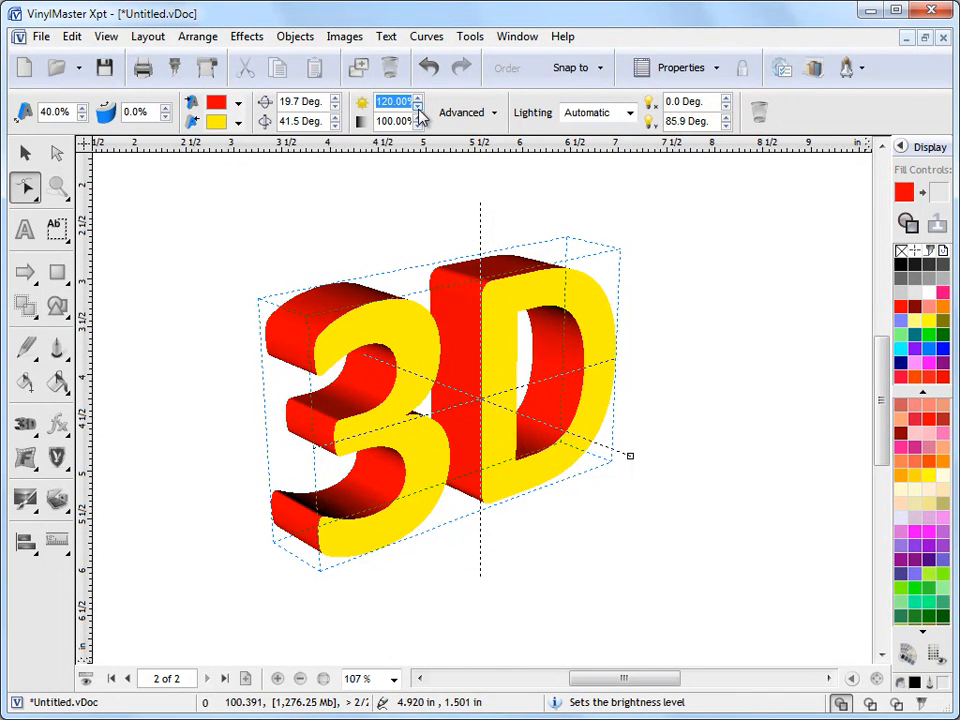
pyautogui.click(421, 106)
pyautogui.write('50')
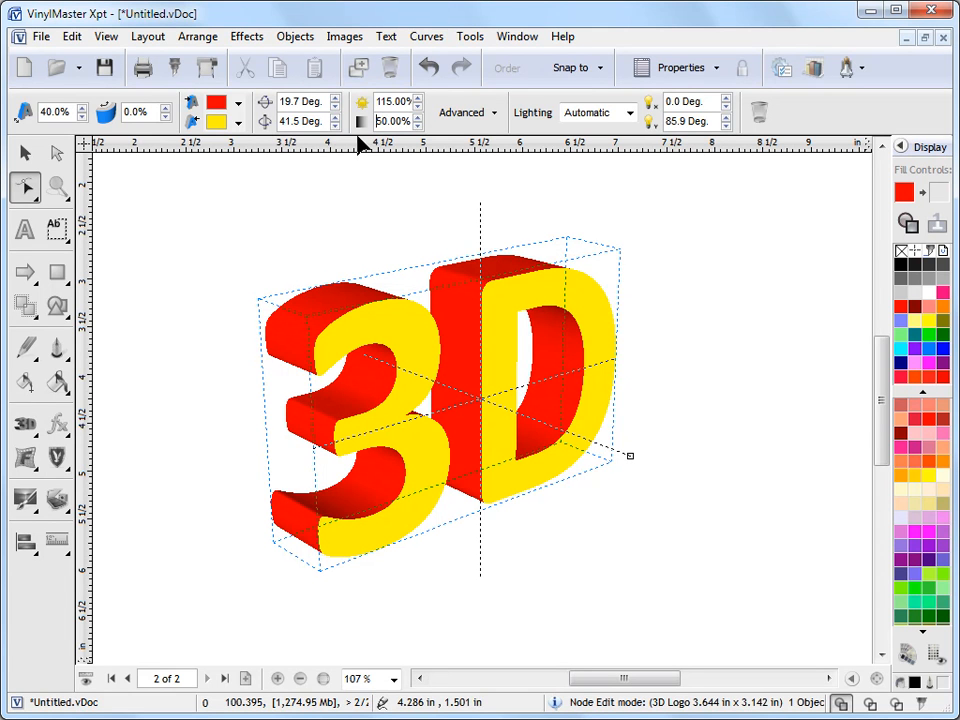
pyautogui.moveTo(483, 313)
pyautogui.write('100')
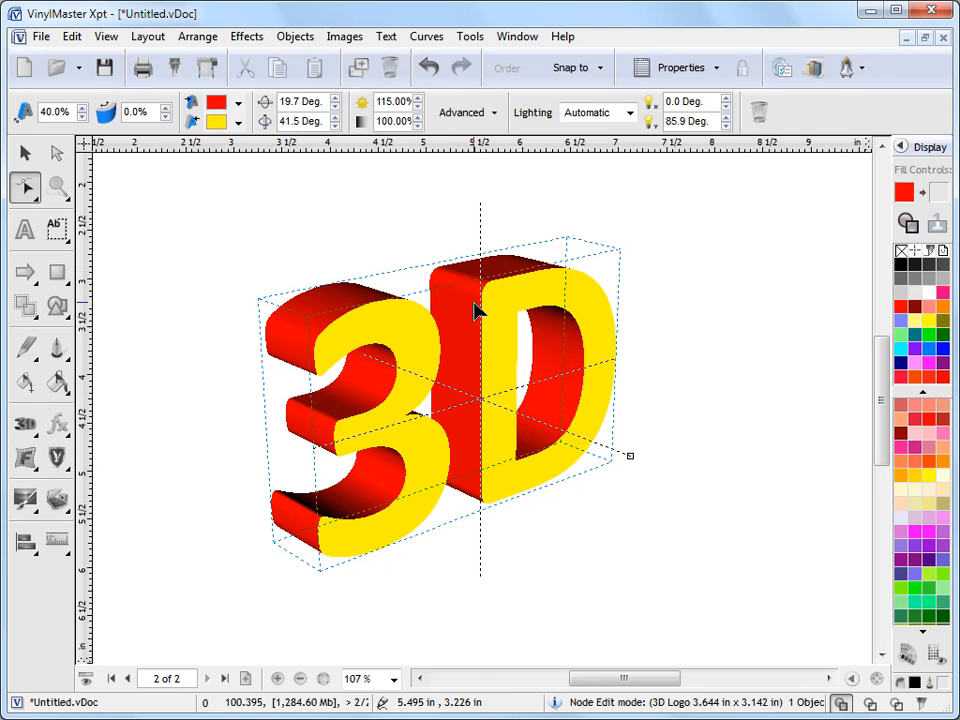
pyautogui.moveTo(610, 388)
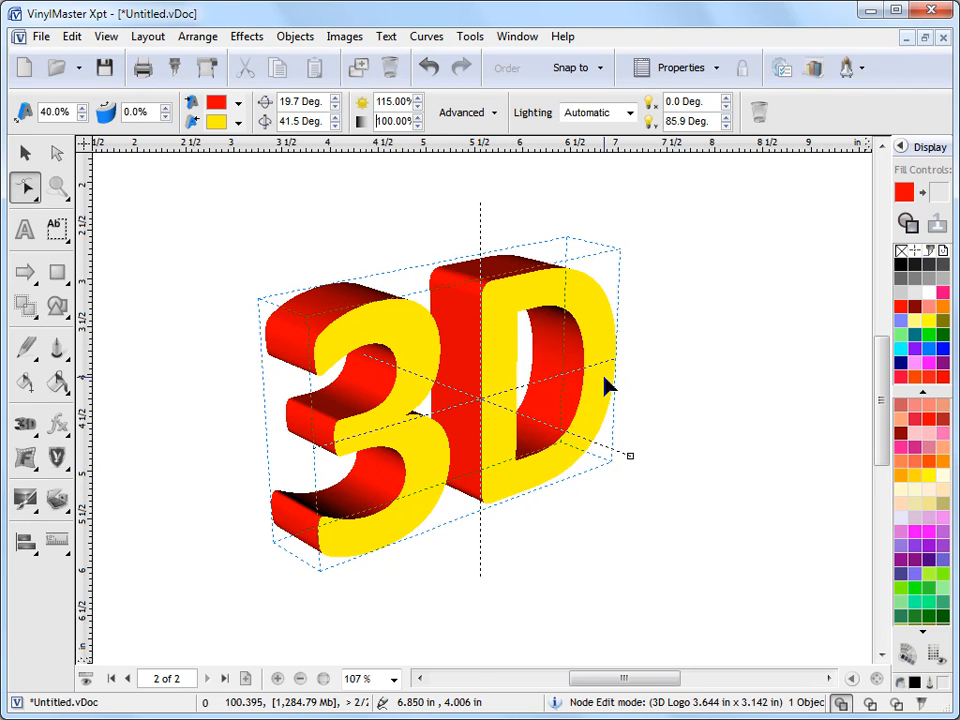
pyautogui.moveTo(332, 312)
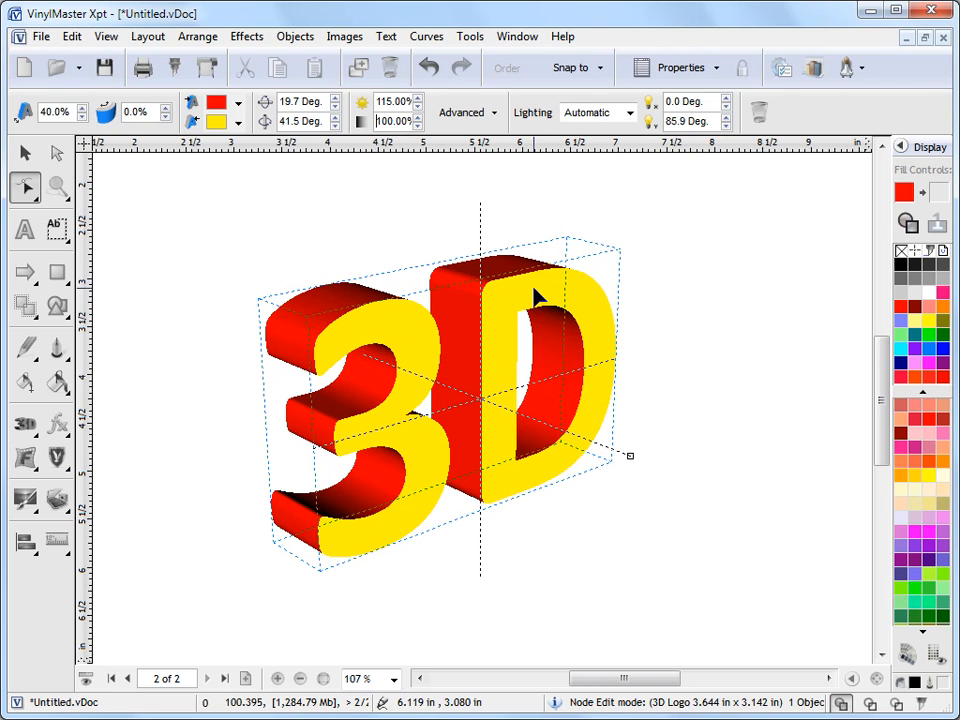
pyautogui.moveTo(325, 345)
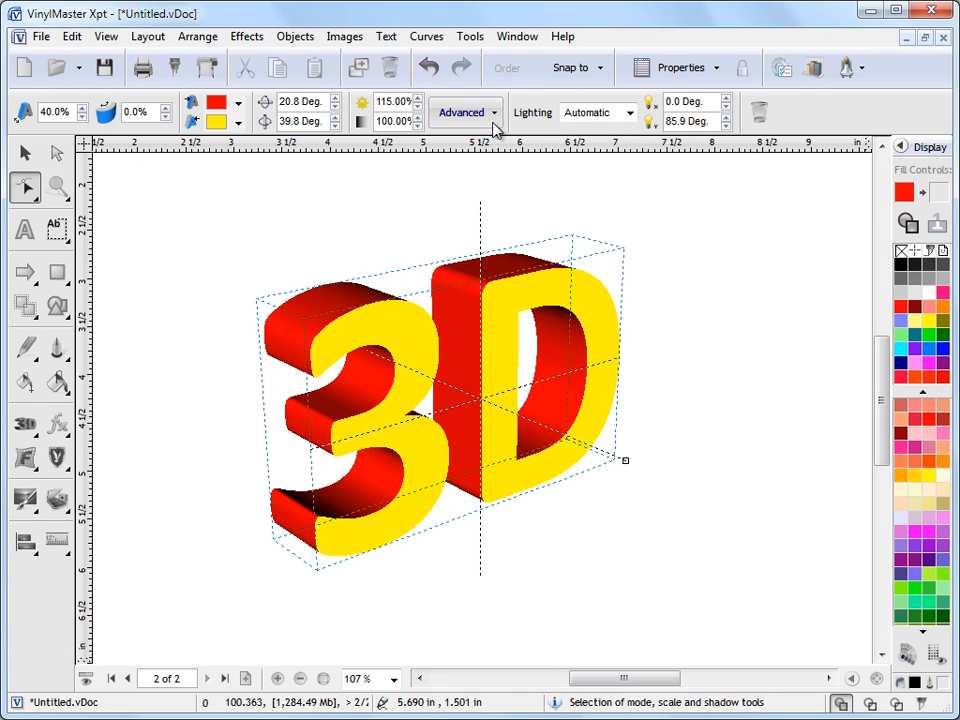
# - Show the advanced 3D options and switch shading mode from Two Tone to Single Color
pyautogui.click(462, 111)
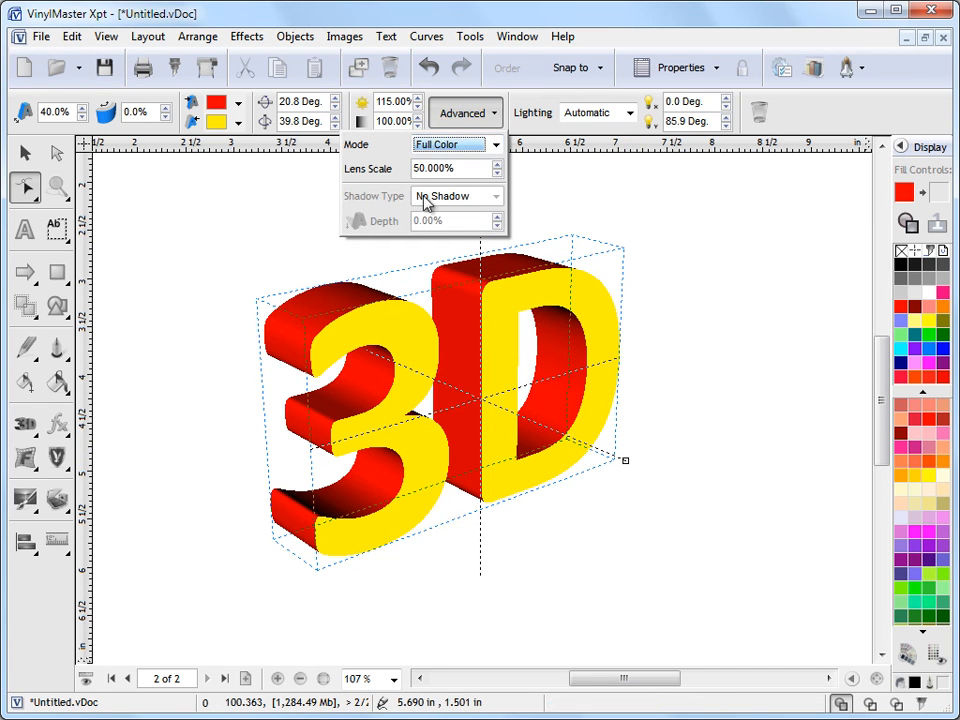
pyautogui.click(496, 144)
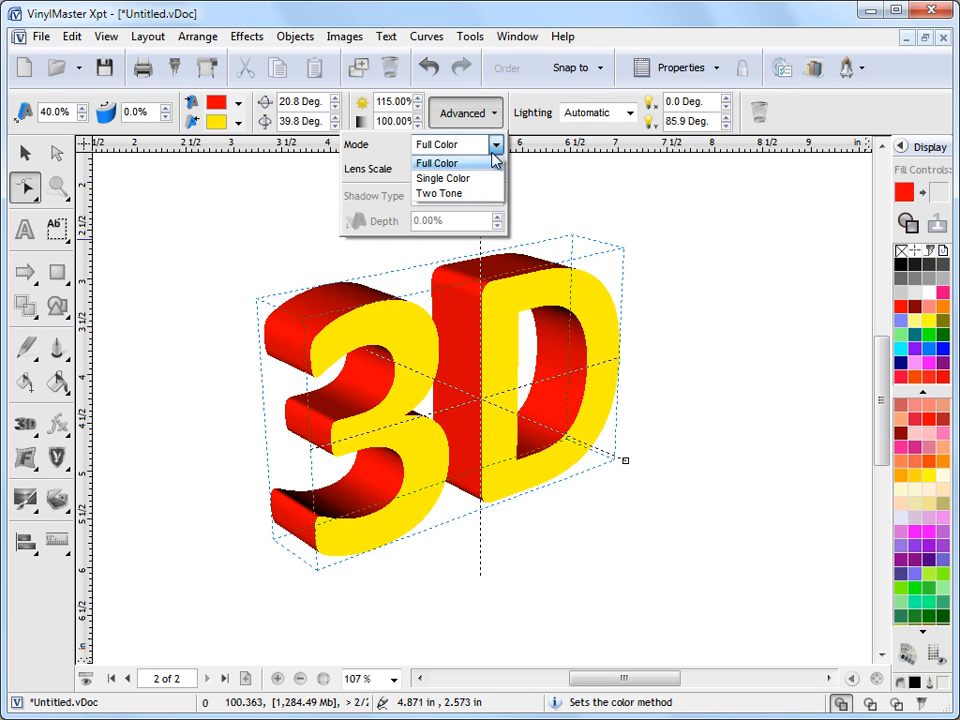
pyautogui.click(439, 193)
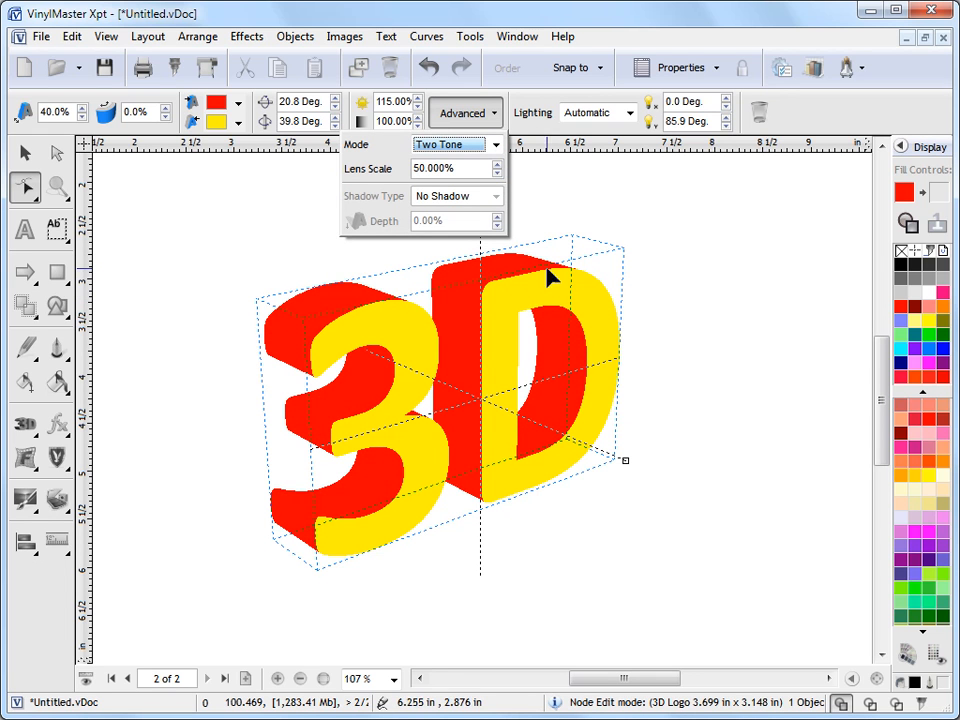
pyautogui.moveTo(360, 378)
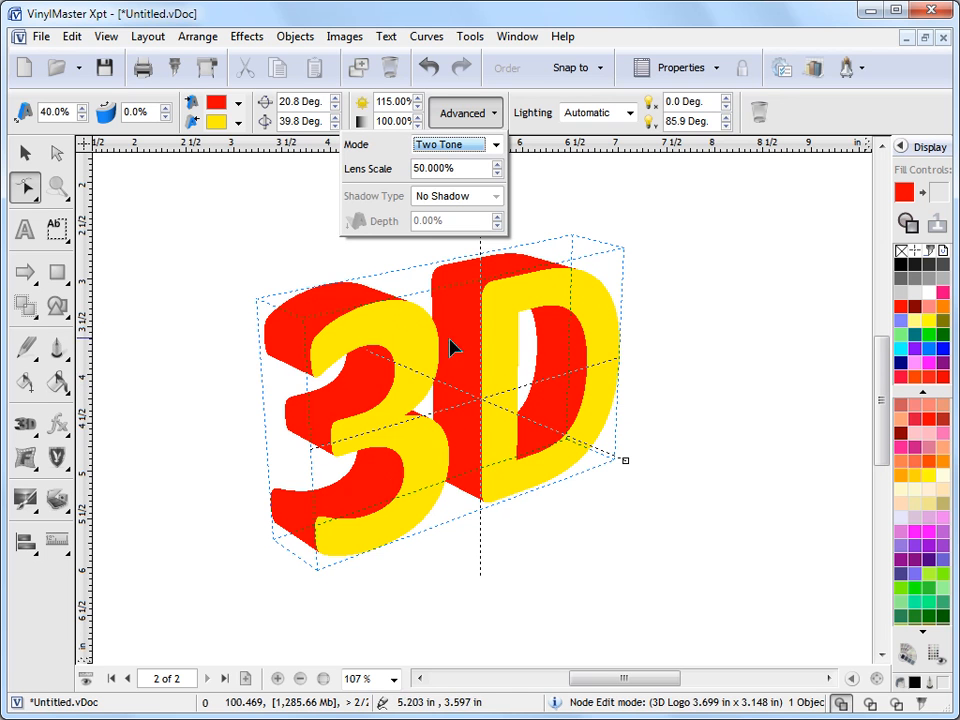
pyautogui.moveTo(573, 332)
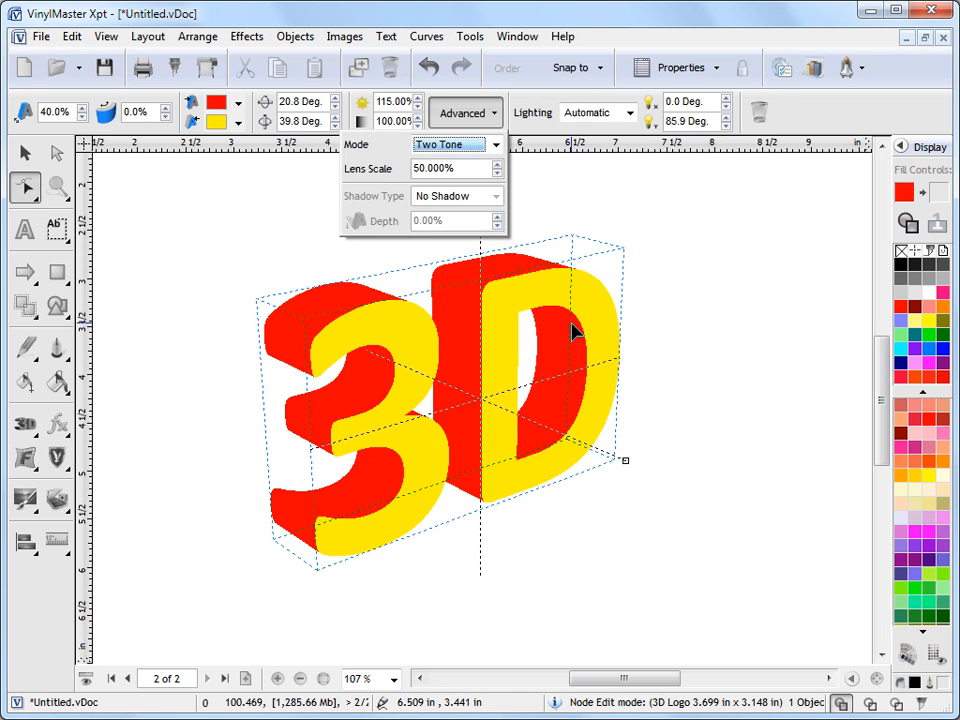
pyautogui.click(456, 144)
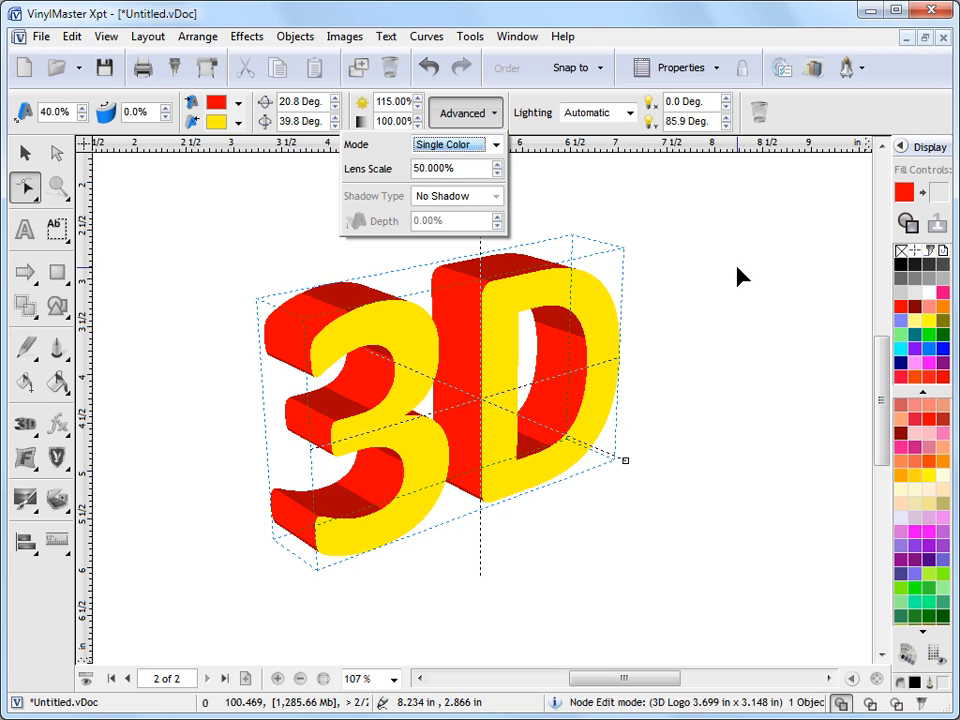
pyautogui.moveTo(488, 425)
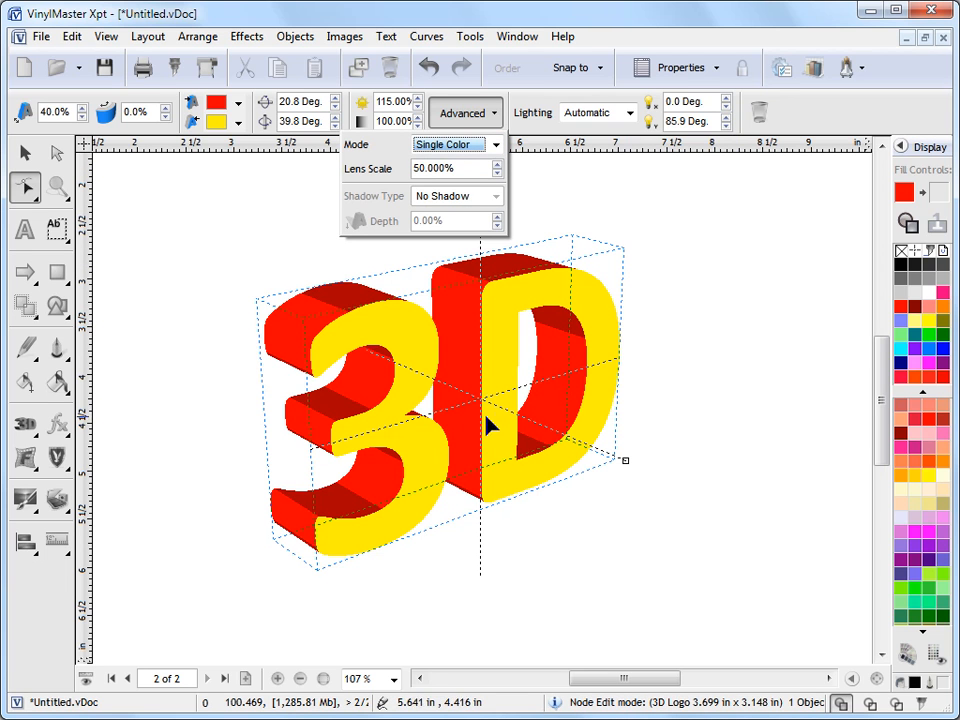
pyautogui.moveTo(335, 308)
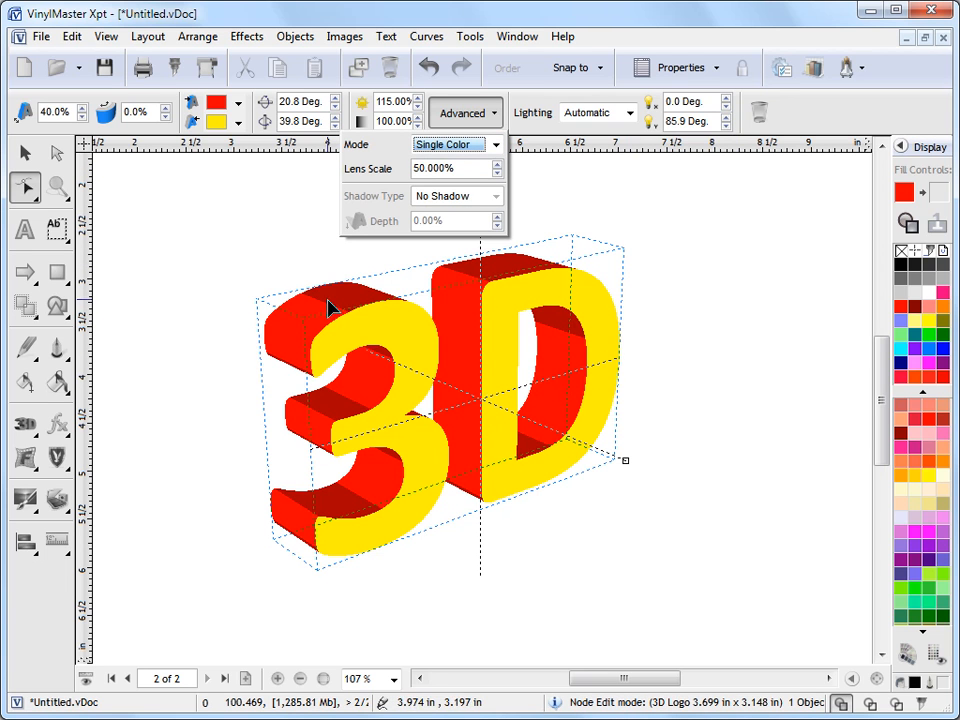
pyautogui.moveTo(347, 487)
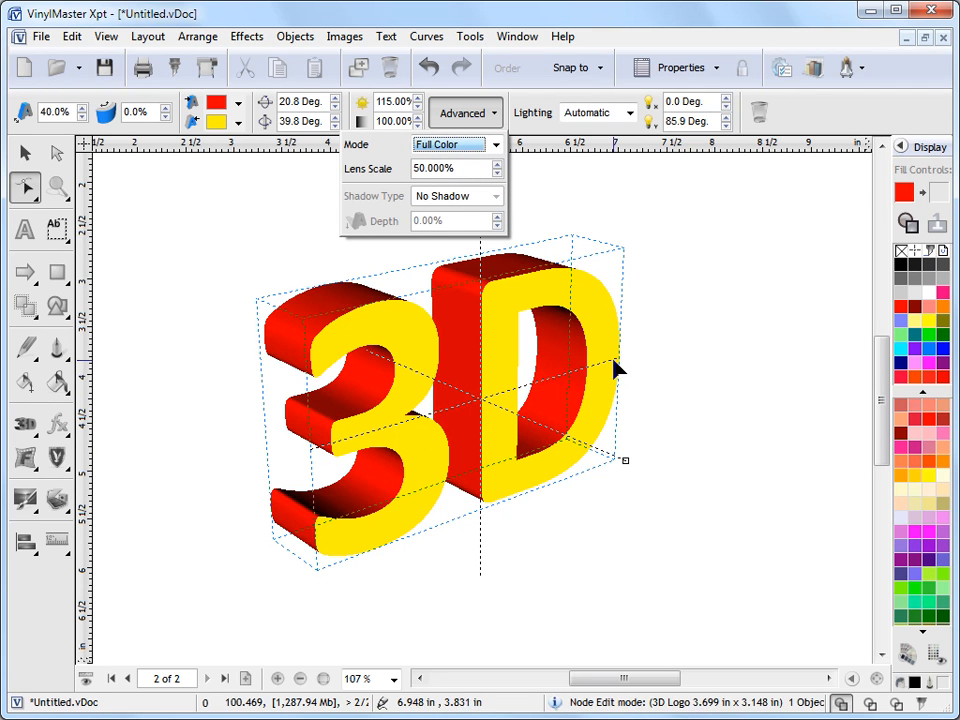
pyautogui.moveTo(540, 448)
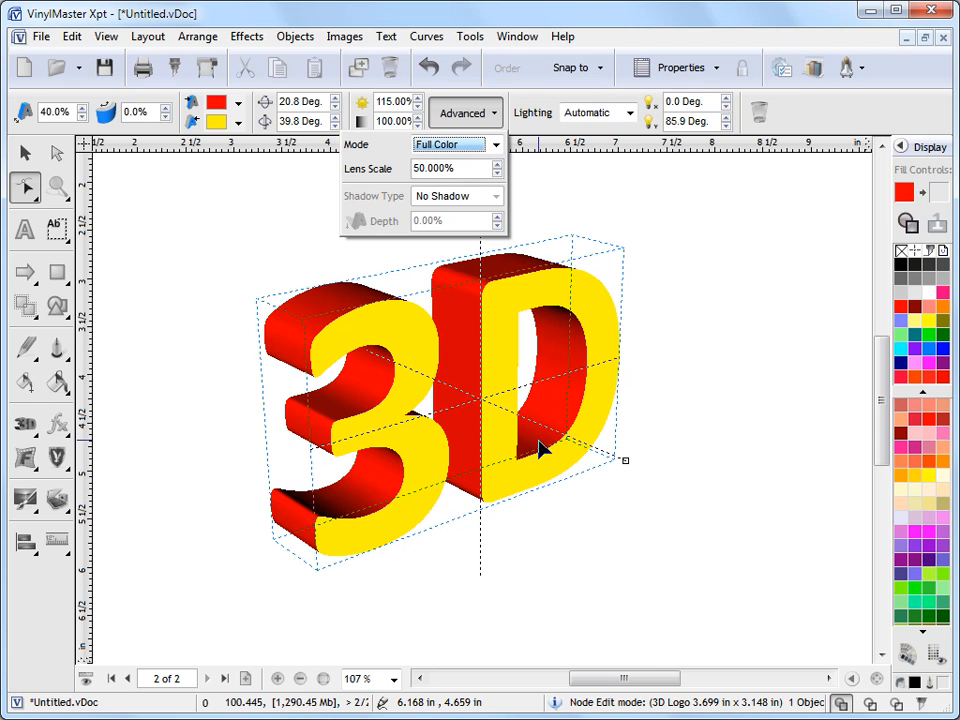
pyautogui.moveTo(445, 405)
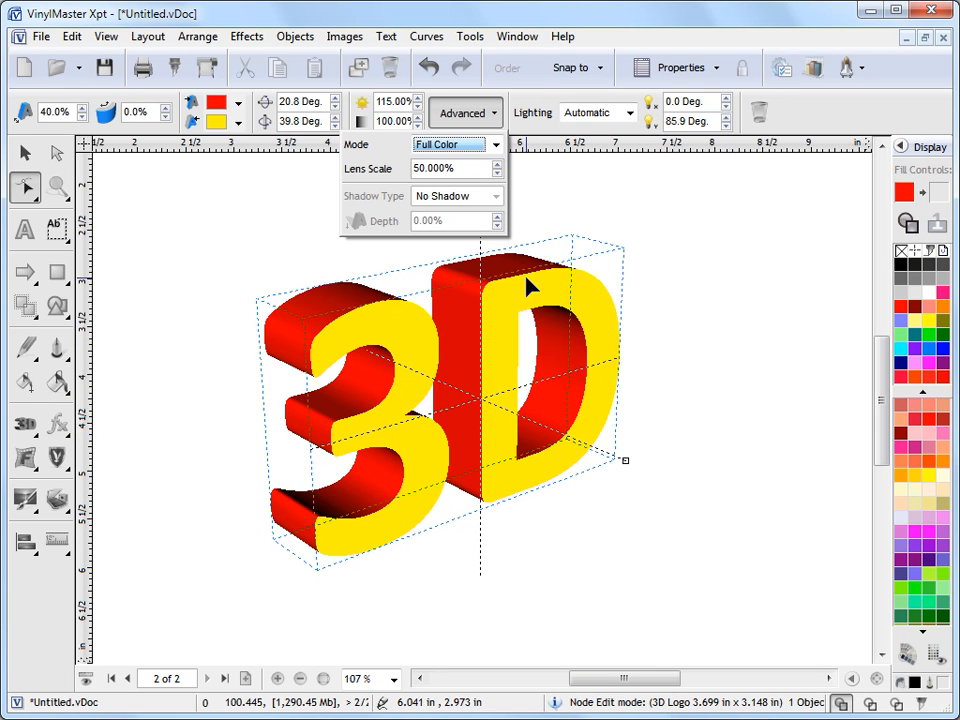
pyautogui.moveTo(560, 322)
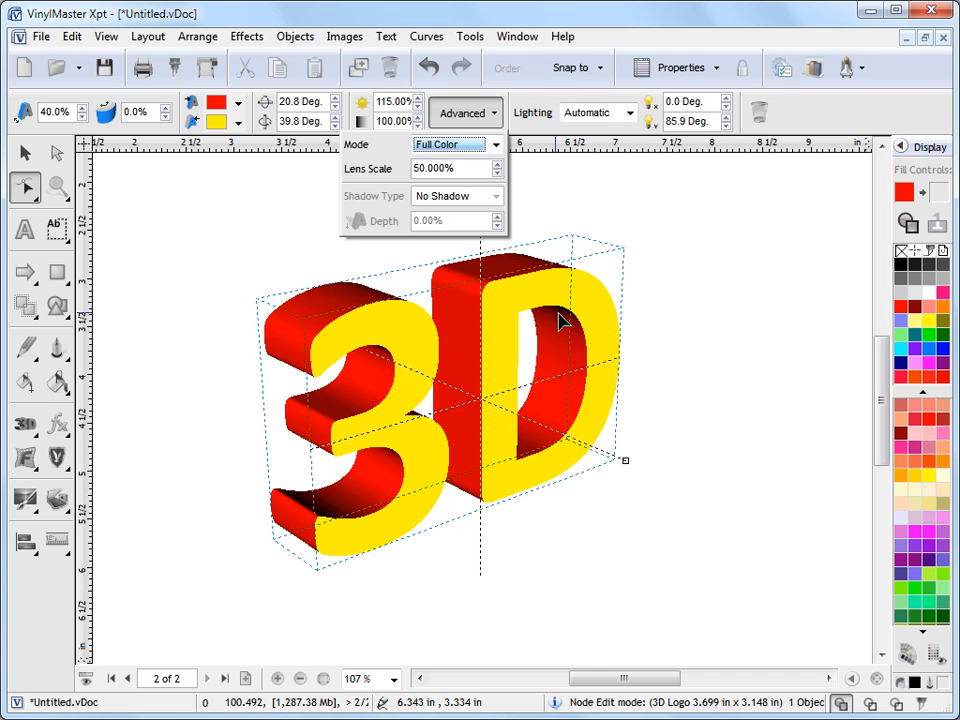
pyautogui.moveTo(562, 313)
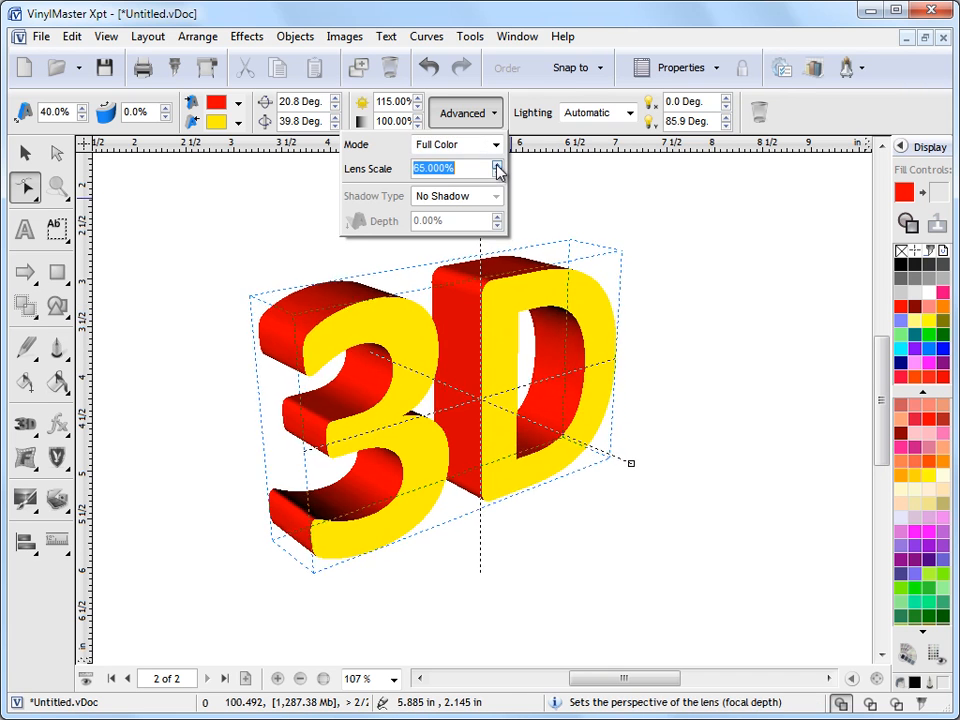
pyautogui.click(497, 172)
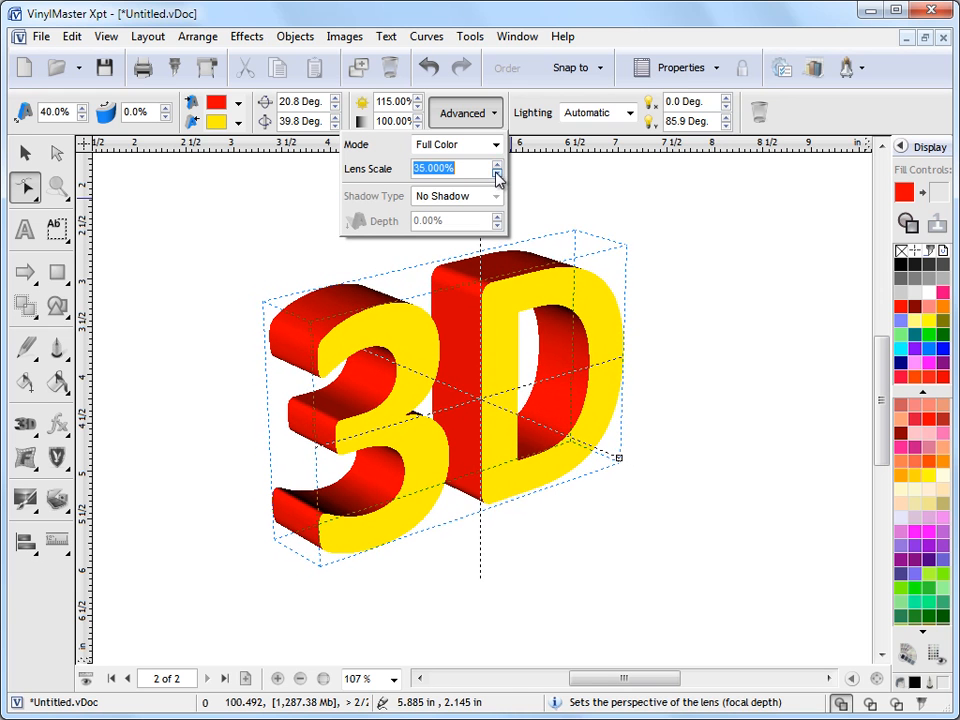
pyautogui.click(497, 163)
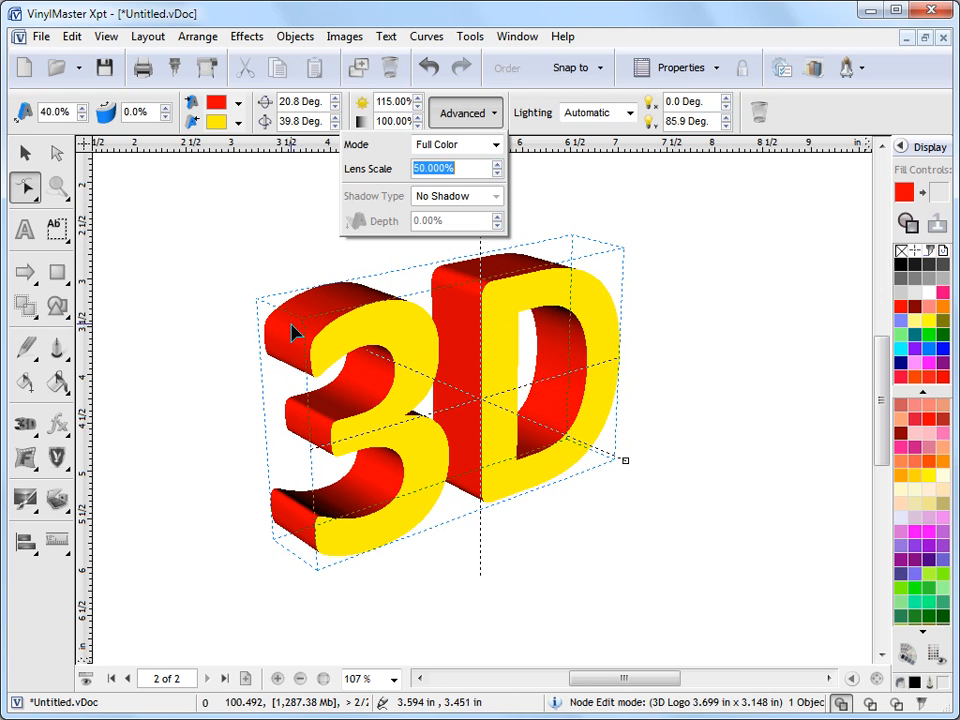
pyautogui.moveTo(585, 375)
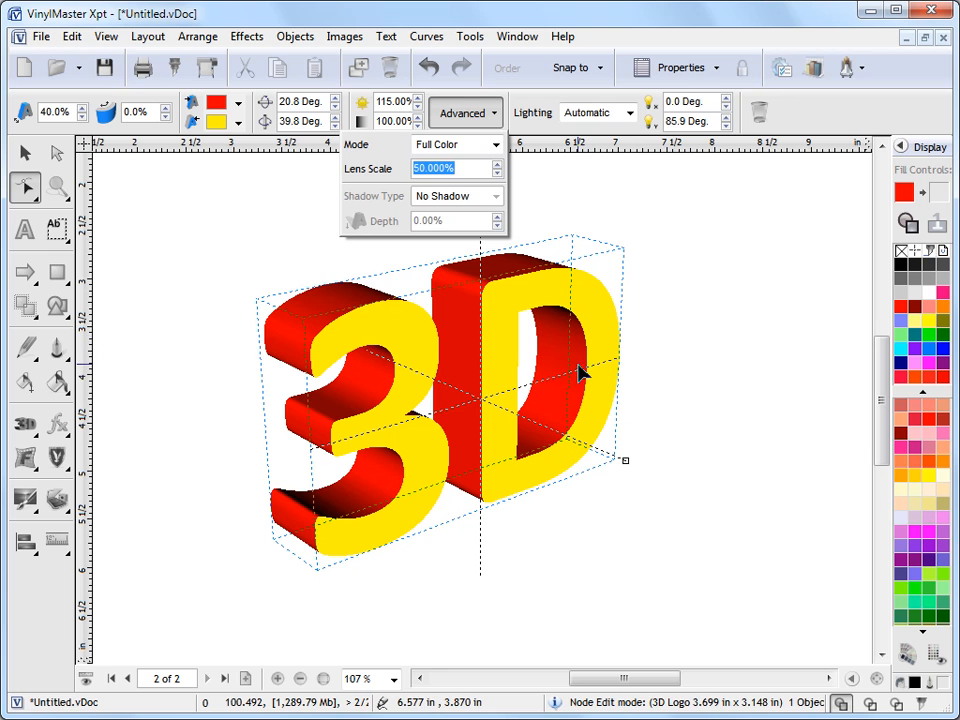
pyautogui.moveTo(392, 215)
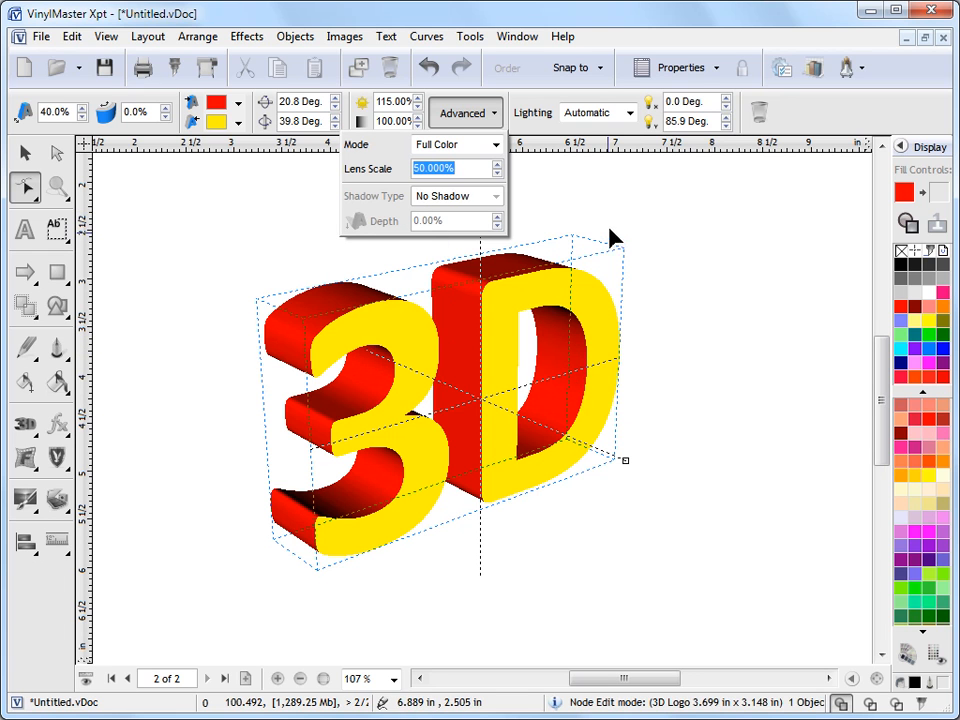
# - Apply Logo Effect lighting for darker sides and a grey ground shadow
pyautogui.click(630, 112)
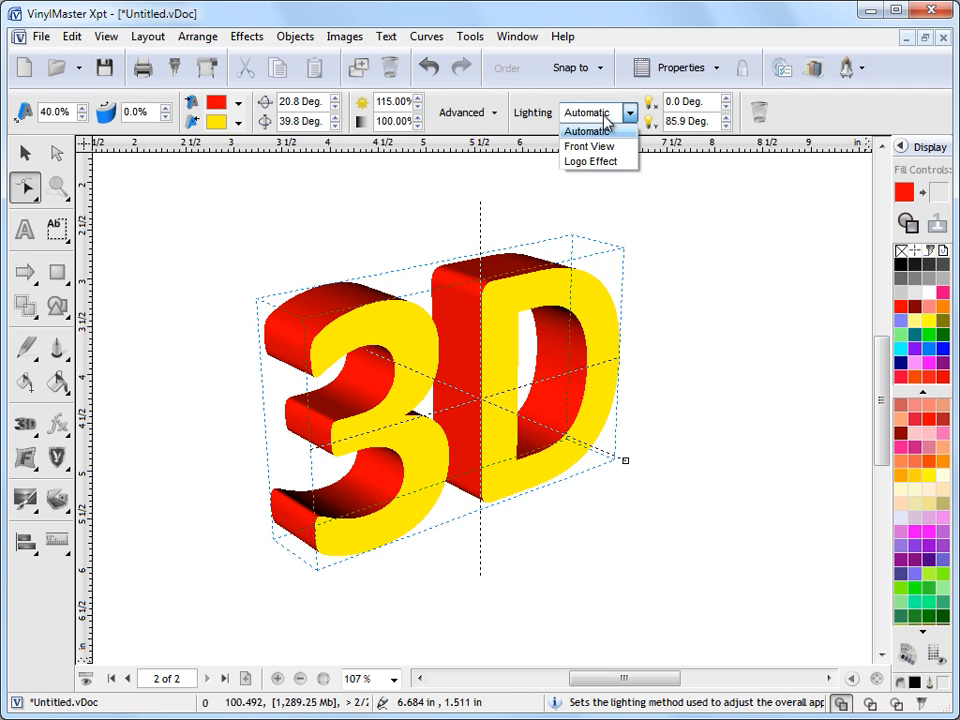
pyautogui.click(591, 161)
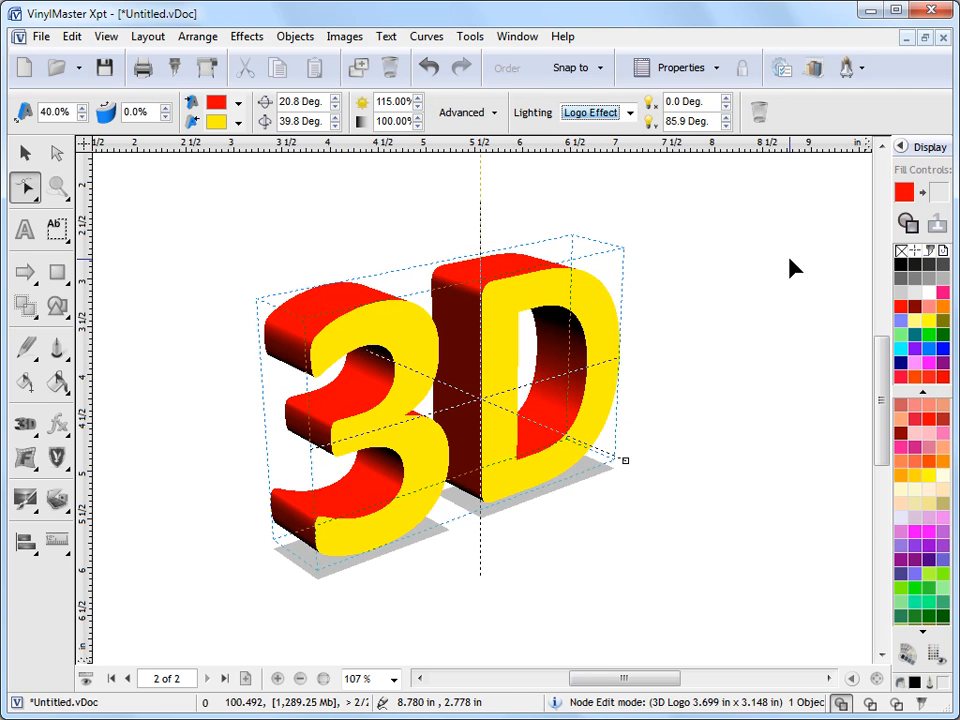
pyautogui.moveTo(675, 342)
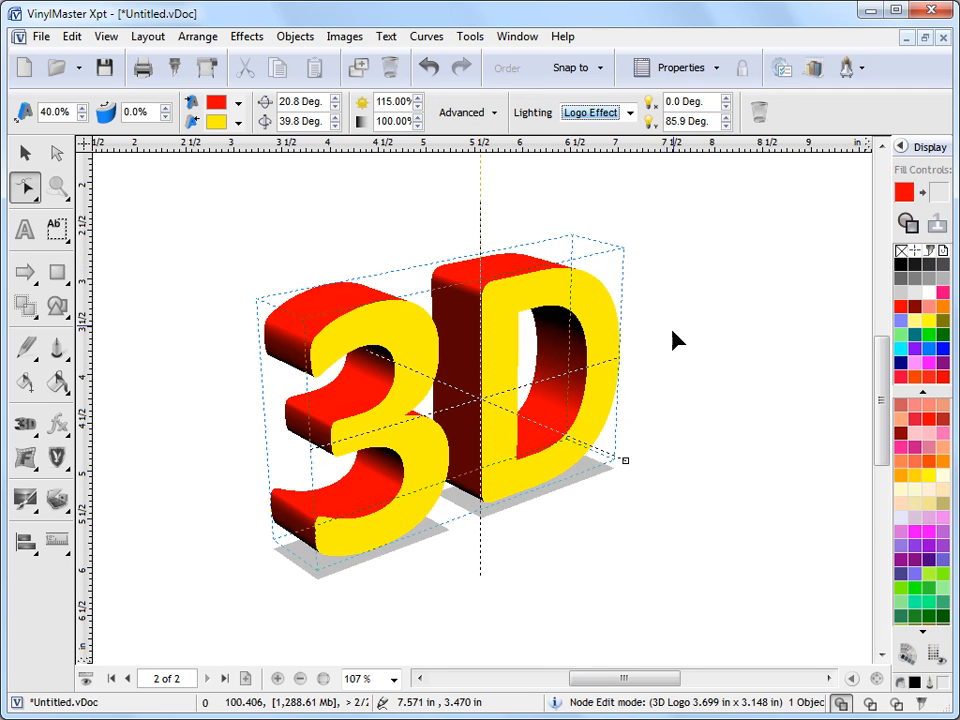
pyautogui.moveTo(865, 453)
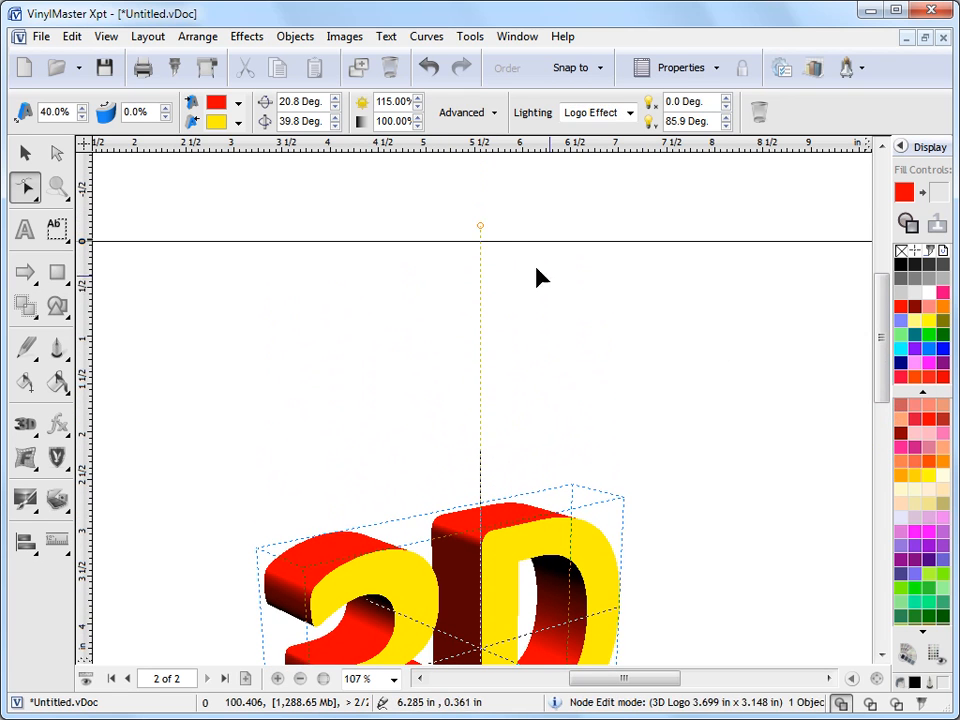
pyautogui.moveTo(808, 443)
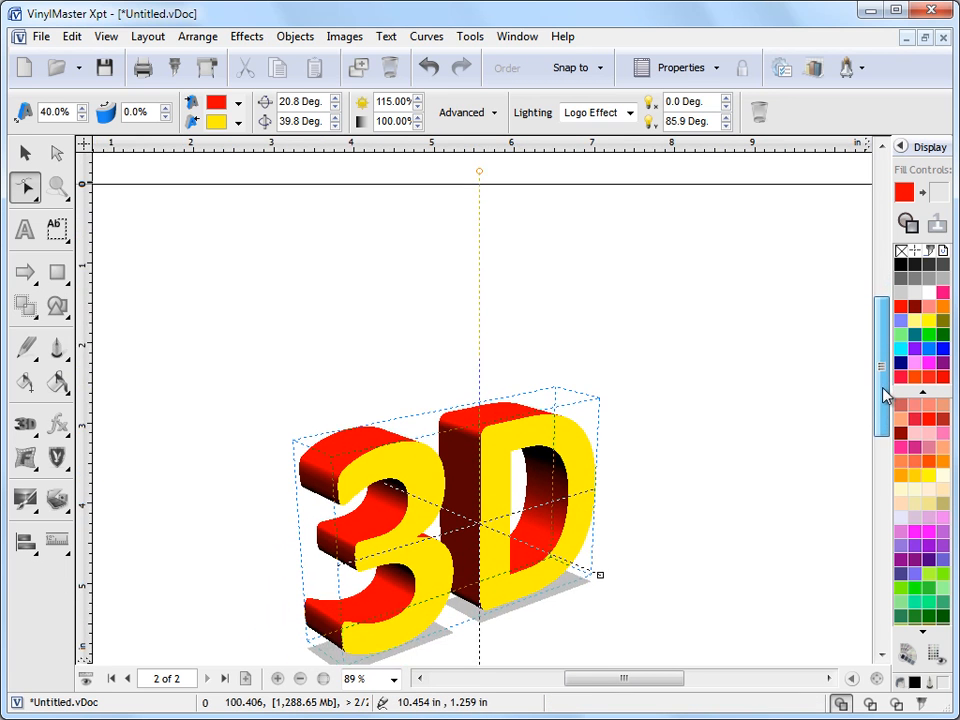
# - Try the cast shadow depth at 20%, then lower it to 5%
pyautogui.click(463, 112)
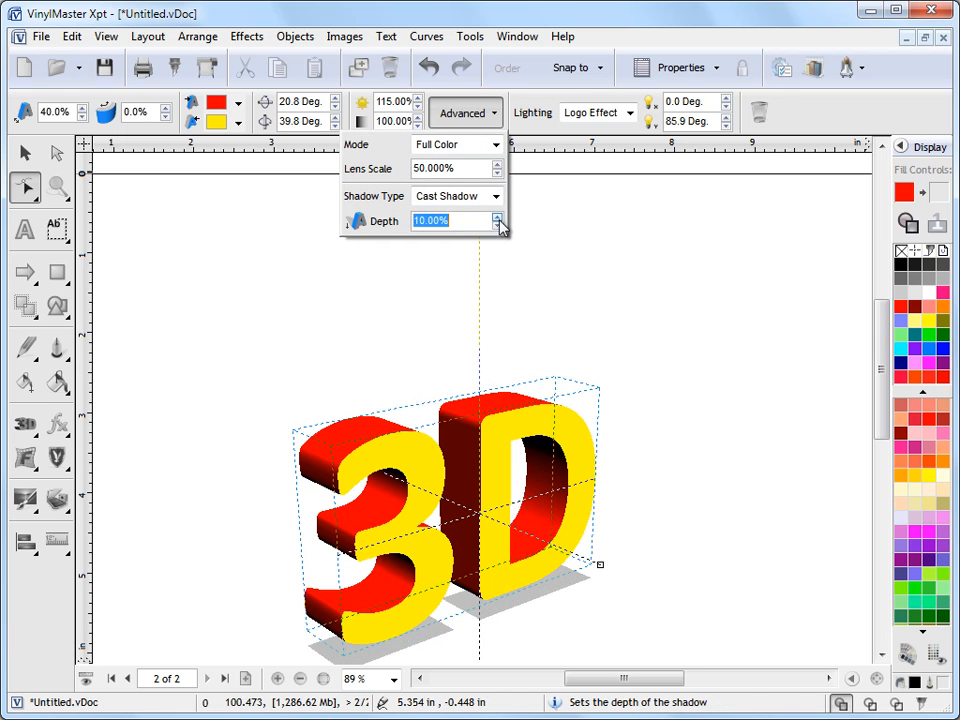
pyautogui.click(498, 215)
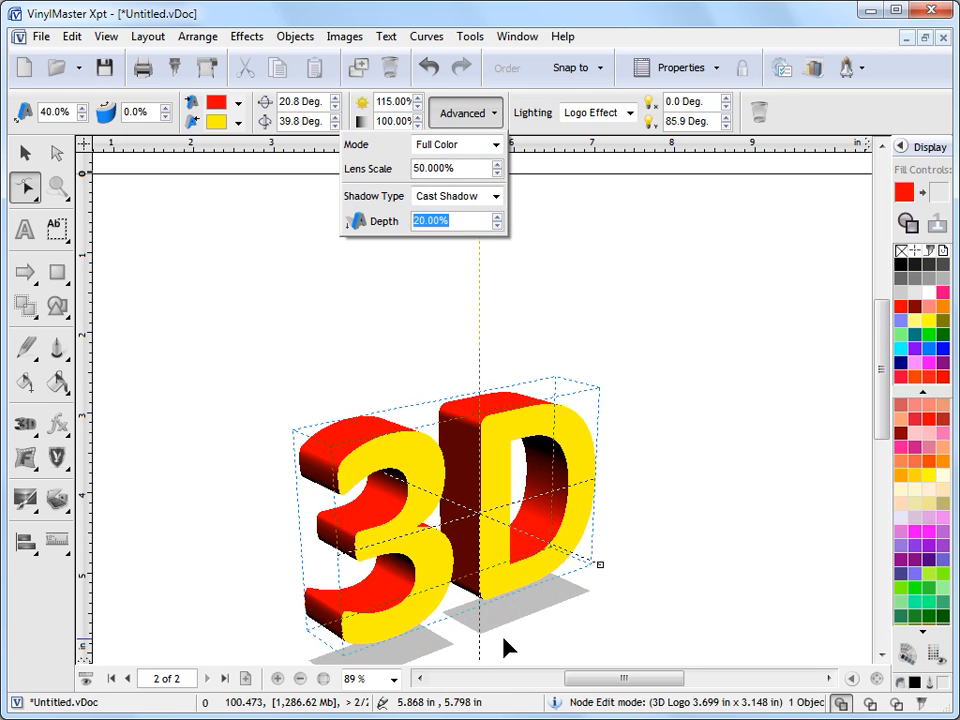
pyautogui.click(497, 226)
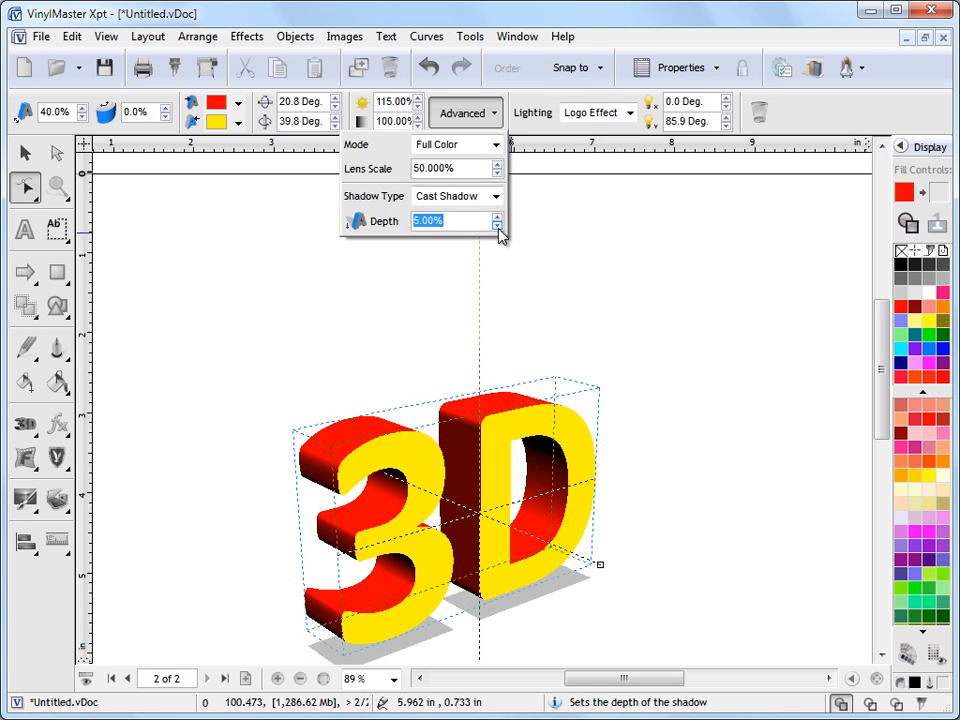
pyautogui.click(498, 225)
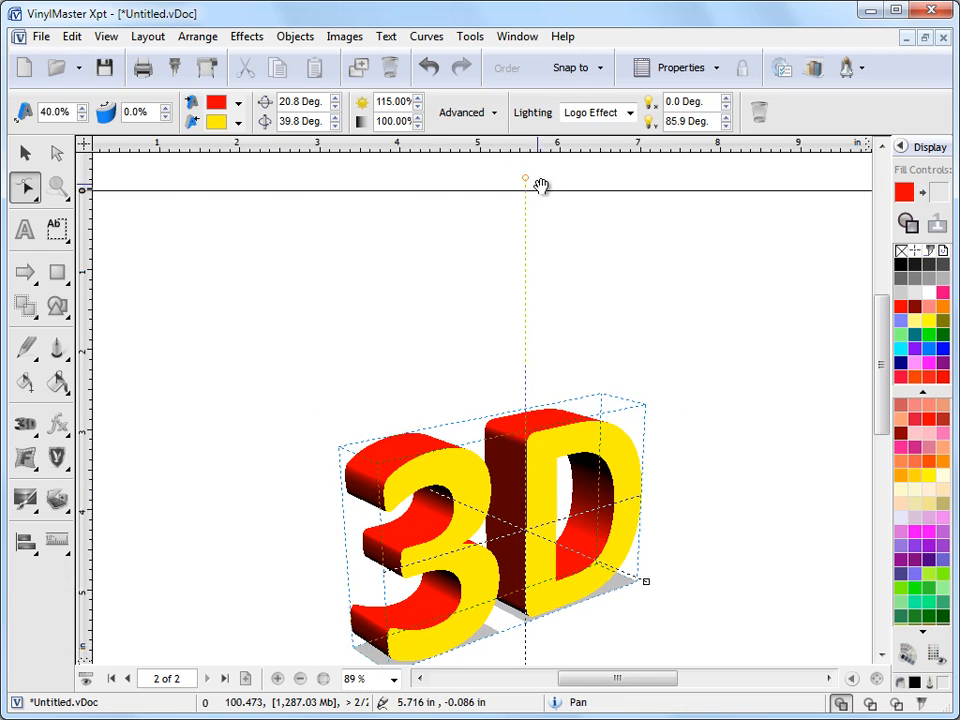
# - Swing the light source around the logo, lowering it so the grey shadow trails long leftward
pyautogui.moveTo(525, 180); pyautogui.dragTo(658, 280)
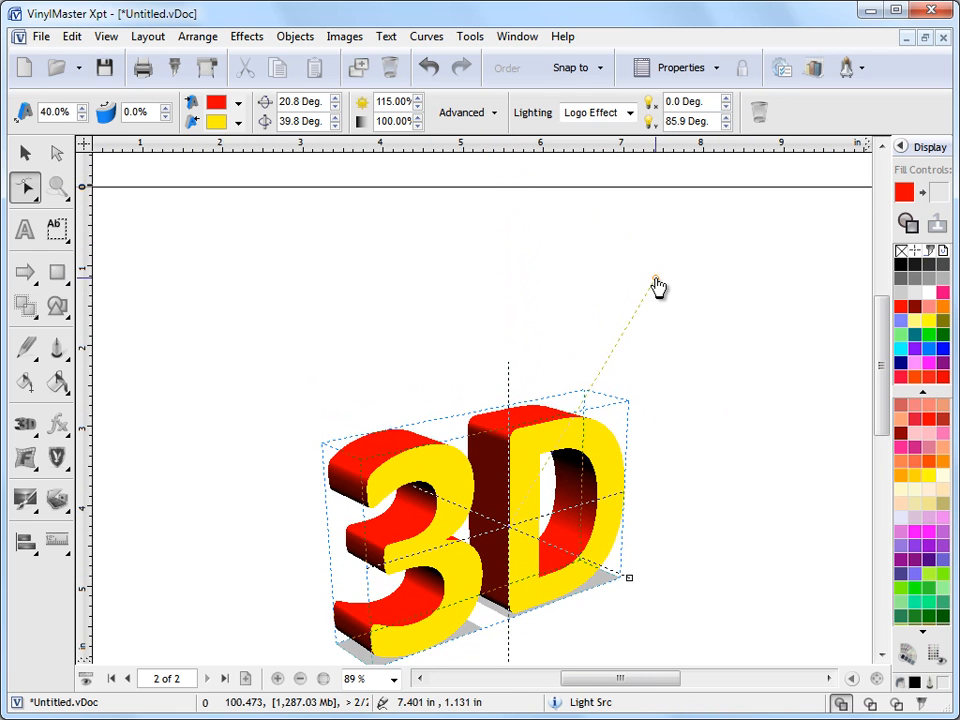
pyautogui.moveTo(657, 283); pyautogui.dragTo(728, 413)
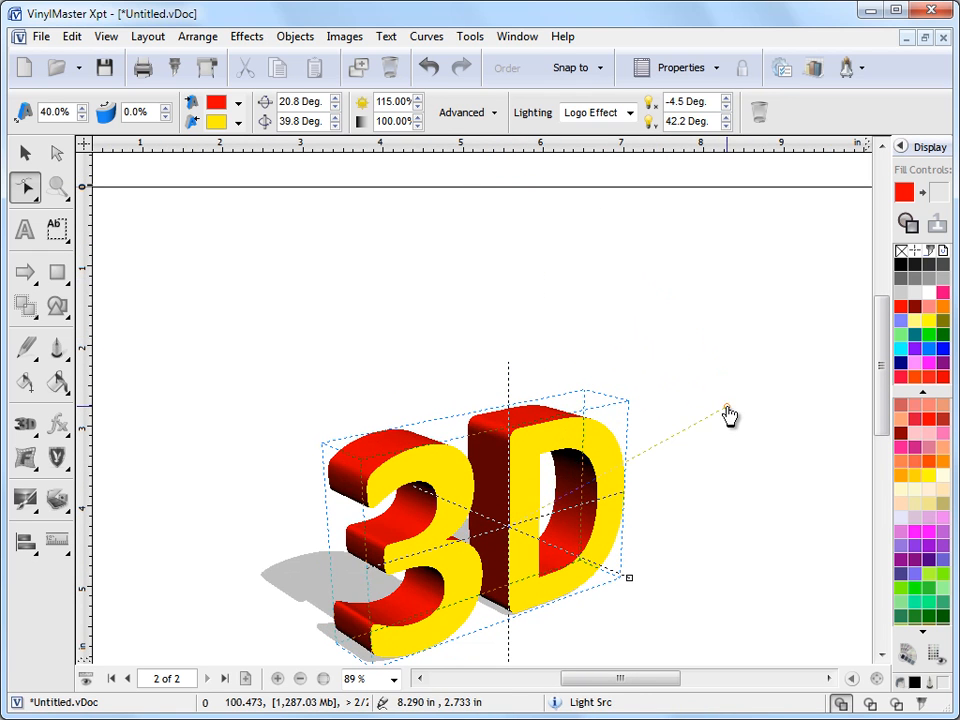
pyautogui.moveTo(728, 415); pyautogui.dragTo(785, 420)
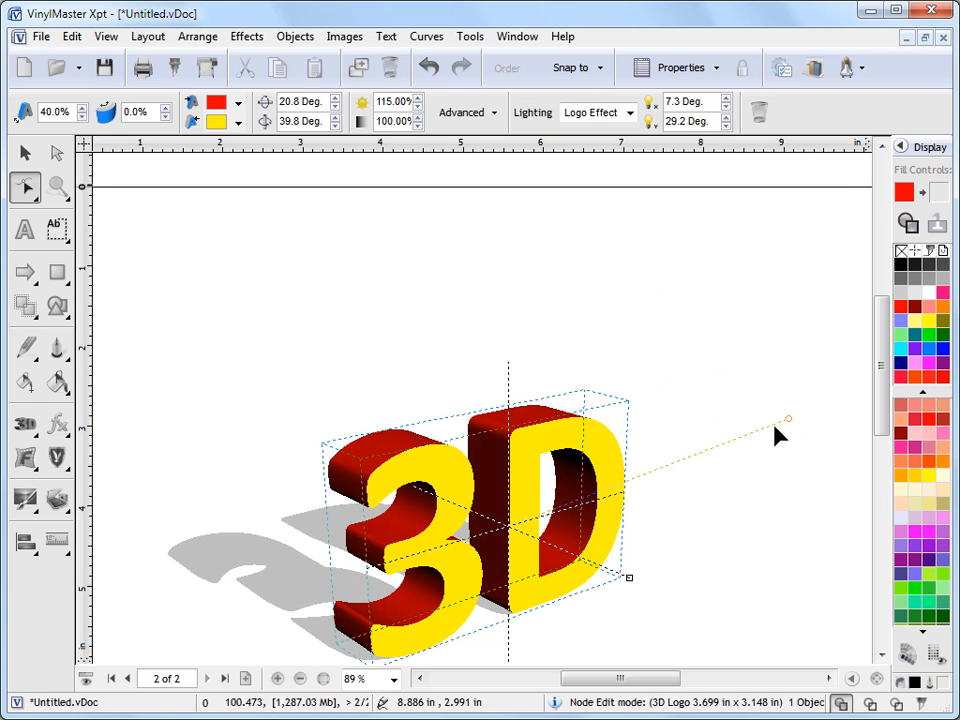
pyautogui.moveTo(788, 424)
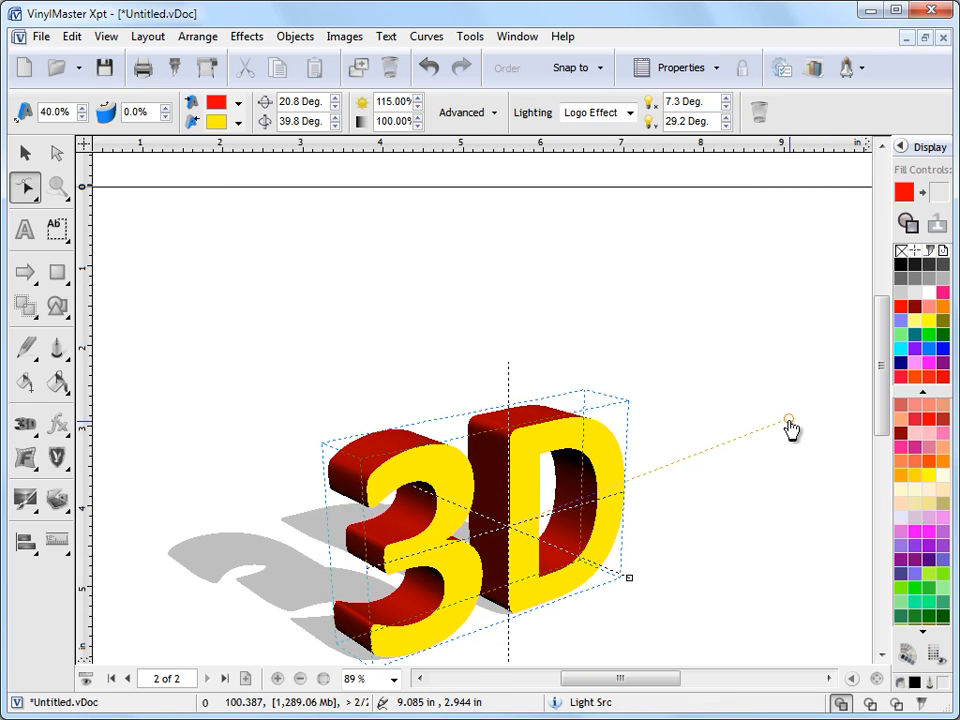
pyautogui.moveTo(790, 420); pyautogui.dragTo(708, 385)
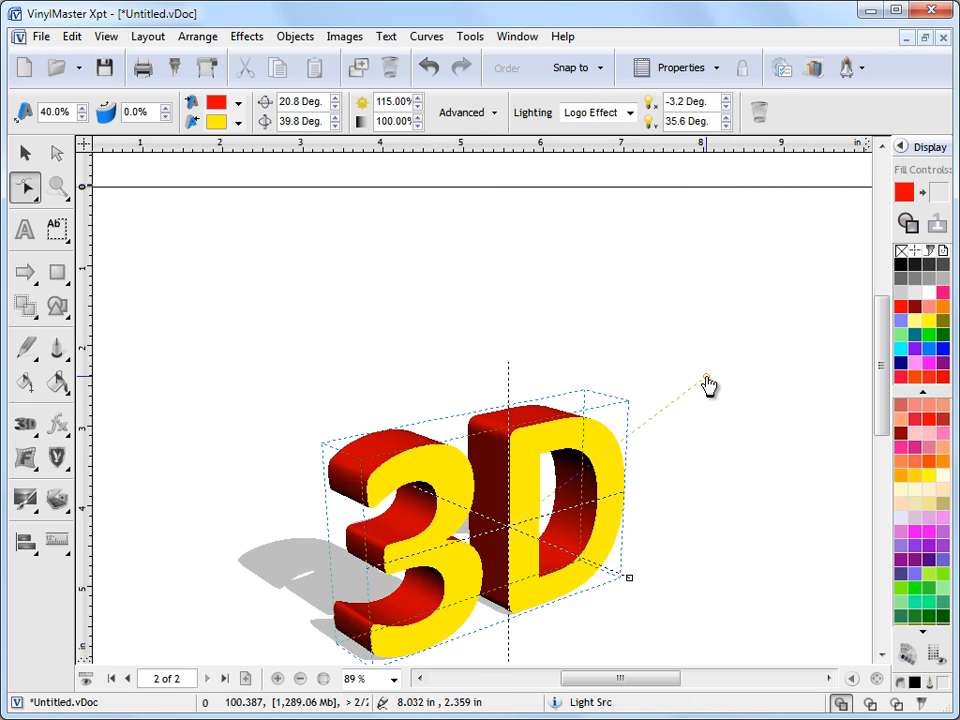
pyautogui.moveTo(708, 384); pyautogui.dragTo(680, 445)
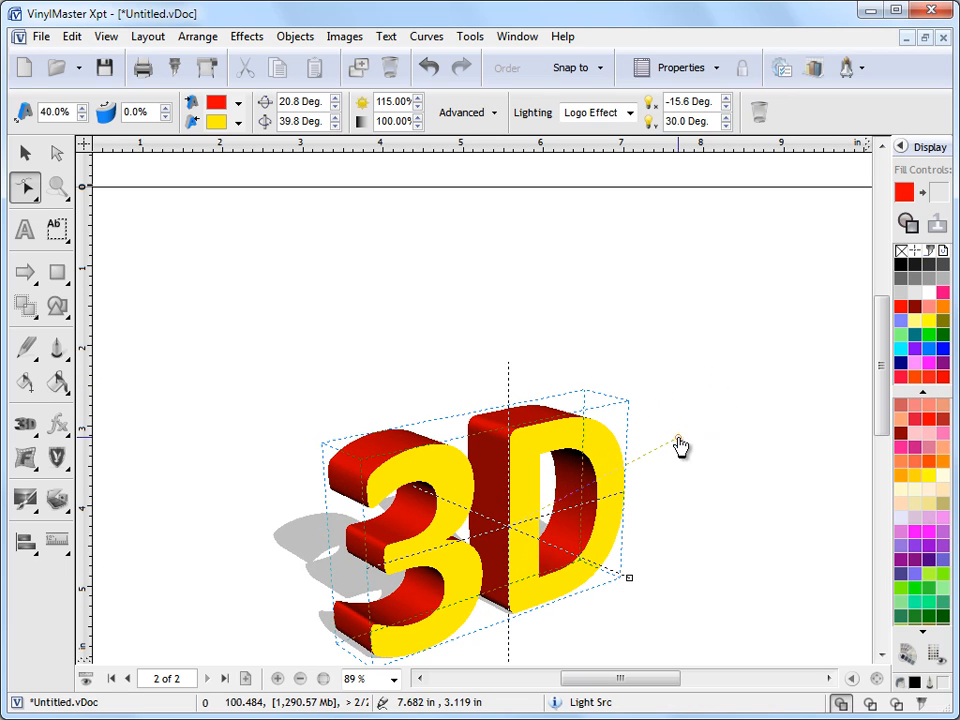
pyautogui.moveTo(680, 443); pyautogui.dragTo(758, 450)
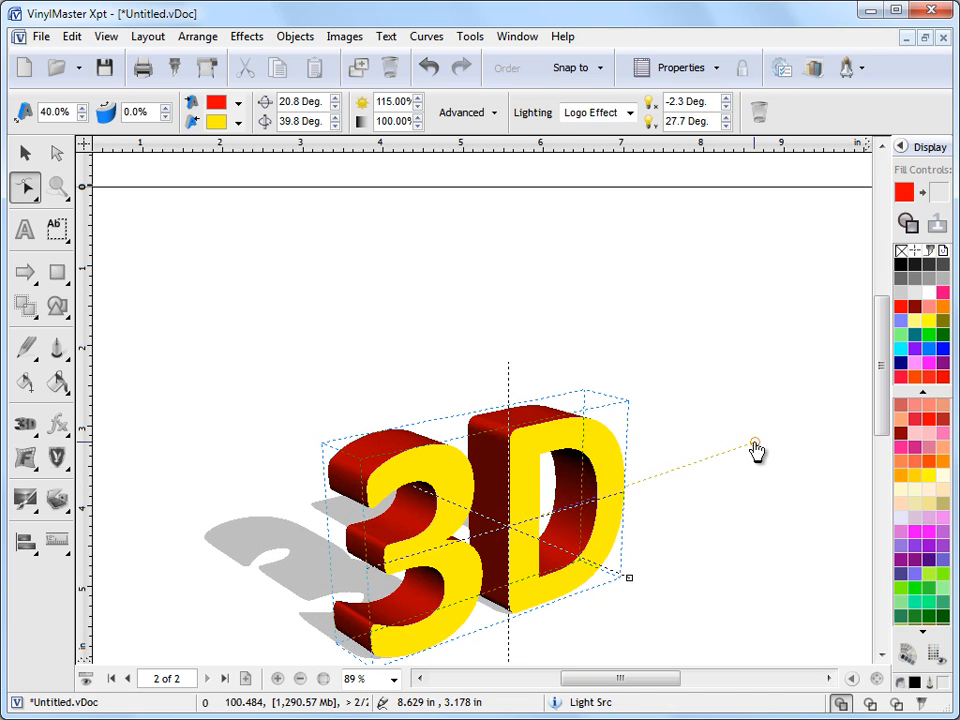
pyautogui.moveTo(901, 428)
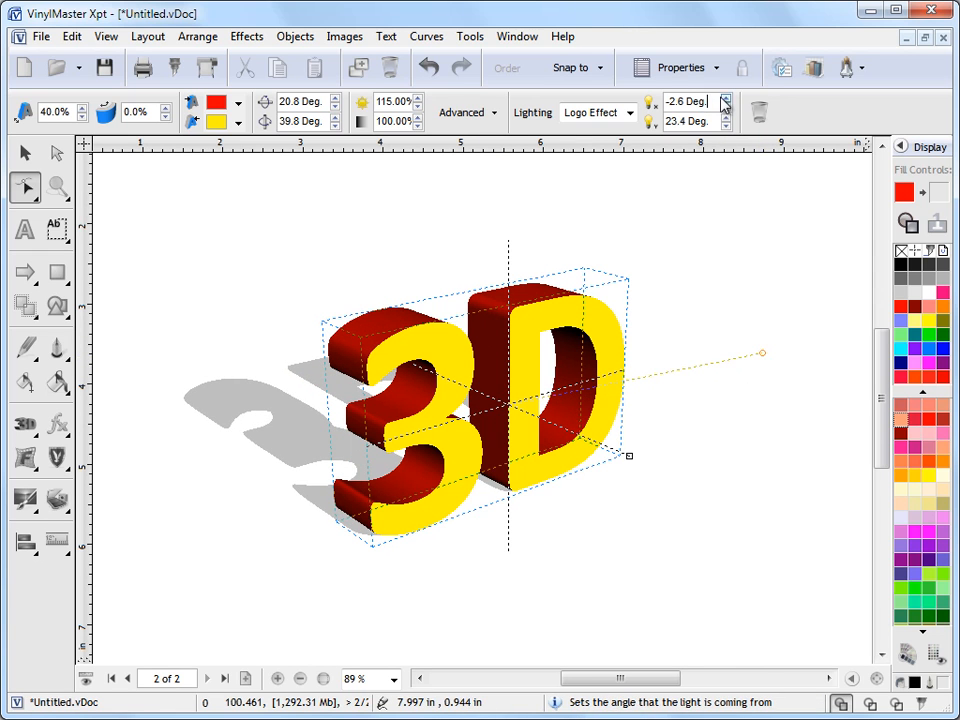
# - Use the Lighting spinners to set light angle -7.6° and elevation 13.4°
pyautogui.click(725, 97)
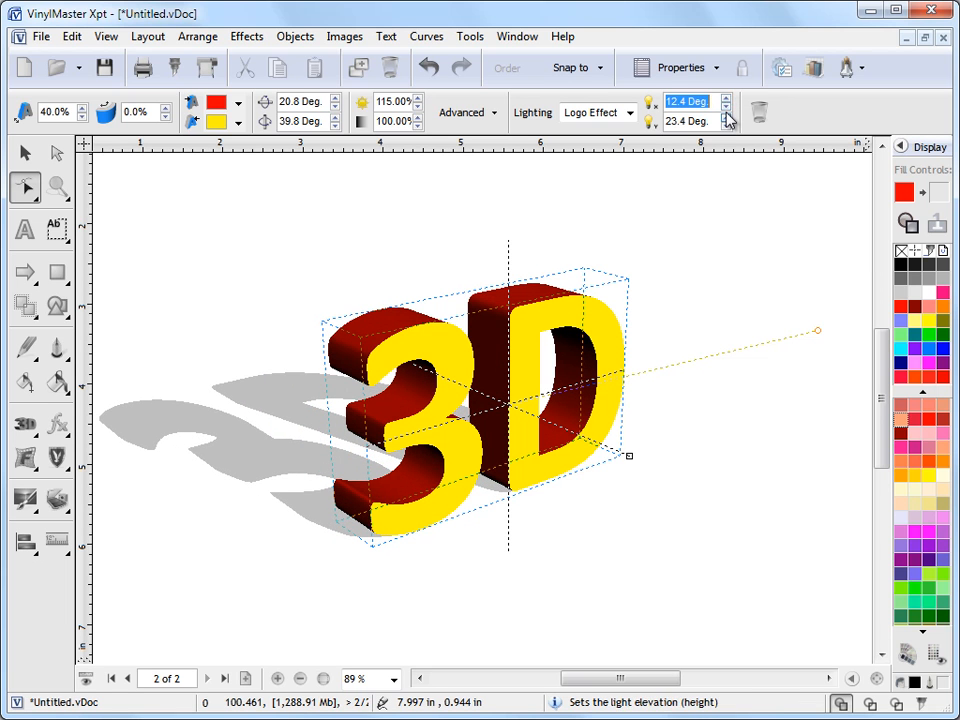
pyautogui.click(727, 126)
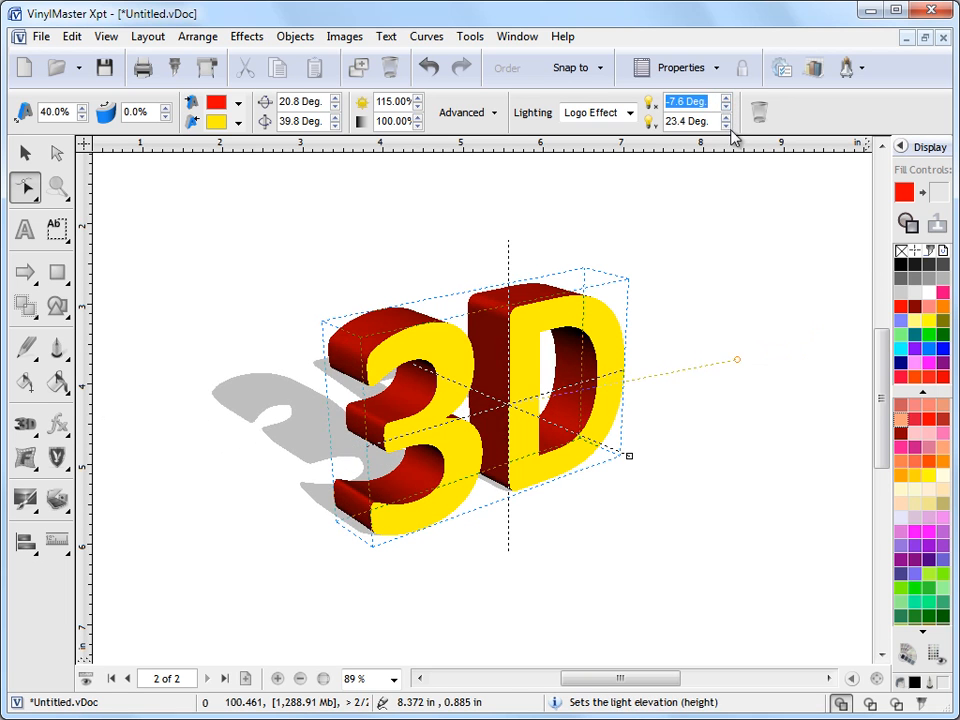
pyautogui.click(726, 126)
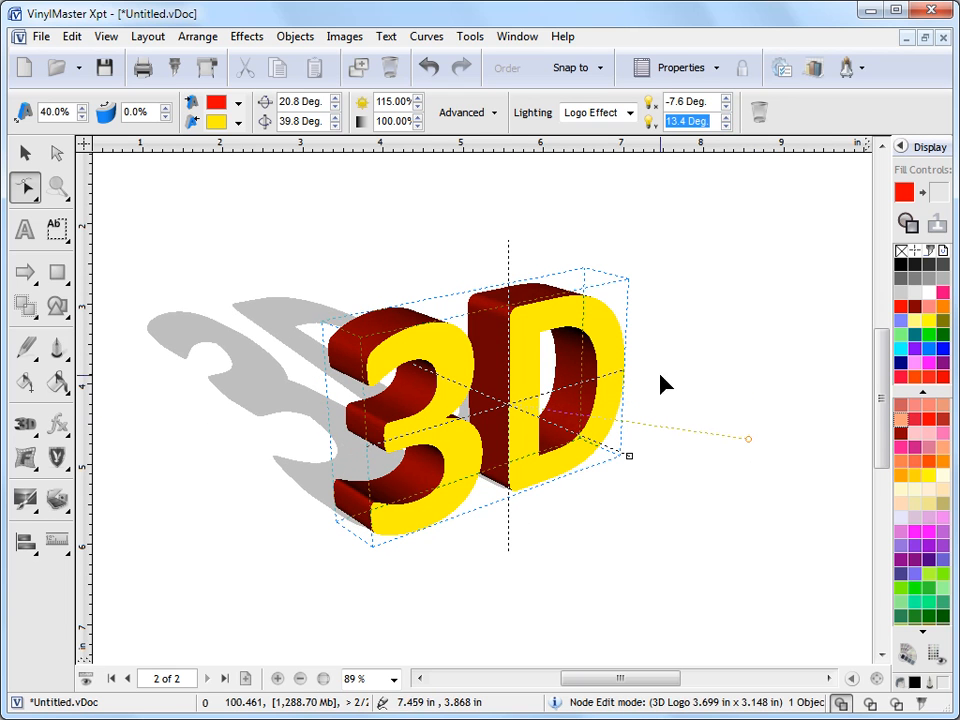
# - Rotate the logo into a three-quarter view and raise the light for a shorter shadow
pyautogui.moveTo(750, 438); pyautogui.dragTo(755, 467)
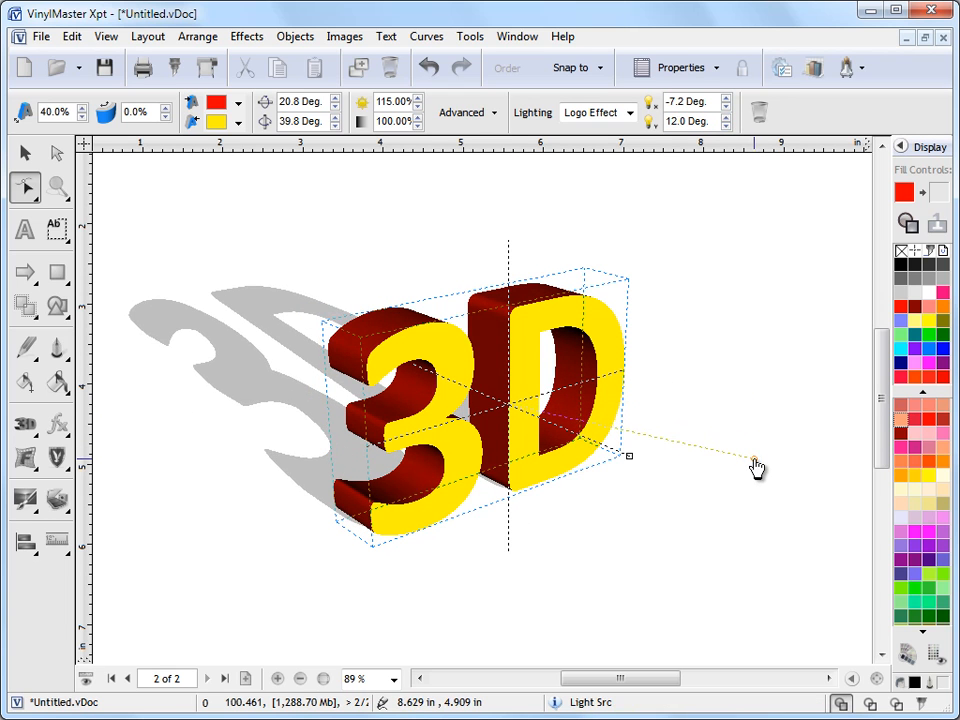
pyautogui.moveTo(757, 467); pyautogui.dragTo(760, 435)
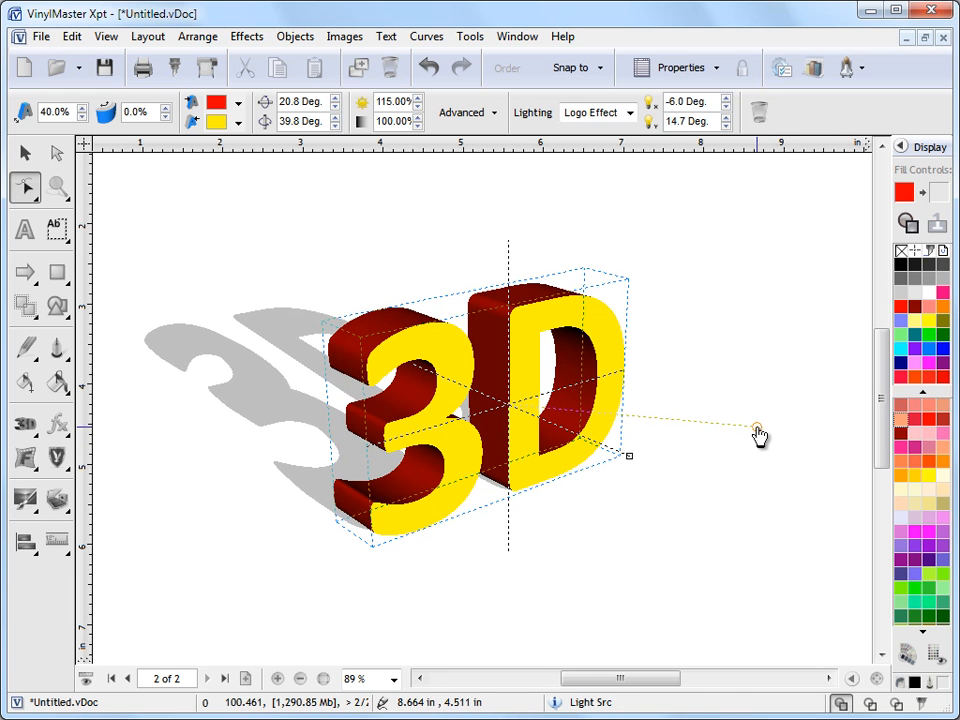
pyautogui.moveTo(755, 425); pyautogui.dragTo(650, 455)
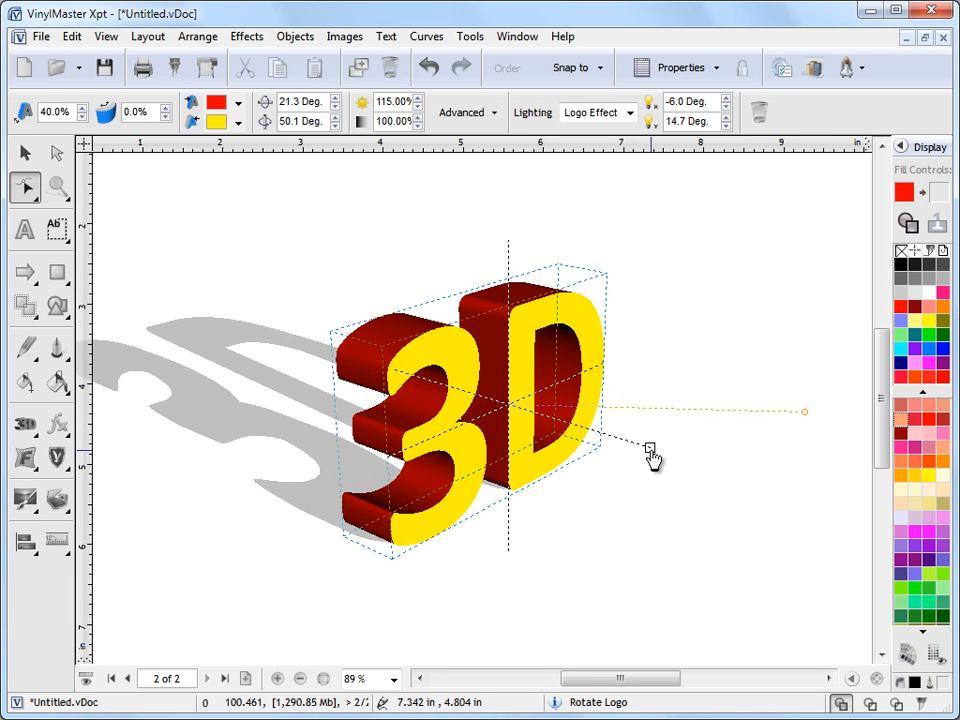
pyautogui.moveTo(648, 450); pyautogui.dragTo(630, 395)
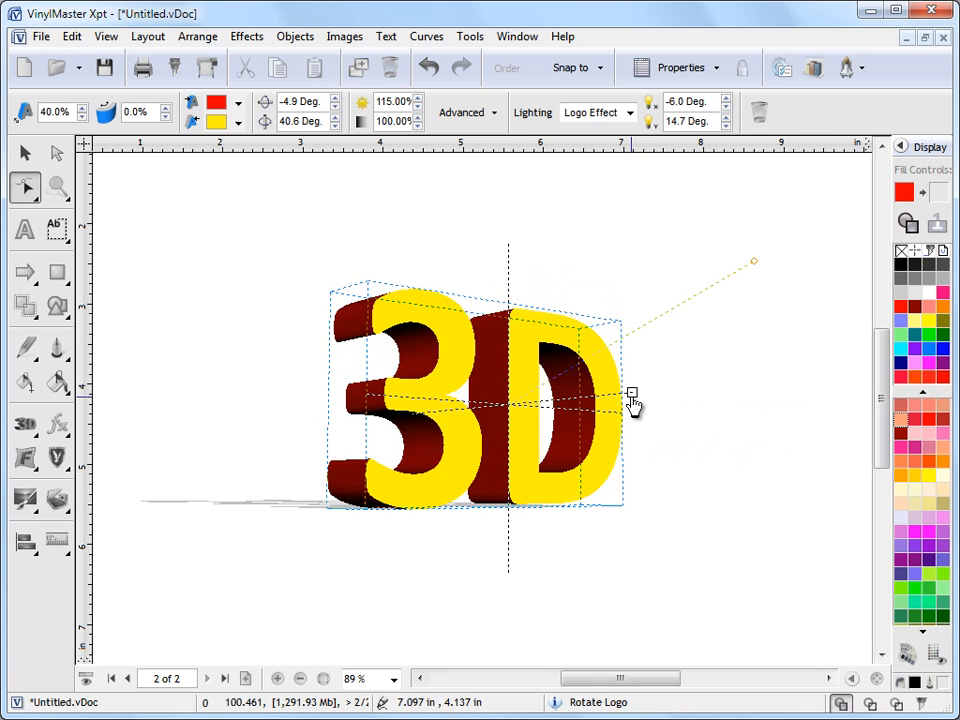
pyautogui.moveTo(630, 395); pyautogui.dragTo(665, 390)
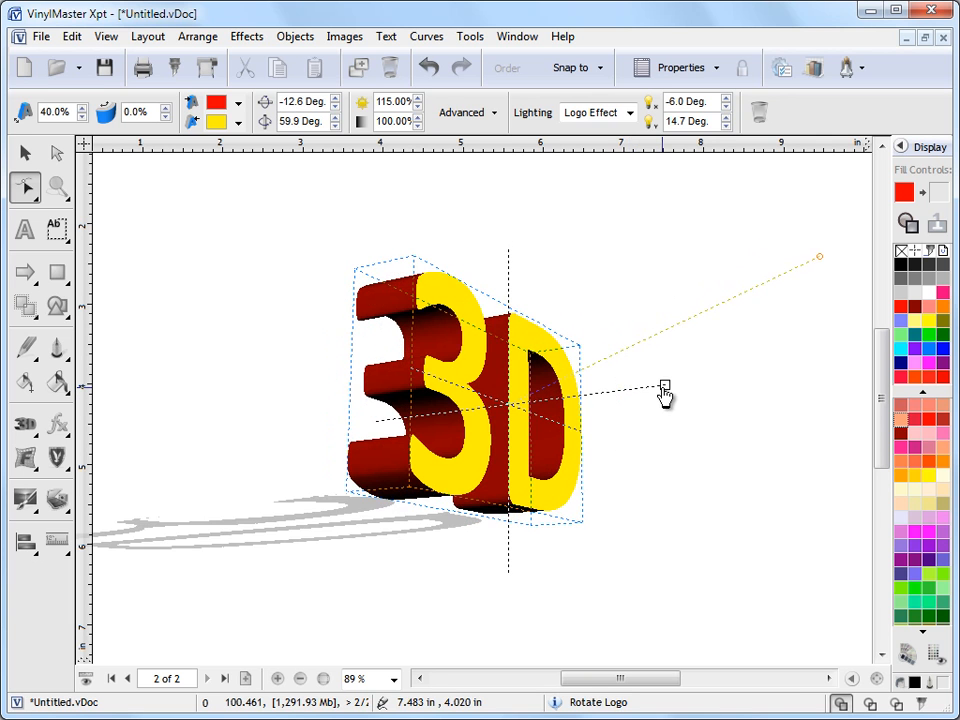
pyautogui.moveTo(665, 388); pyautogui.dragTo(635, 417)
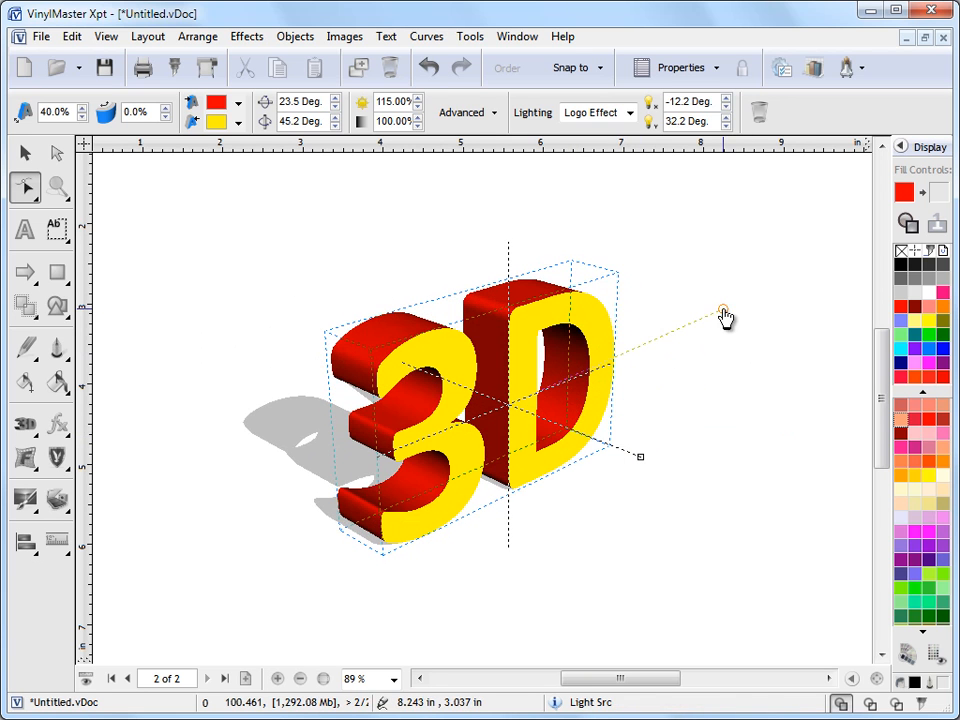
pyautogui.moveTo(723, 312); pyautogui.dragTo(697, 280)
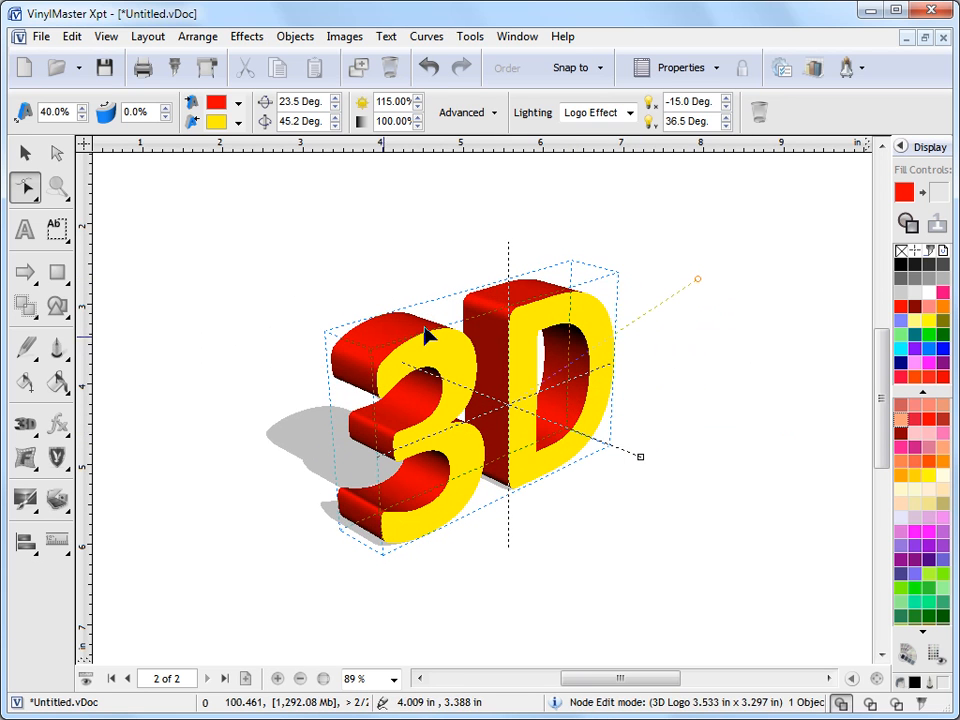
# - Set the logo's shadow type to Wall Mounted in the Advanced 3D options
pyautogui.moveTo(698, 280); pyautogui.dragTo(725, 286)
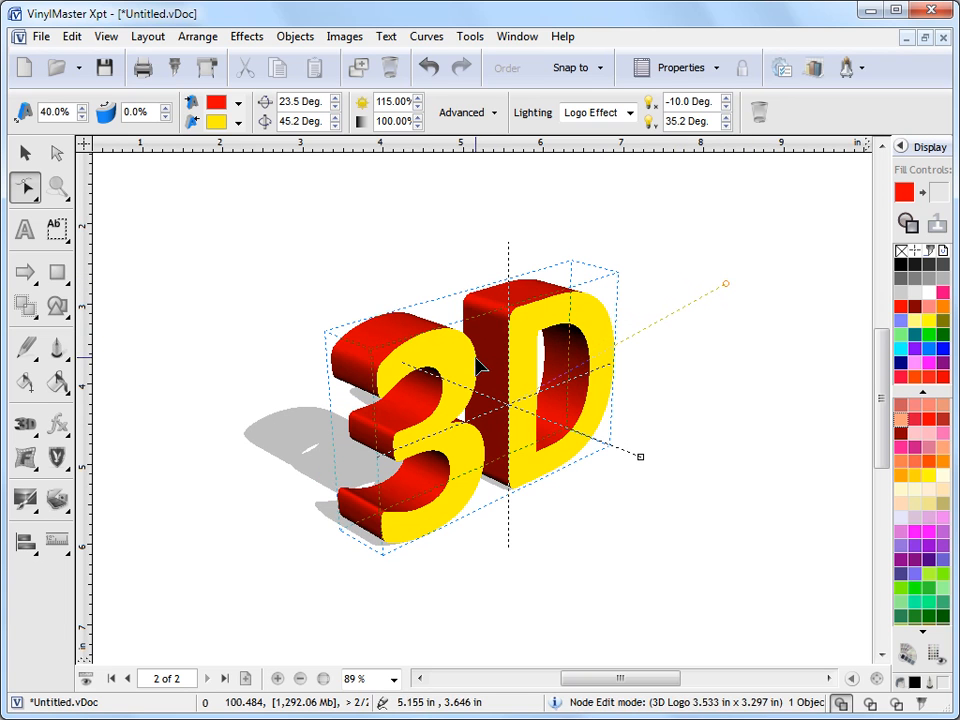
pyautogui.click(462, 112)
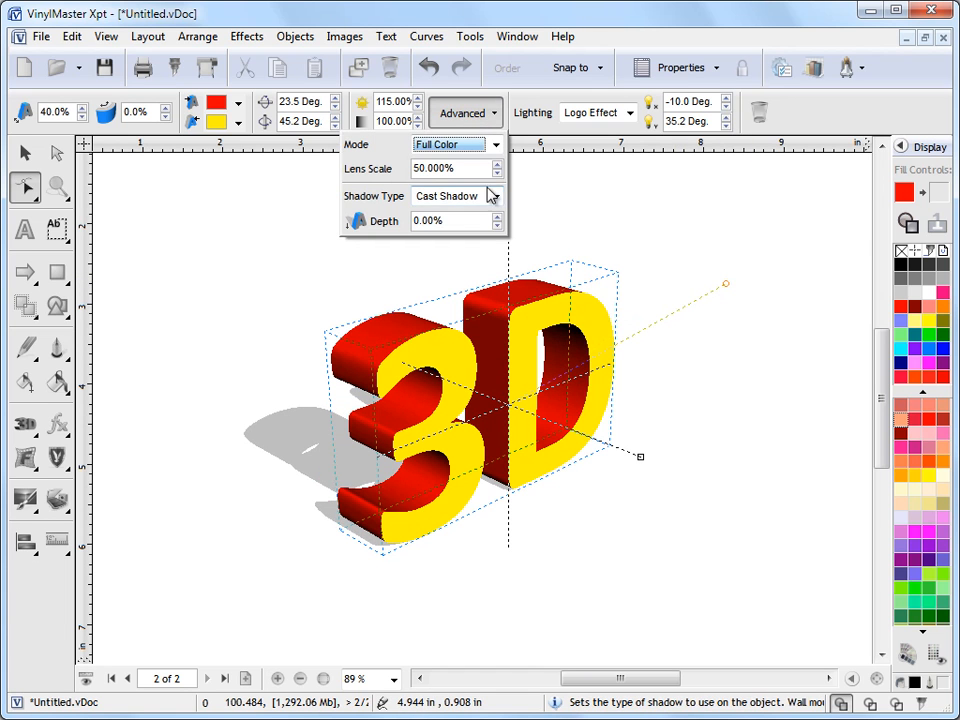
pyautogui.click(496, 195)
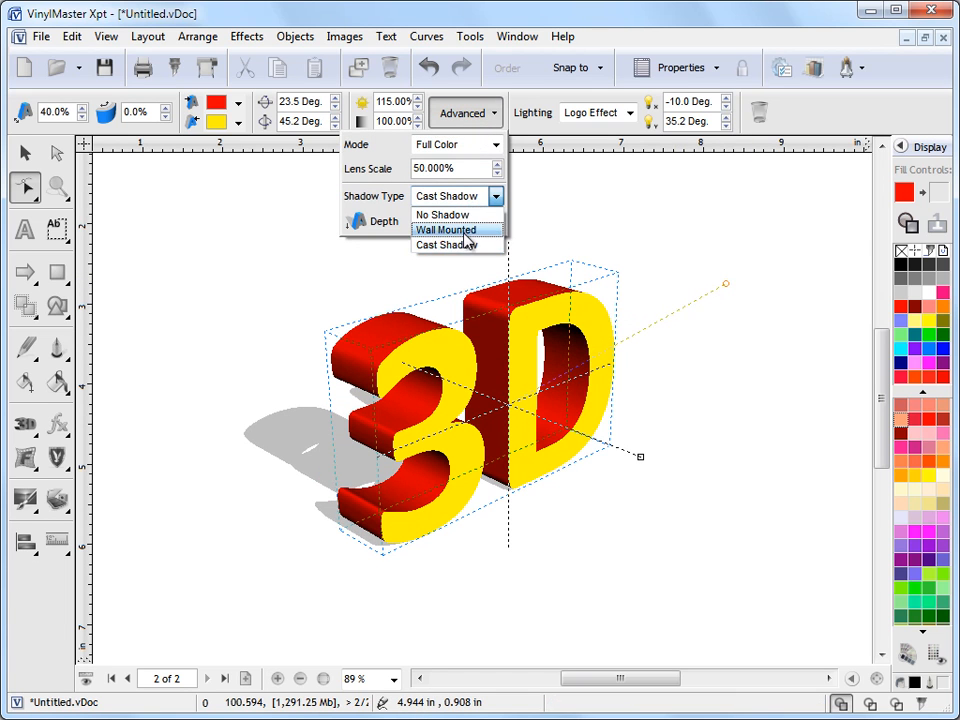
pyautogui.click(445, 230)
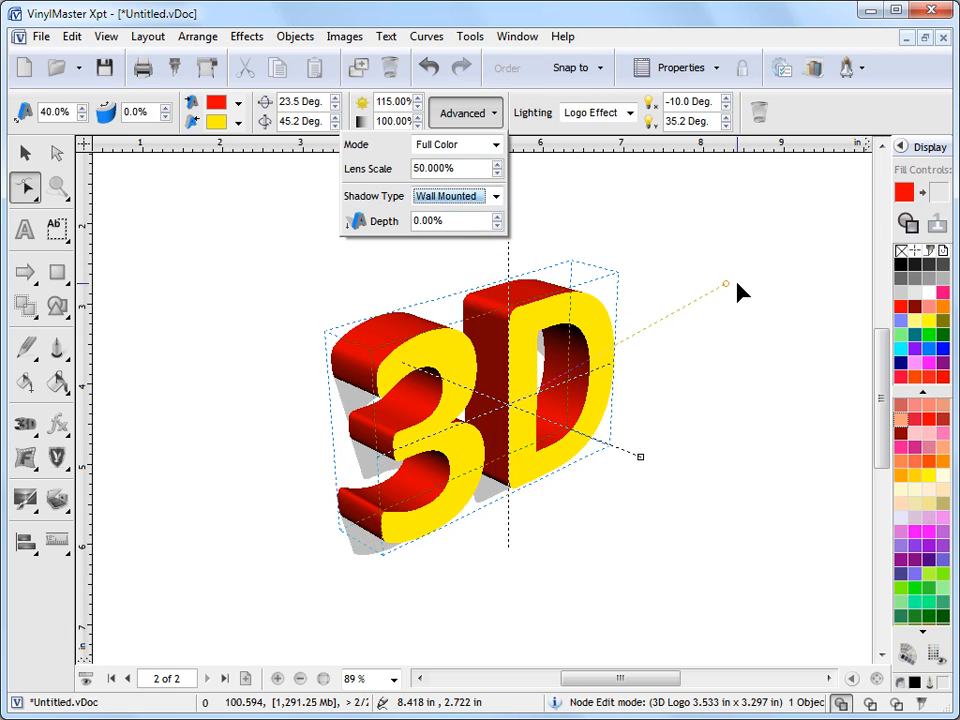
# - Reposition the light above the logo so the shadow sits close behind the letters
pyautogui.moveTo(726, 285); pyautogui.dragTo(651, 270)
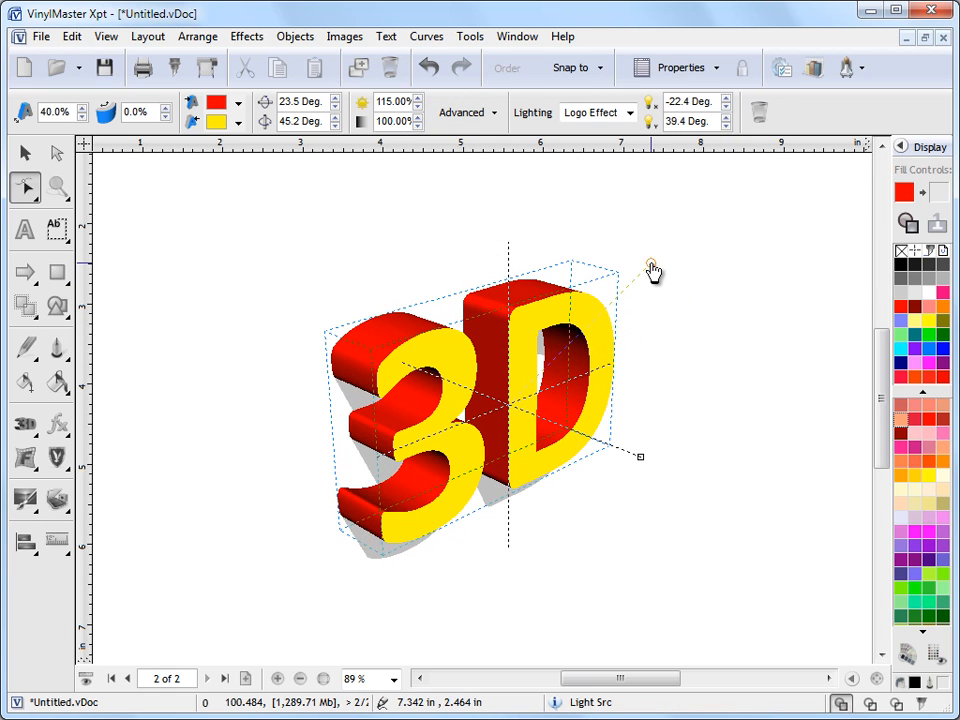
pyautogui.moveTo(650, 272); pyautogui.dragTo(670, 260)
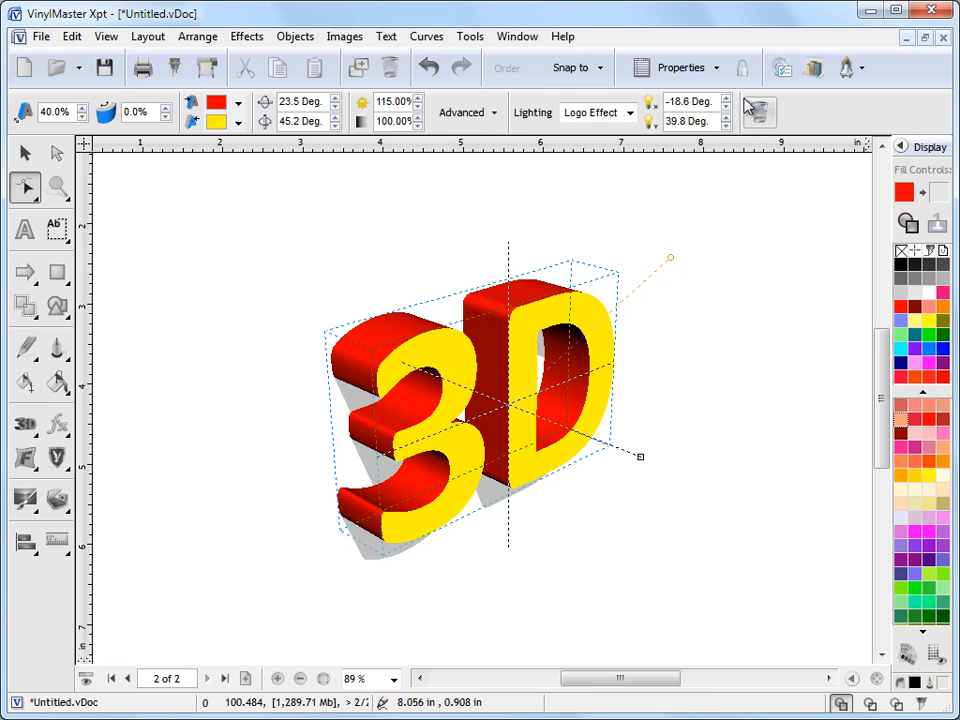
pyautogui.click(727, 96)
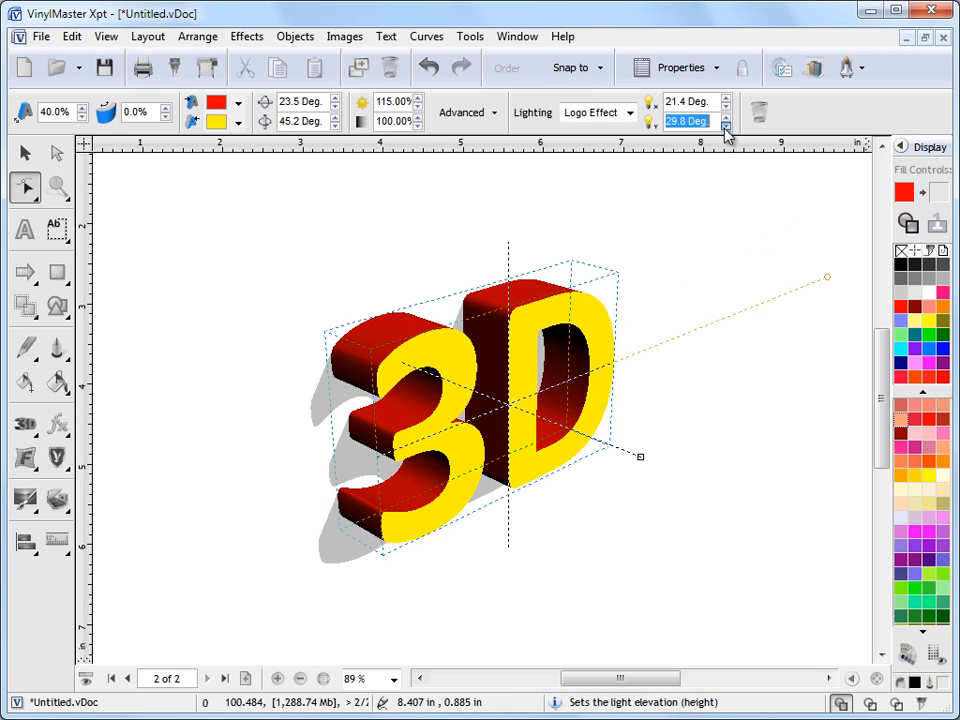
pyautogui.moveTo(827, 277); pyautogui.dragTo(750, 352)
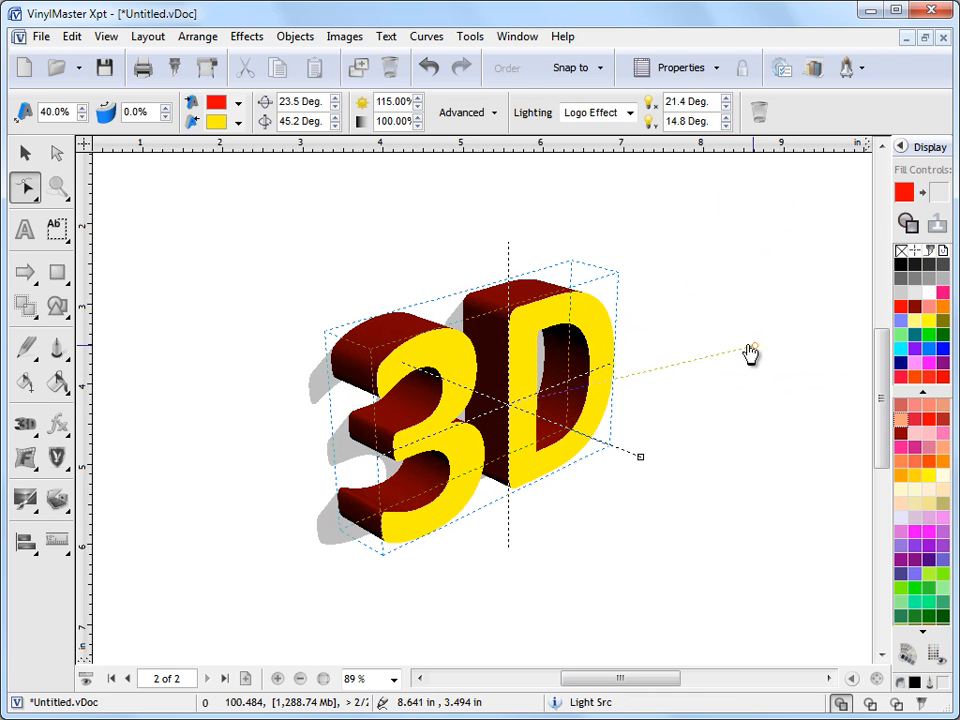
pyautogui.moveTo(750, 352); pyautogui.dragTo(705, 325)
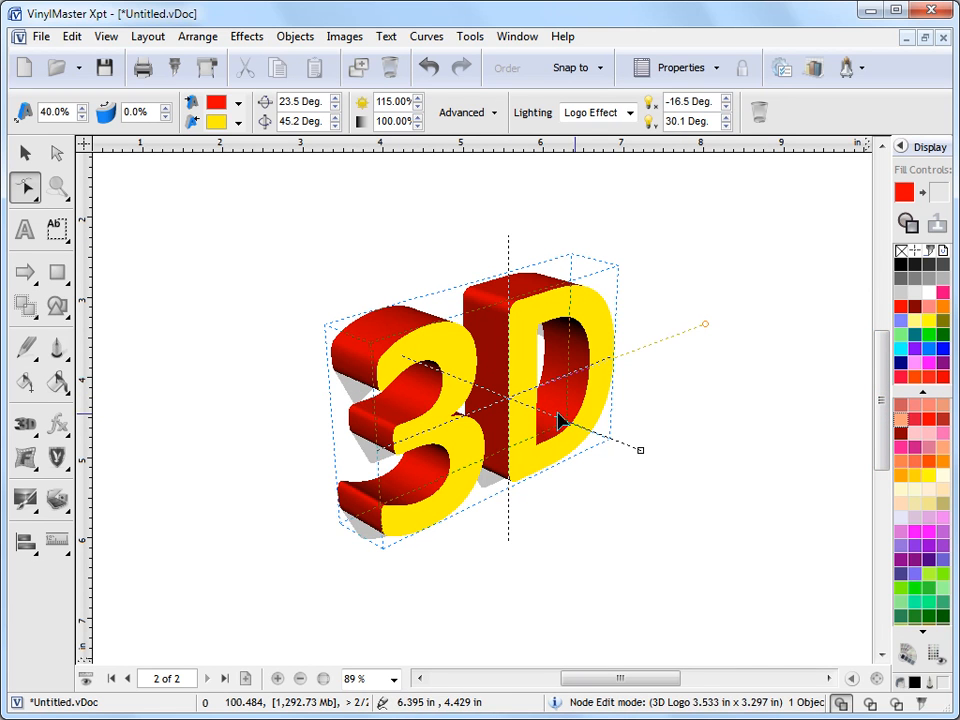
pyautogui.moveTo(780, 420)
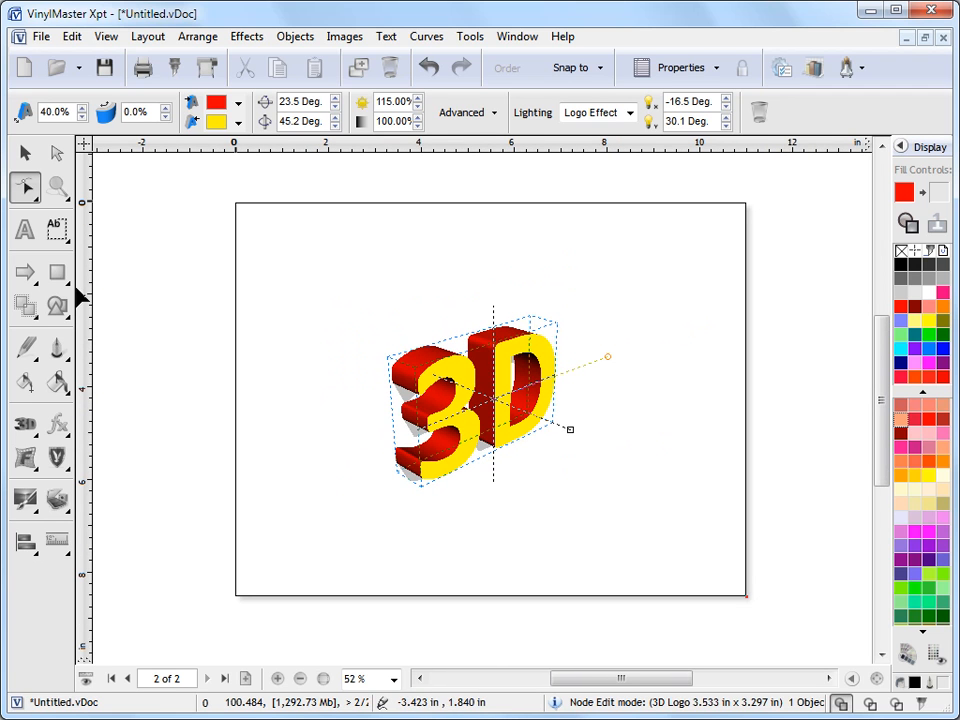
# - Draw a rectangle, send it To Back, and fill it light grey
pyautogui.click(57, 272)
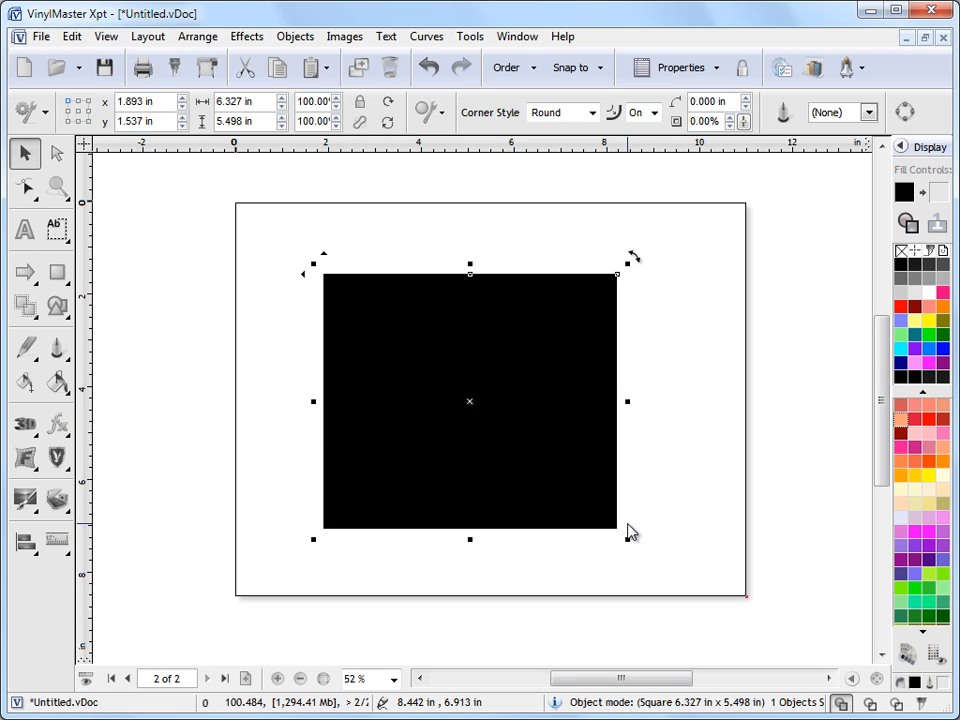
pyautogui.click(507, 67)
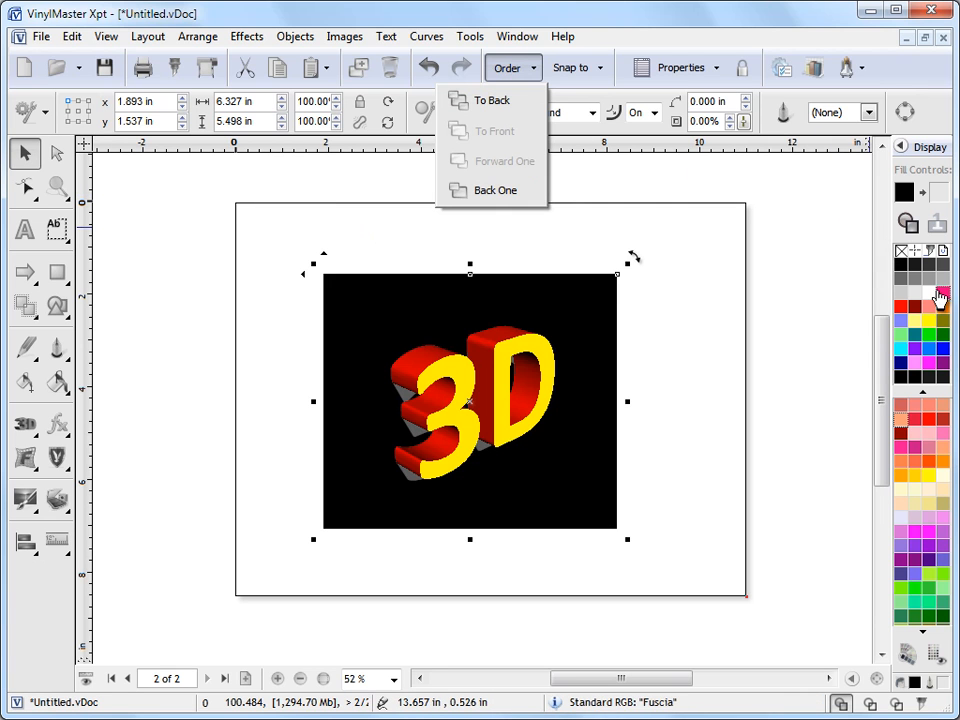
pyautogui.click(492, 100)
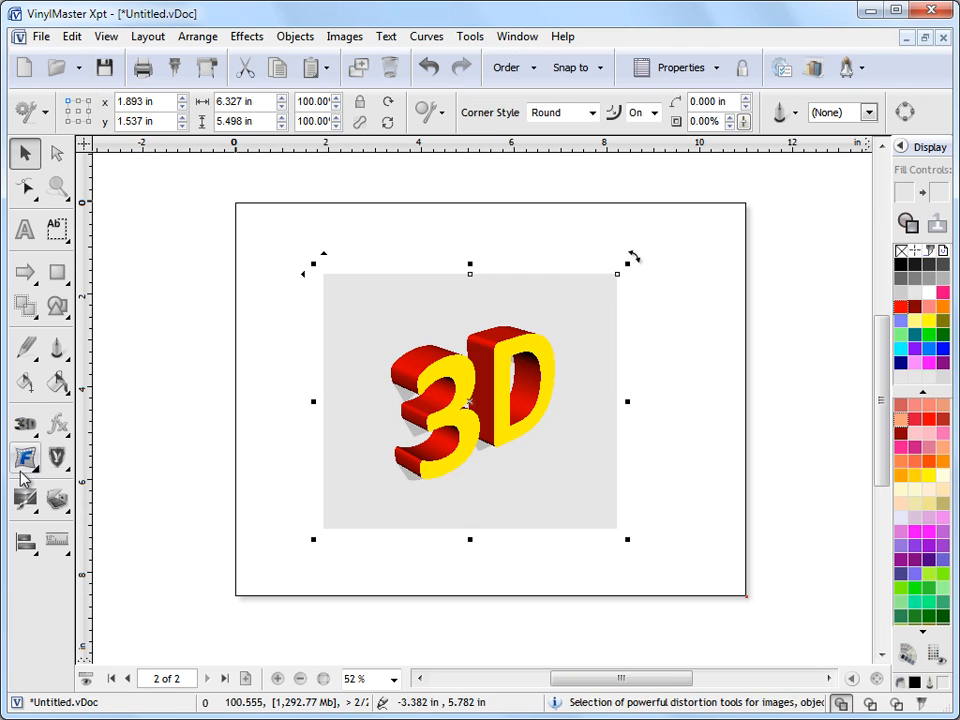
# - Drag the grey rectangle's corner nodes with the perspective tool into a tilted plane
pyautogui.click(25, 458)
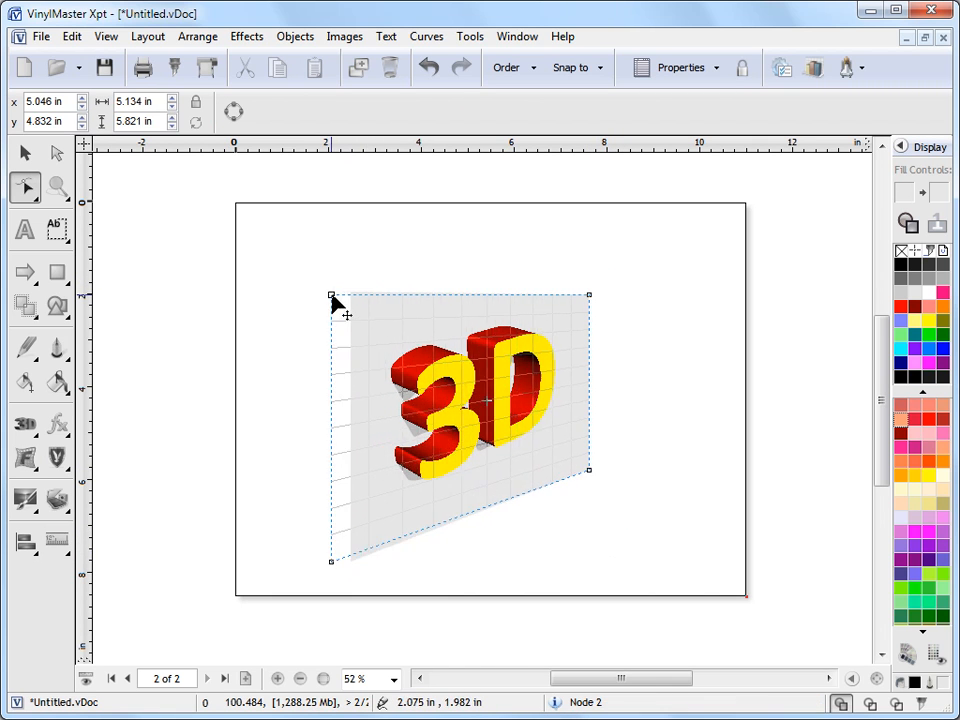
pyautogui.moveTo(590, 297); pyautogui.dragTo(585, 285)
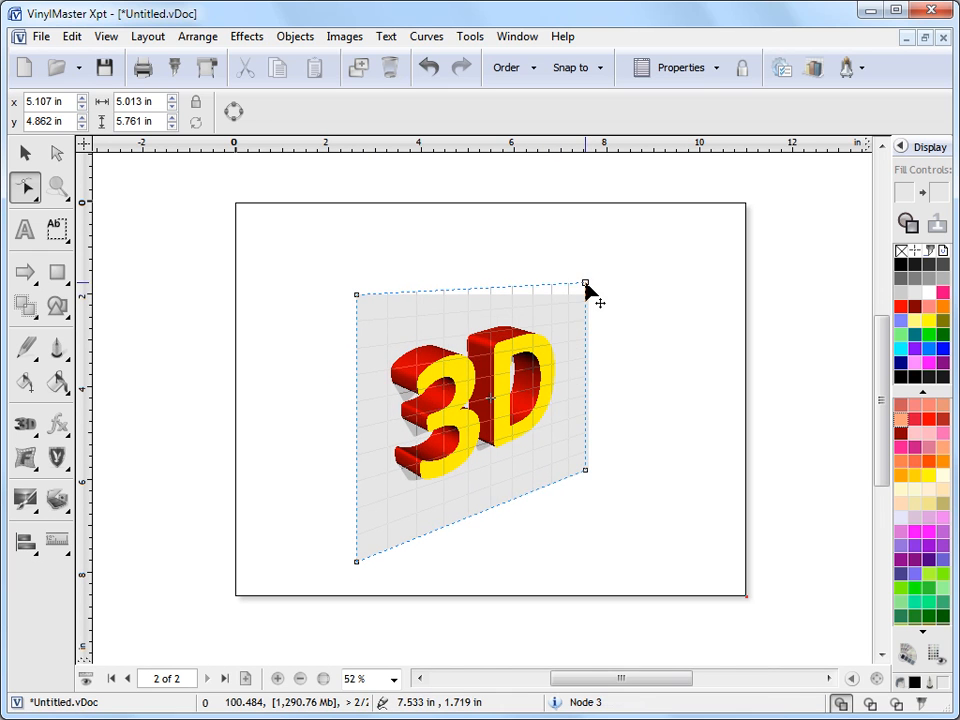
pyautogui.moveTo(585, 285); pyautogui.dragTo(590, 292)
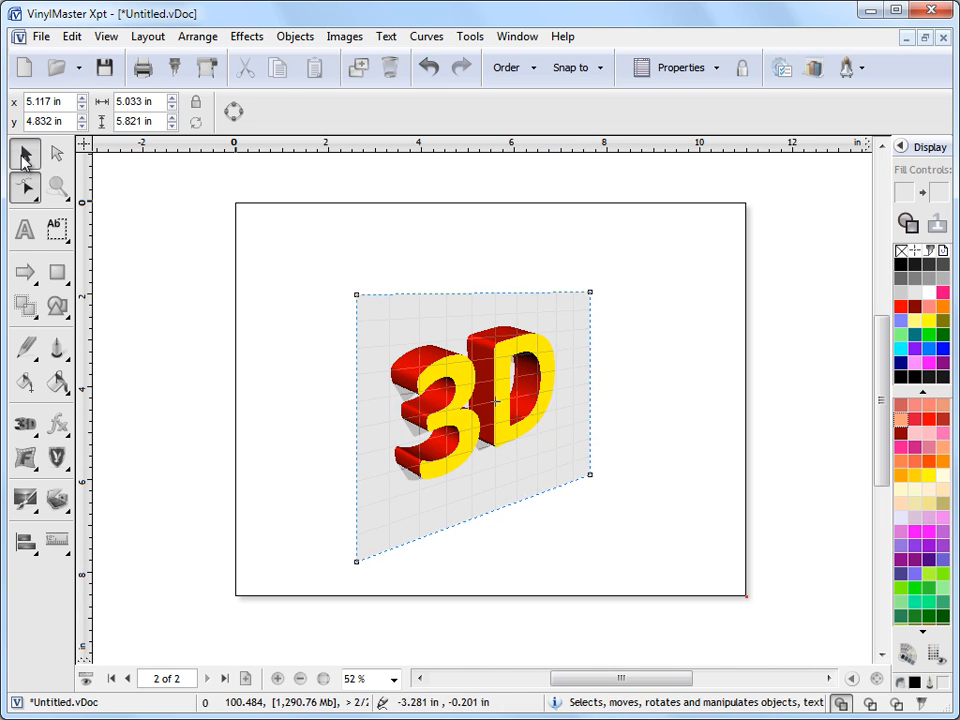
# - Rotate the logo to face forward, move the light upper right, and raise its elevation
pyautogui.click(490, 400)
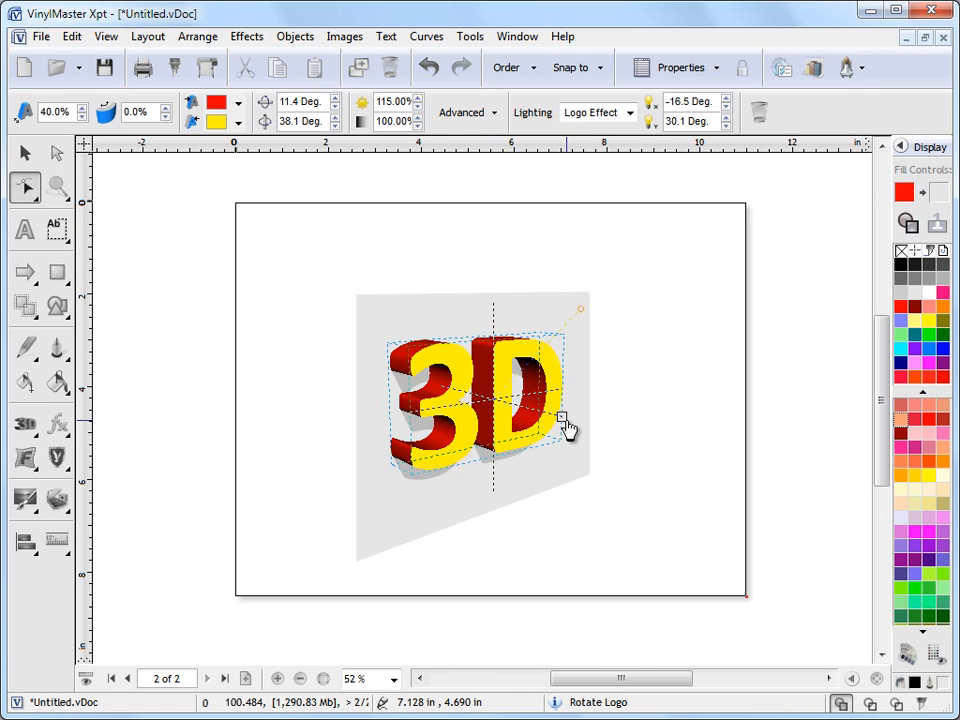
pyautogui.moveTo(565, 420); pyautogui.dragTo(582, 307)
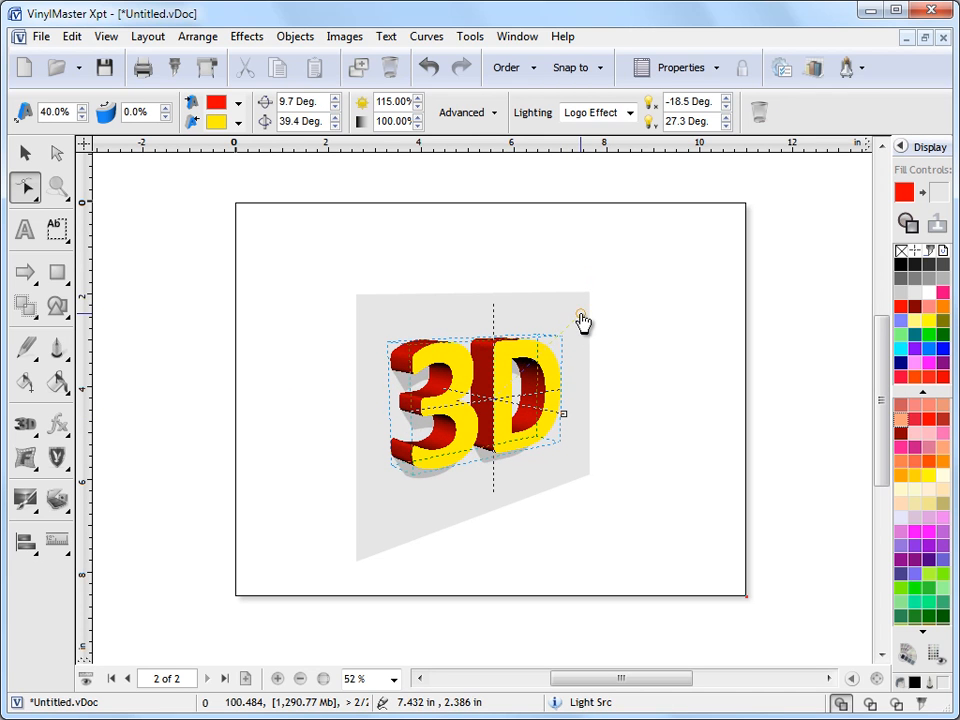
pyautogui.click(727, 105)
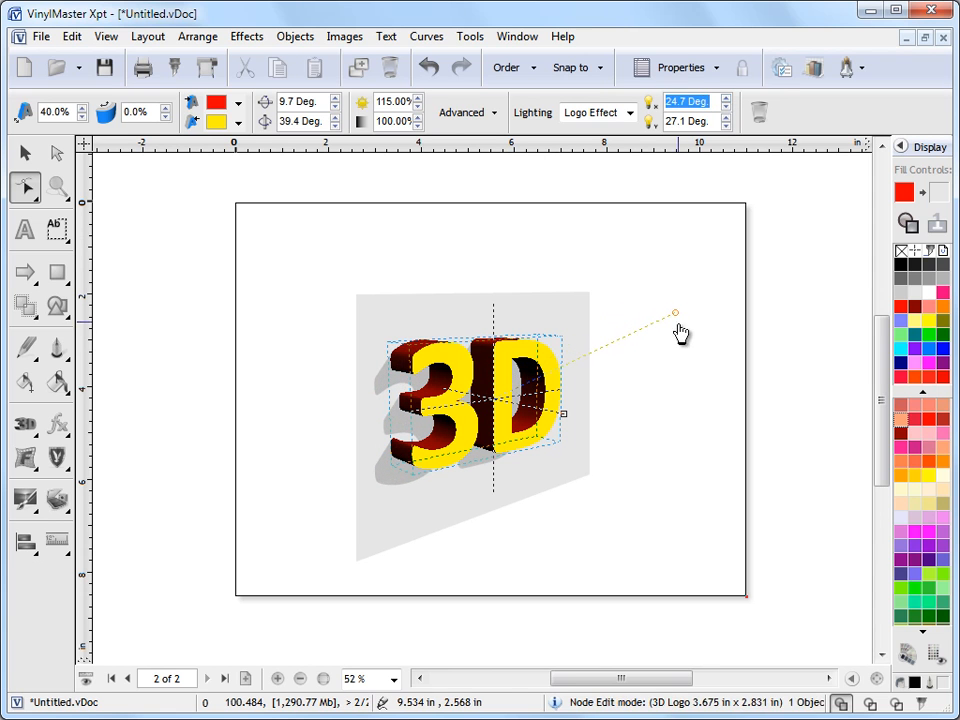
pyautogui.moveTo(675, 313); pyautogui.dragTo(630, 338)
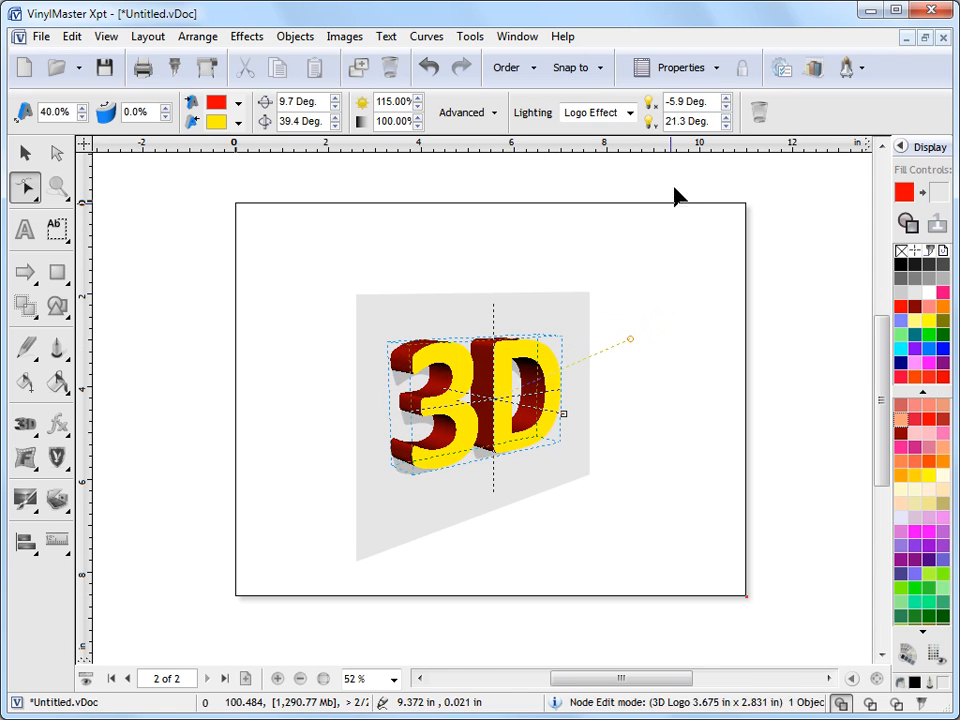
pyautogui.click(727, 124)
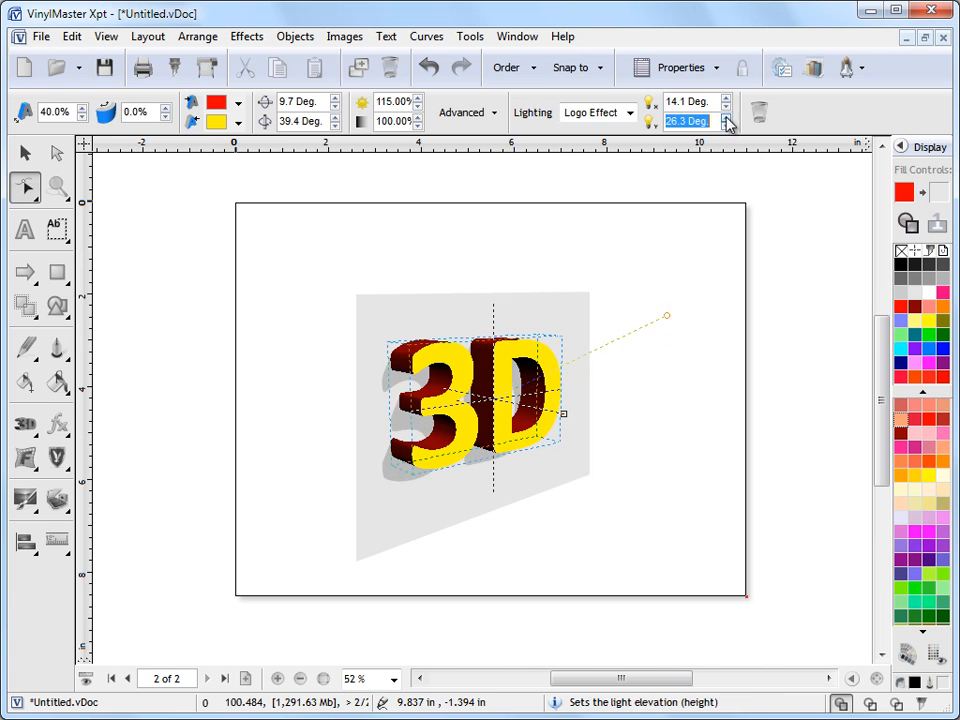
pyautogui.click(727, 116)
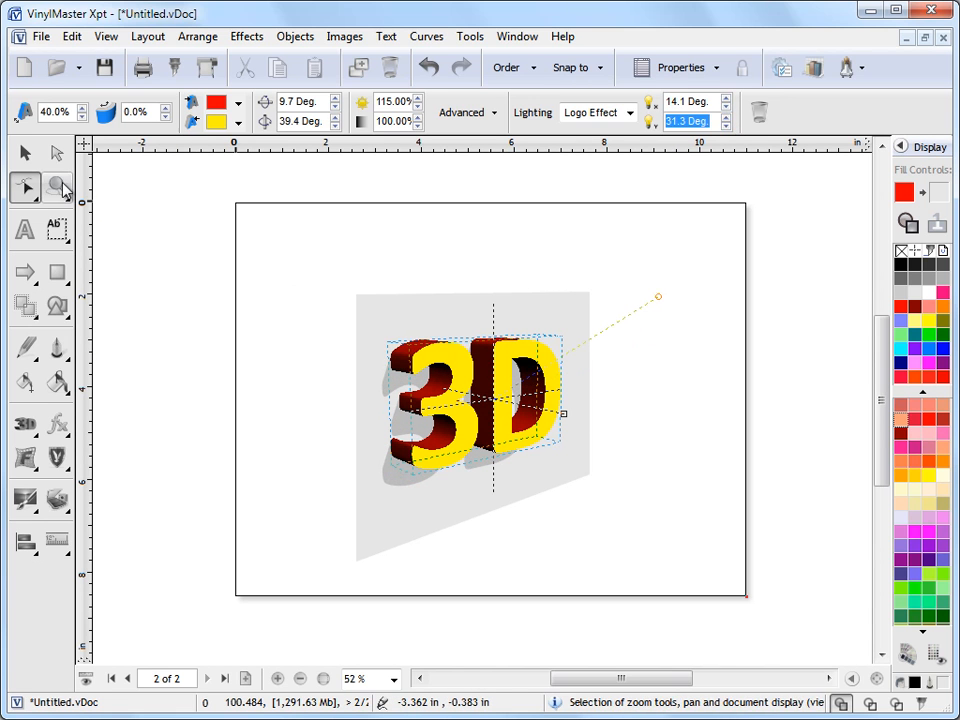
pyautogui.click(57, 188)
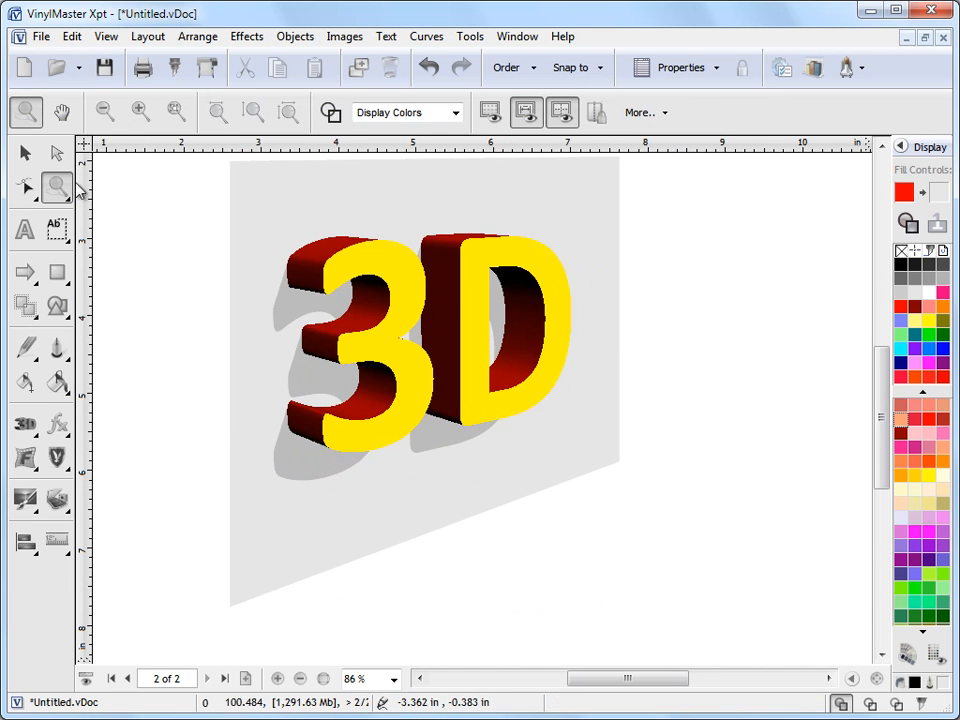
pyautogui.click(25, 153)
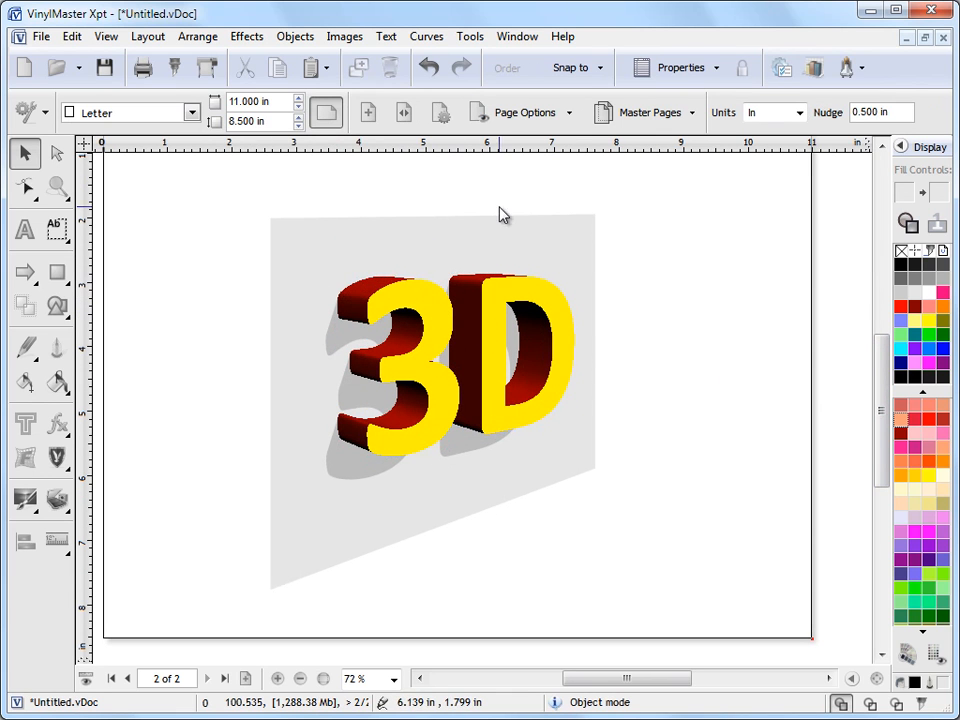
pyautogui.moveTo(415, 355)
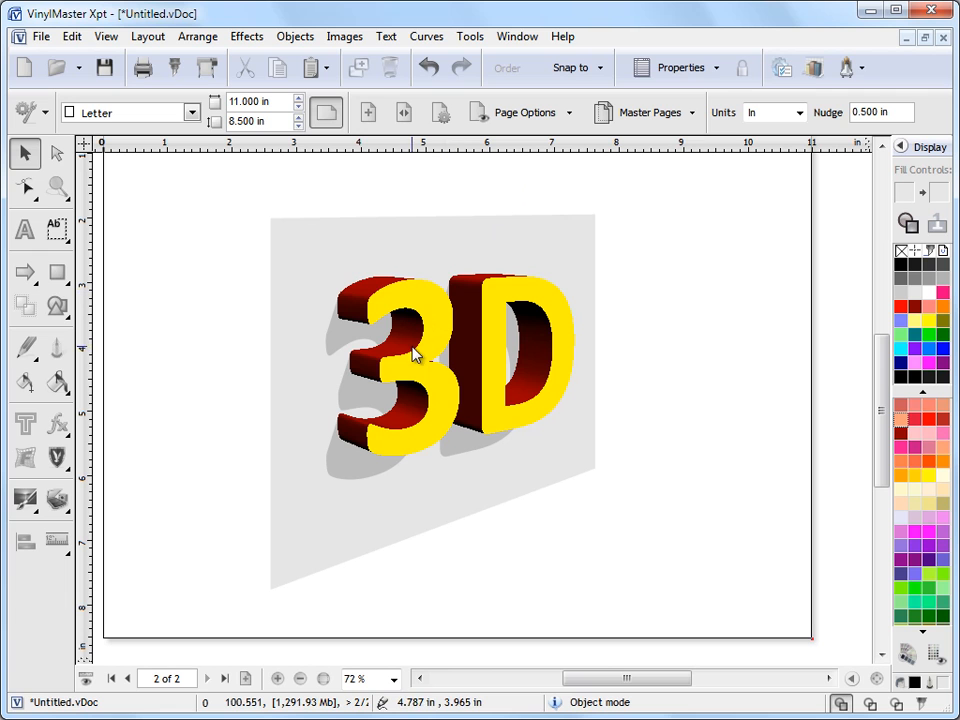
pyautogui.moveTo(472, 330)
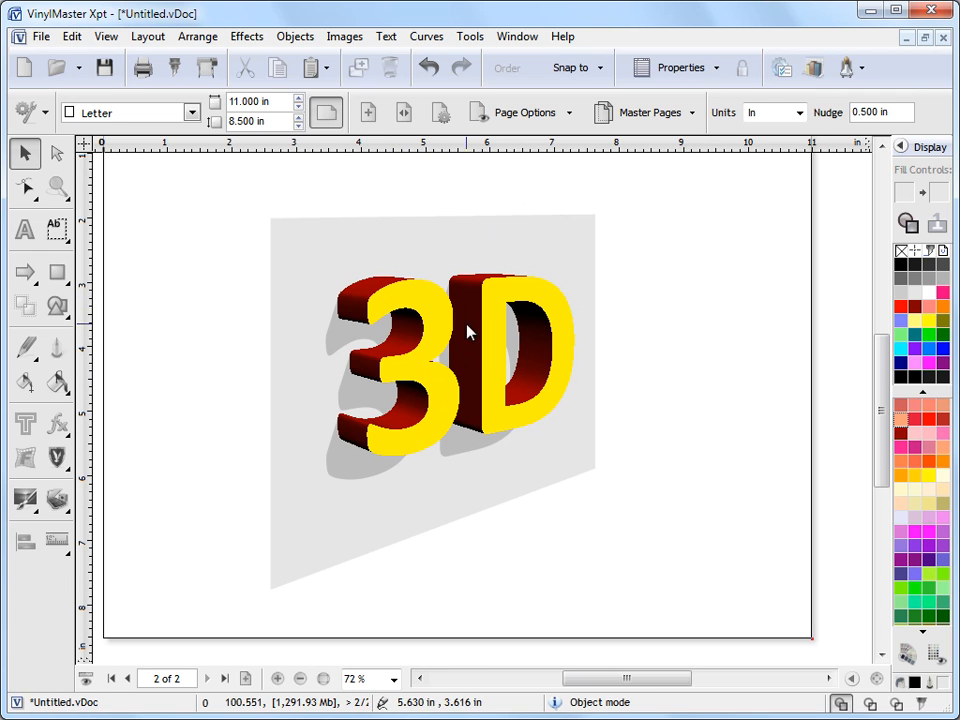
pyautogui.moveTo(605, 253)
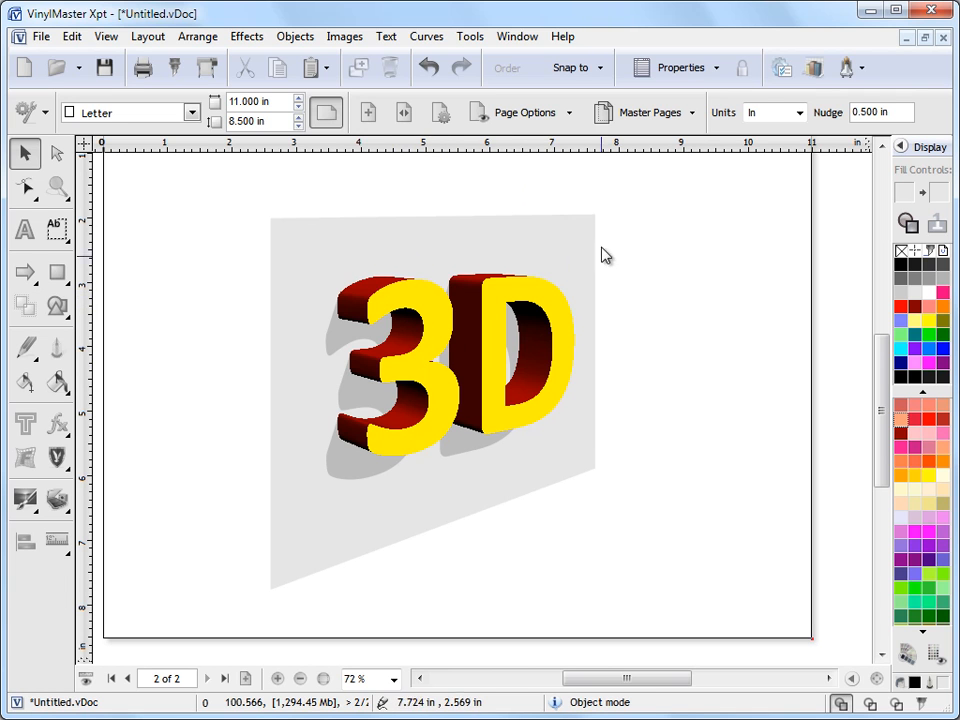
pyautogui.moveTo(380, 400)
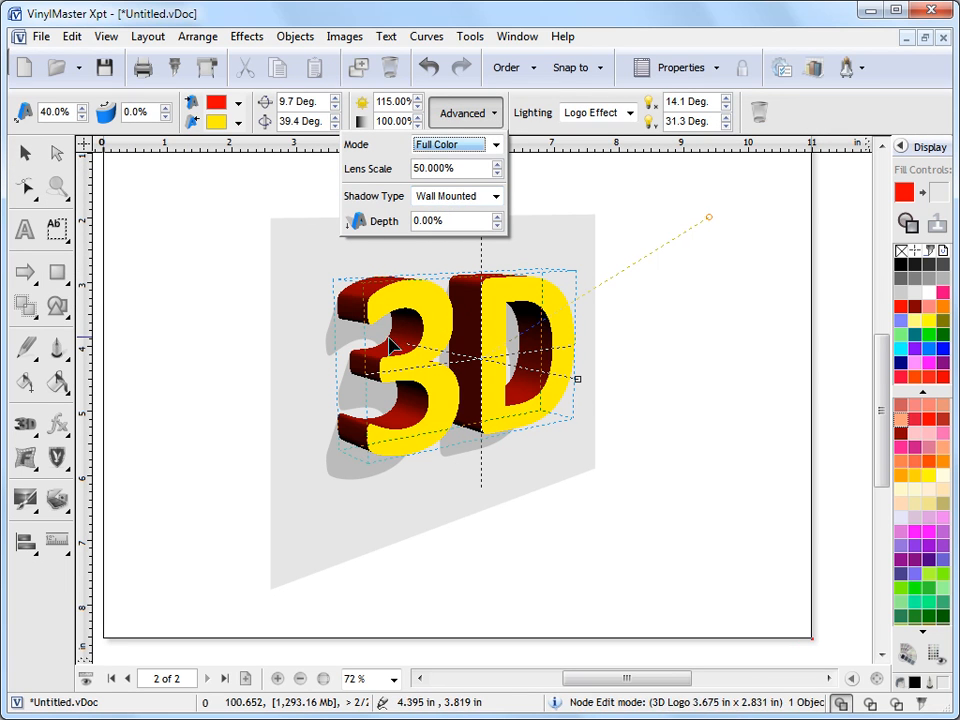
pyautogui.moveTo(725, 108)
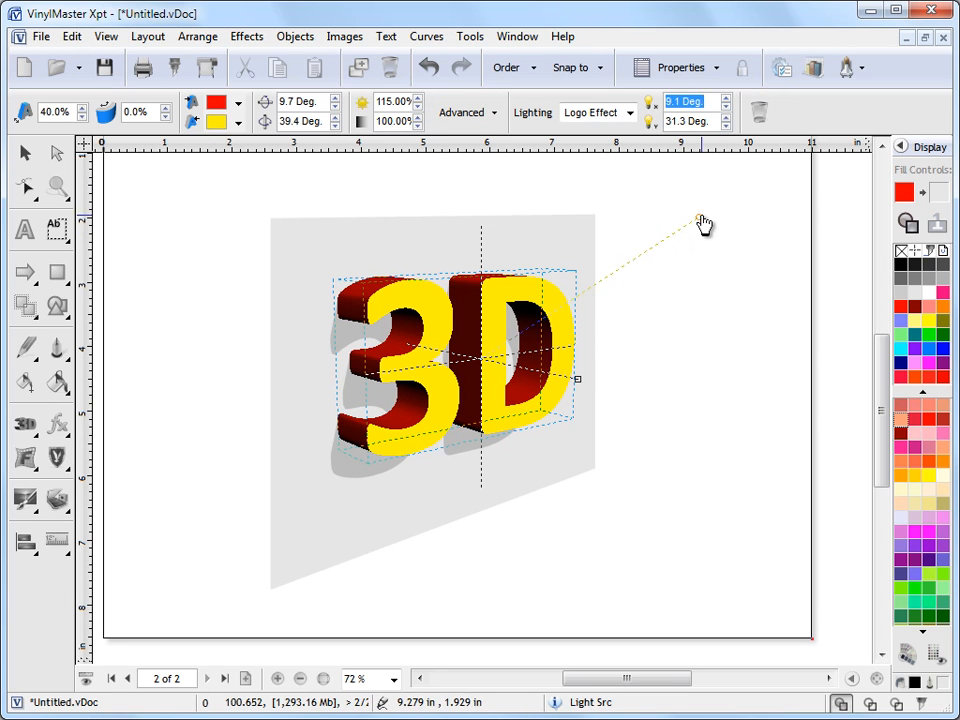
pyautogui.moveTo(705, 220); pyautogui.dragTo(710, 272)
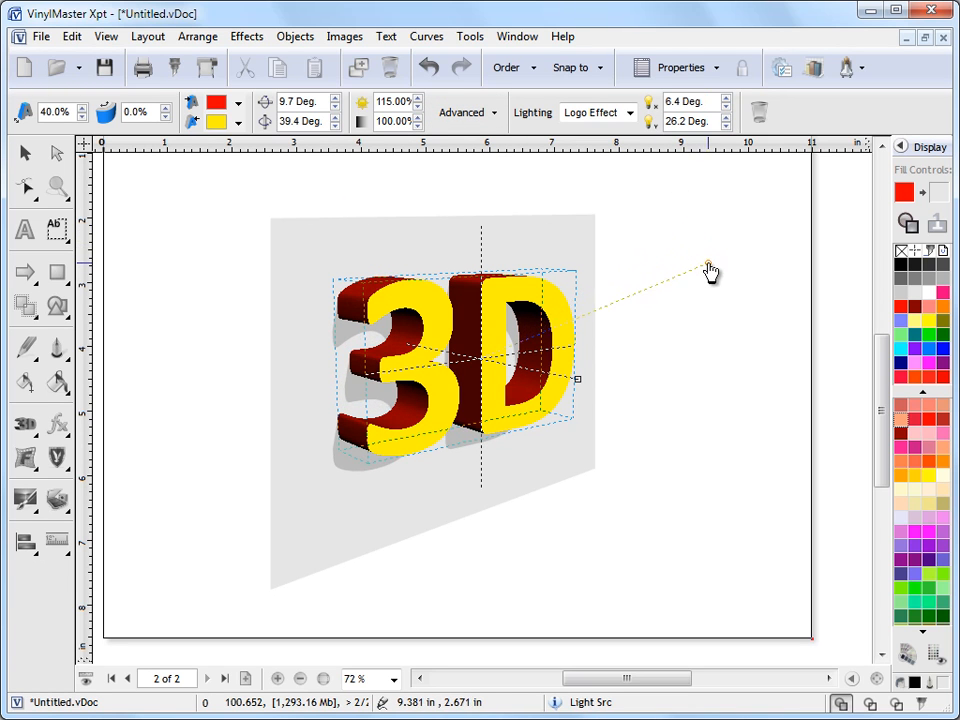
pyautogui.moveTo(708, 272); pyautogui.dragTo(715, 289)
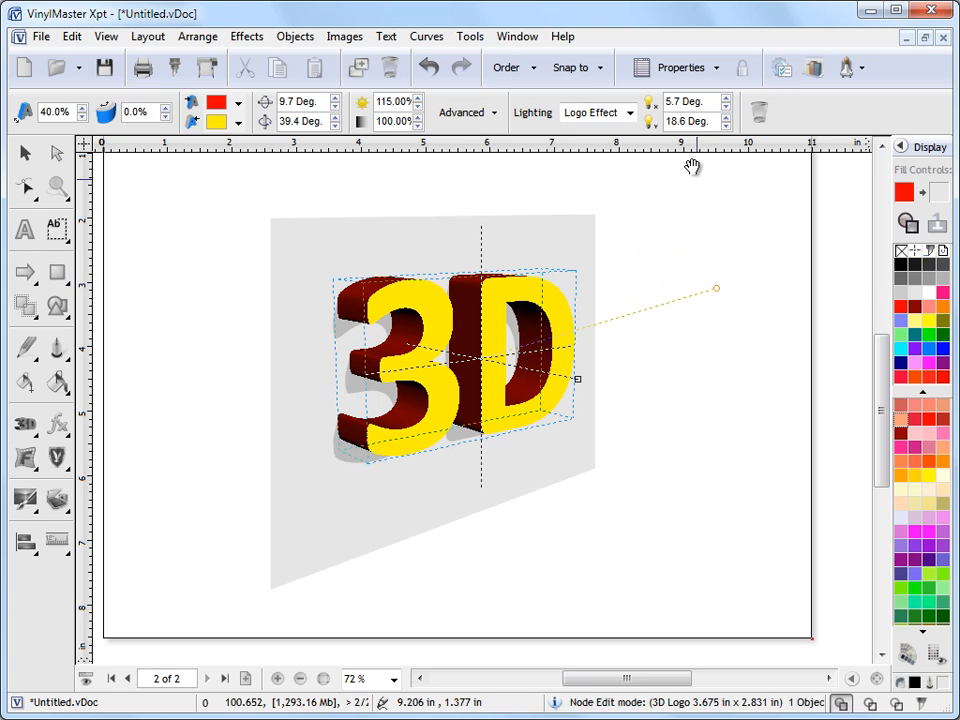
pyautogui.click(725, 117)
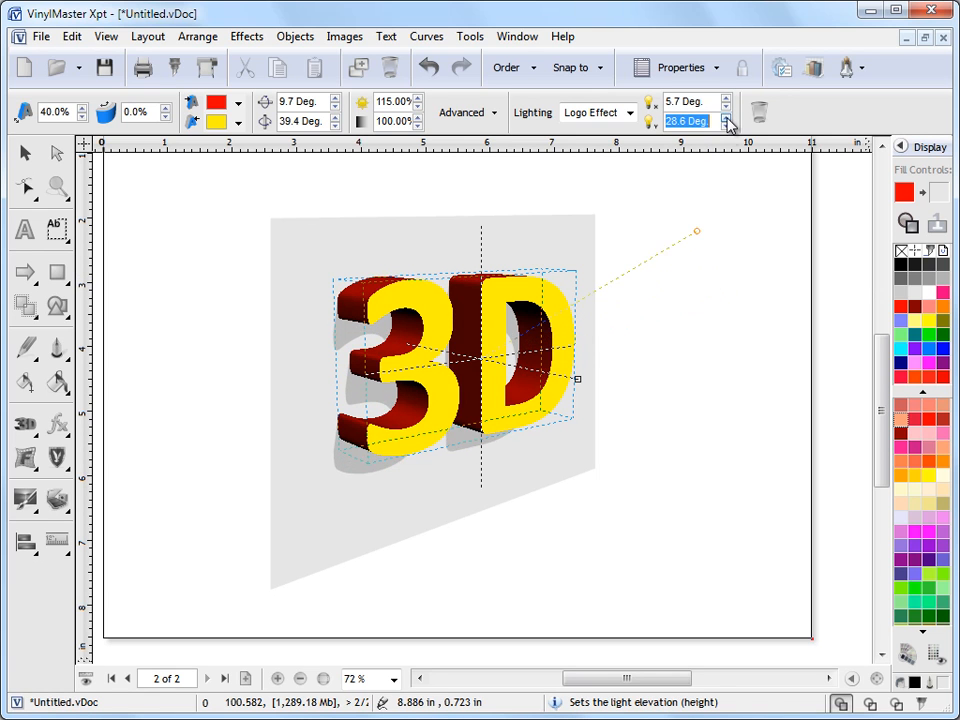
pyautogui.moveTo(697, 231); pyautogui.dragTo(727, 350)
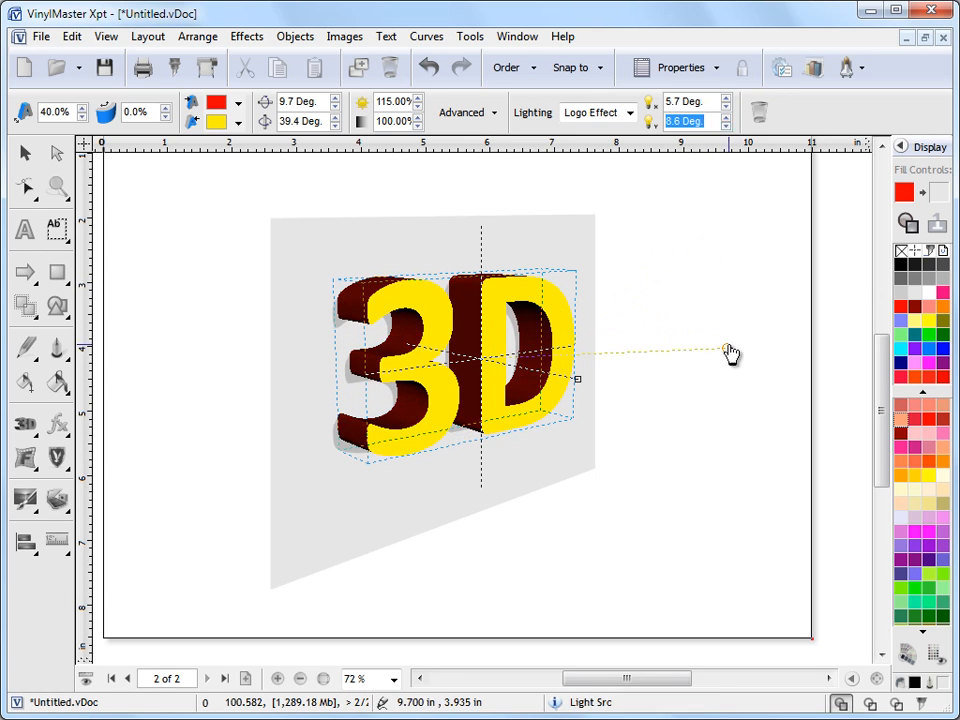
pyautogui.moveTo(728, 352); pyautogui.dragTo(708, 334)
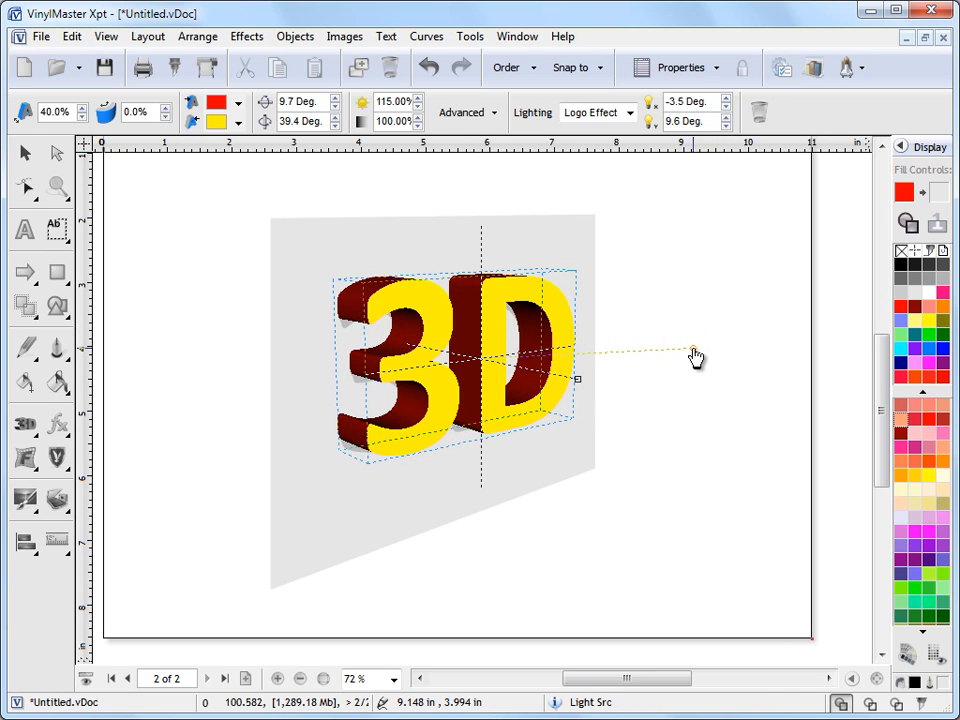
pyautogui.moveTo(695, 357); pyautogui.dragTo(725, 305)
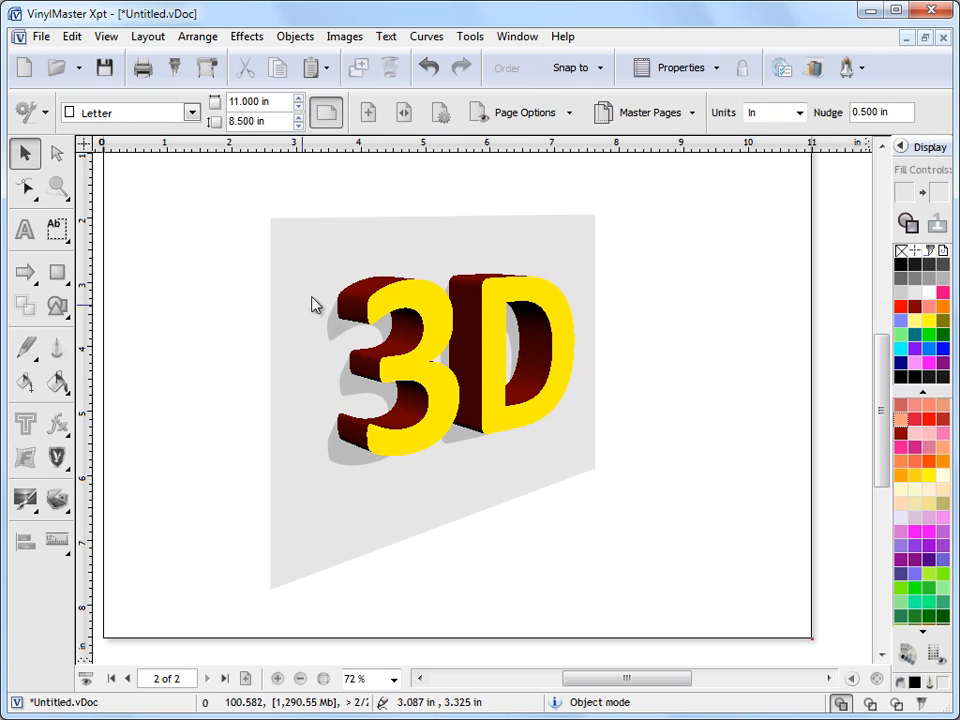
pyautogui.moveTo(625, 405)
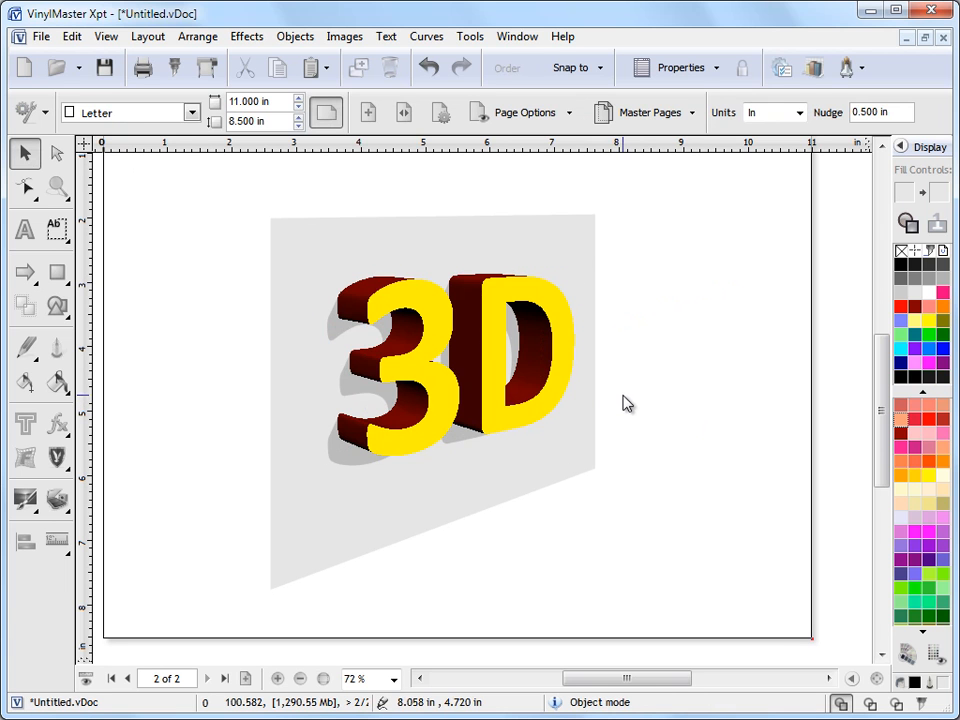
# - Set the logo's shadow type to Cast Shadow and move the light source
pyautogui.click(460, 360)
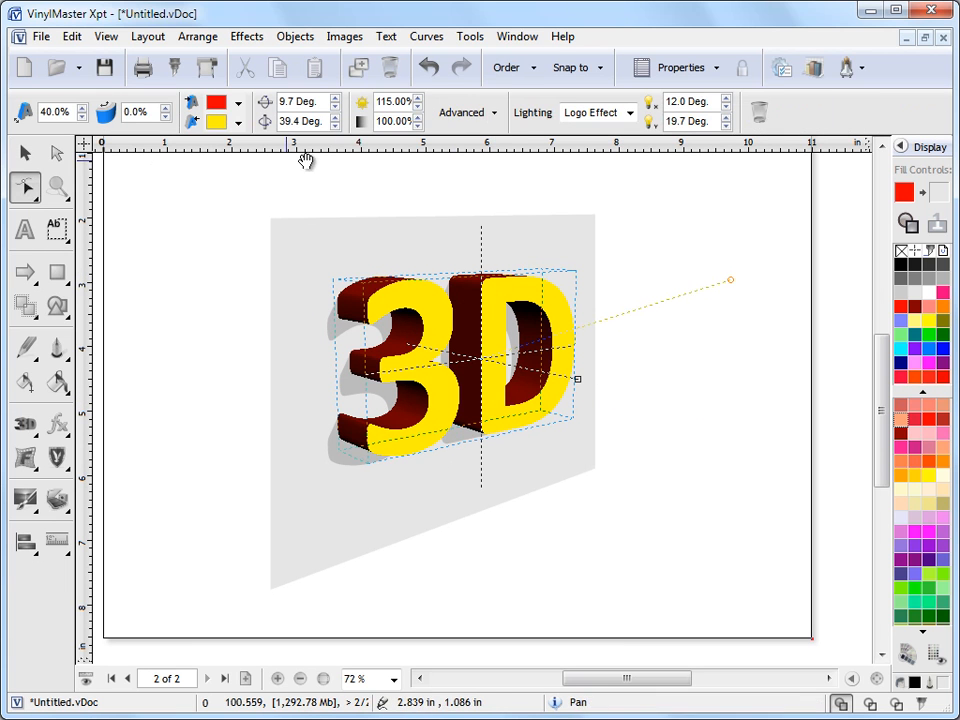
pyautogui.click(461, 112)
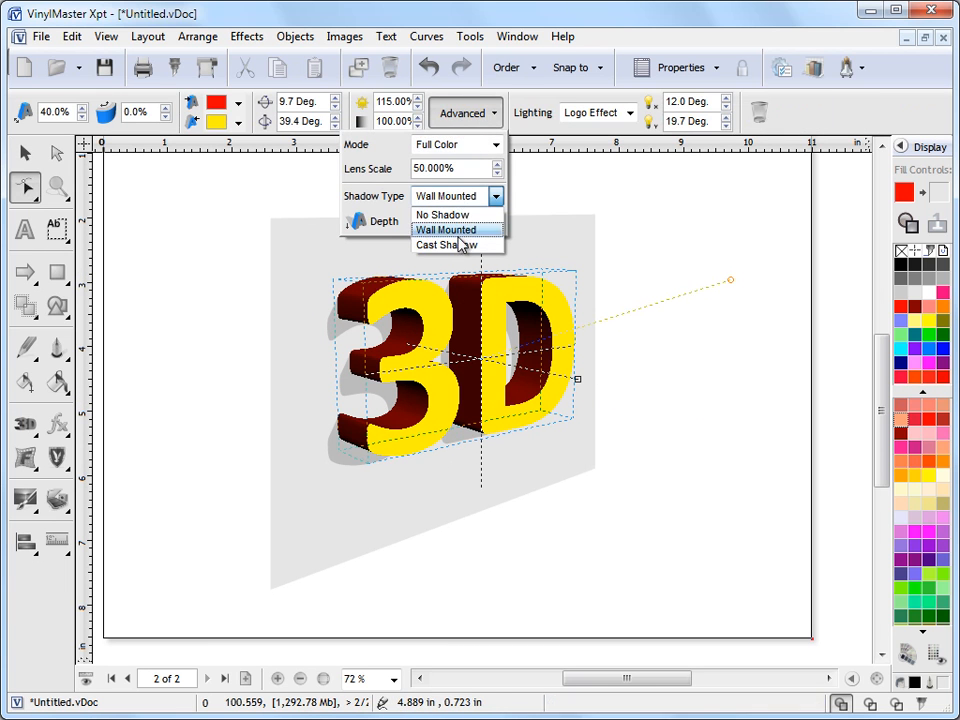
pyautogui.click(452, 245)
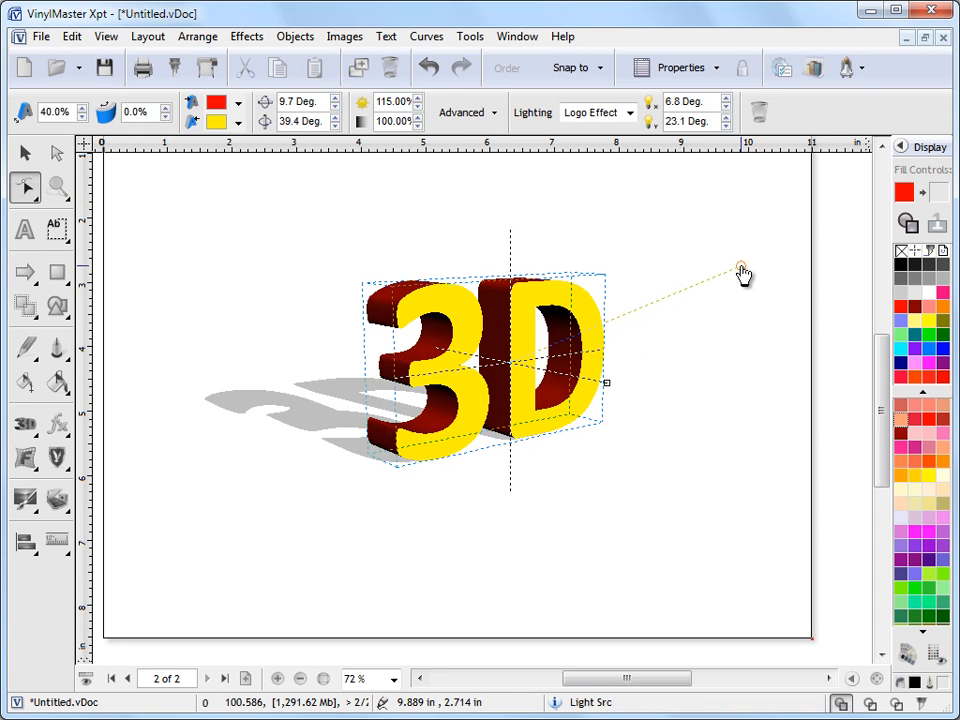
pyautogui.moveTo(745, 272); pyautogui.dragTo(660, 295)
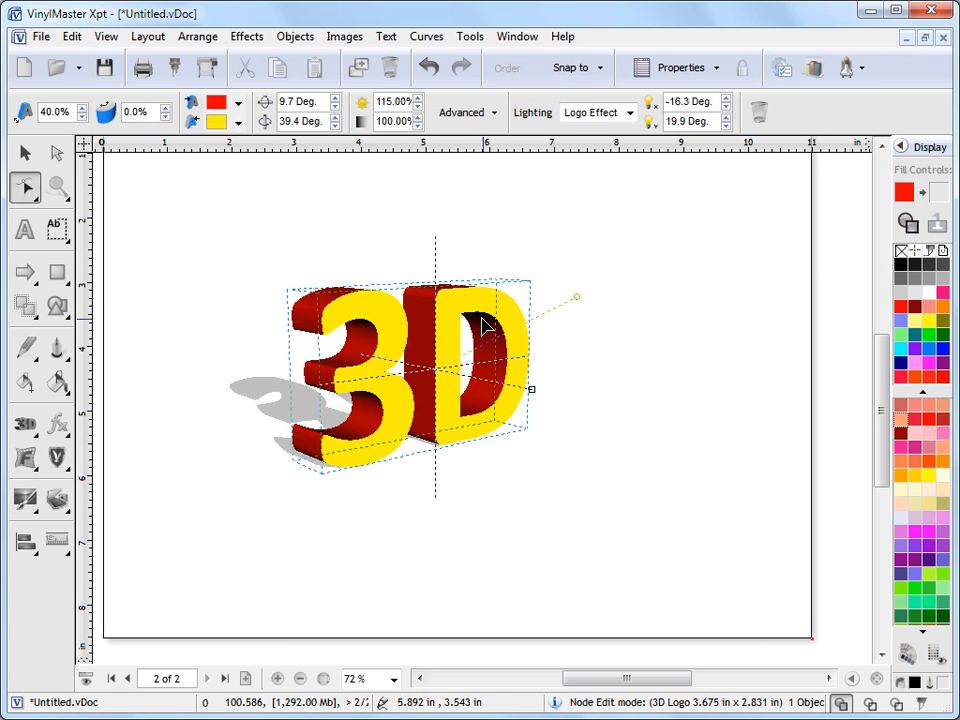
pyautogui.moveTo(587, 355)
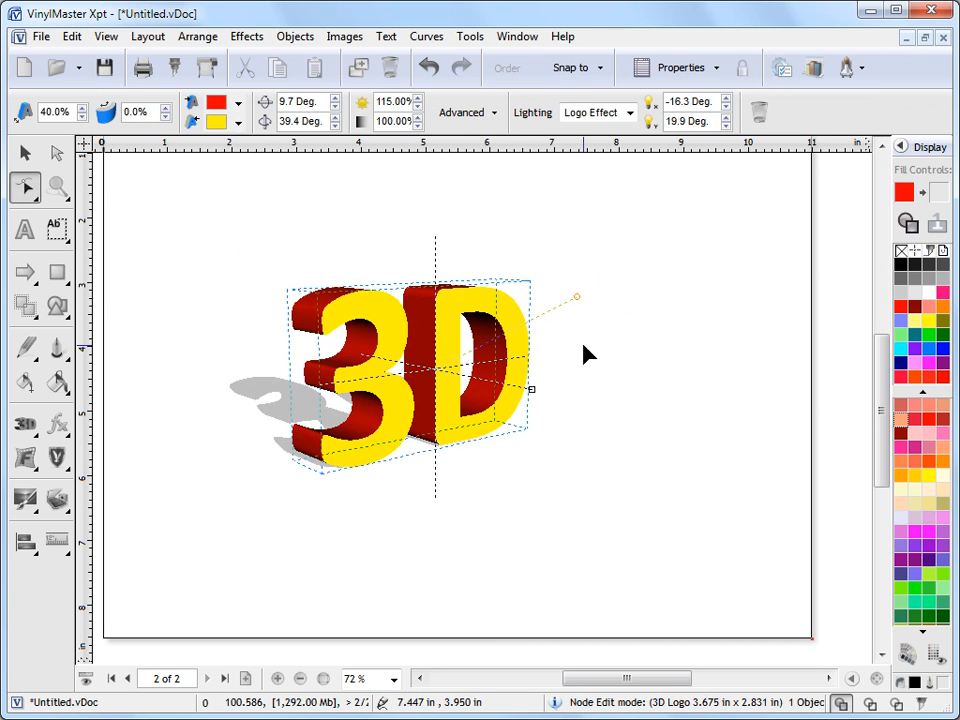
# - Switch lighting to Front View and rotate the logo to a gentler tilt
pyautogui.click(630, 112)
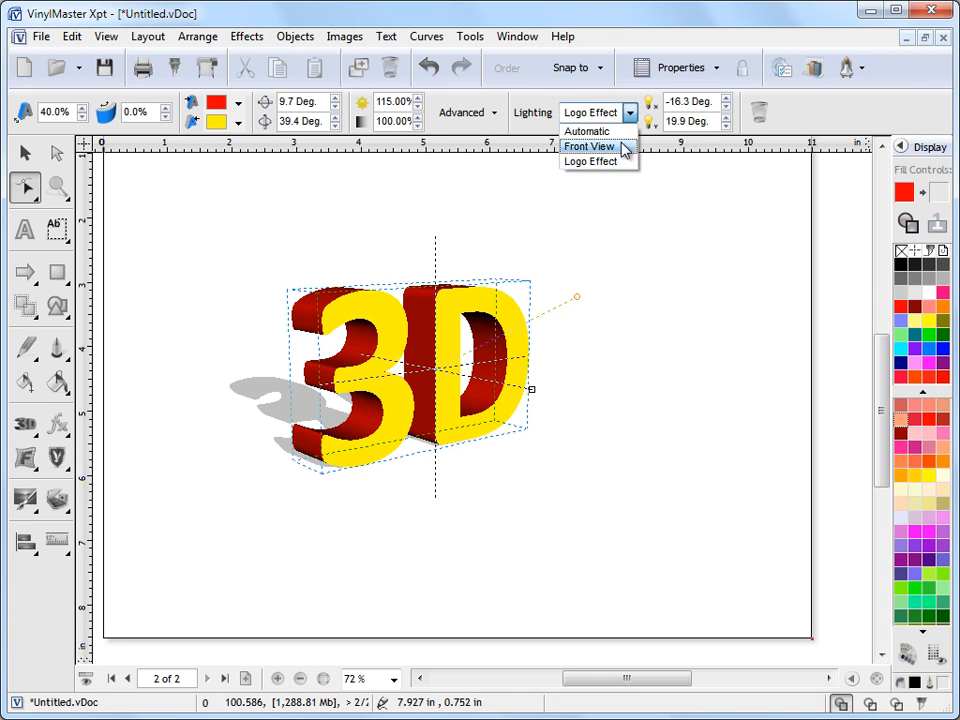
pyautogui.click(588, 146)
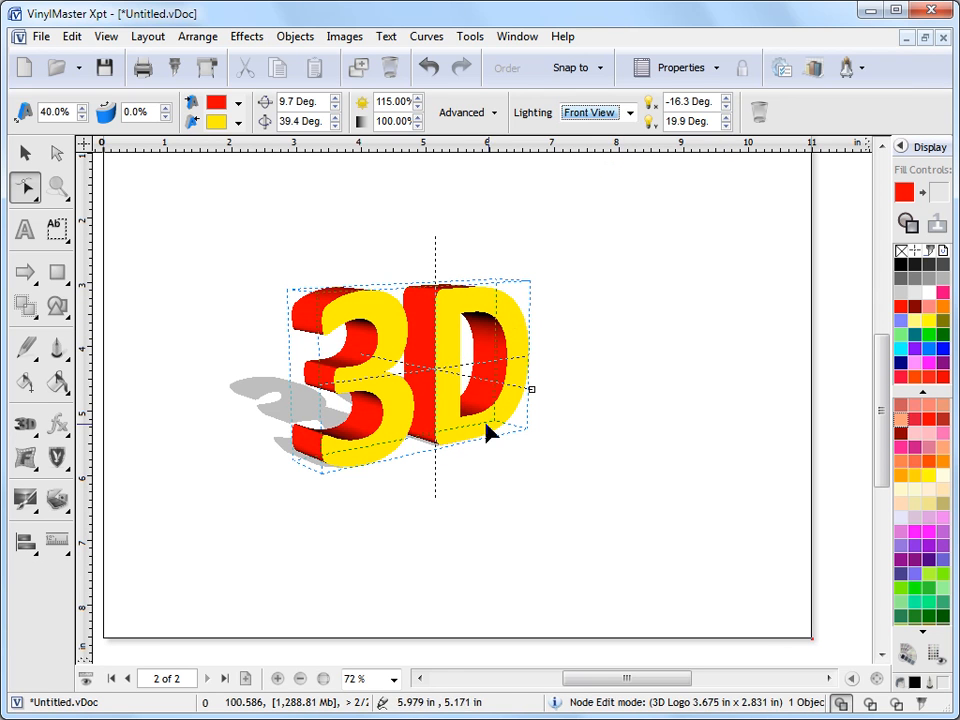
pyautogui.moveTo(570, 418)
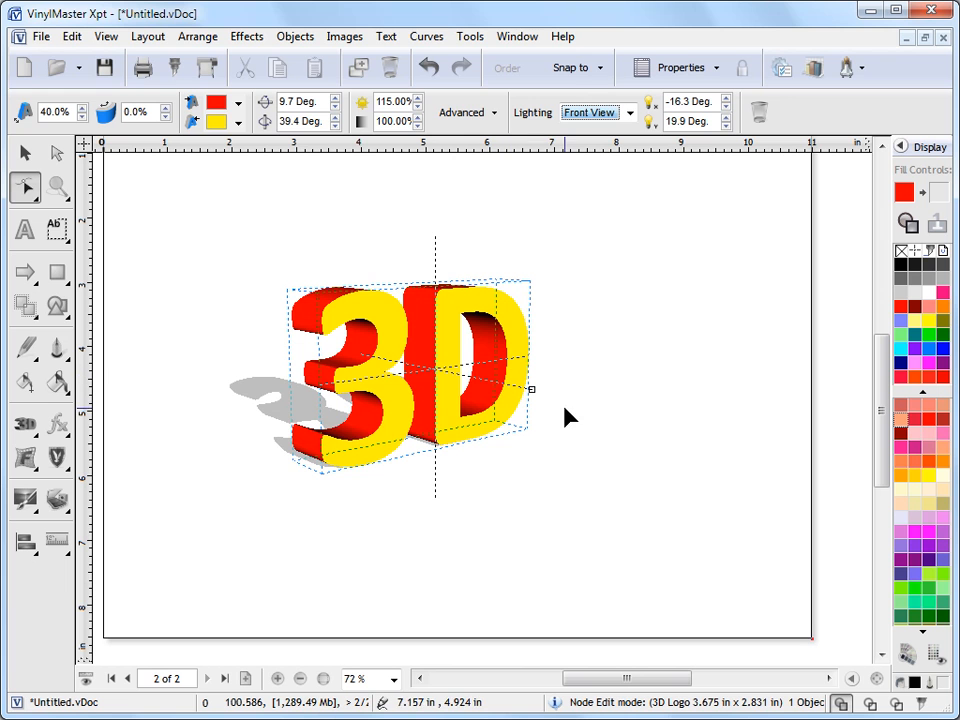
pyautogui.moveTo(350, 318)
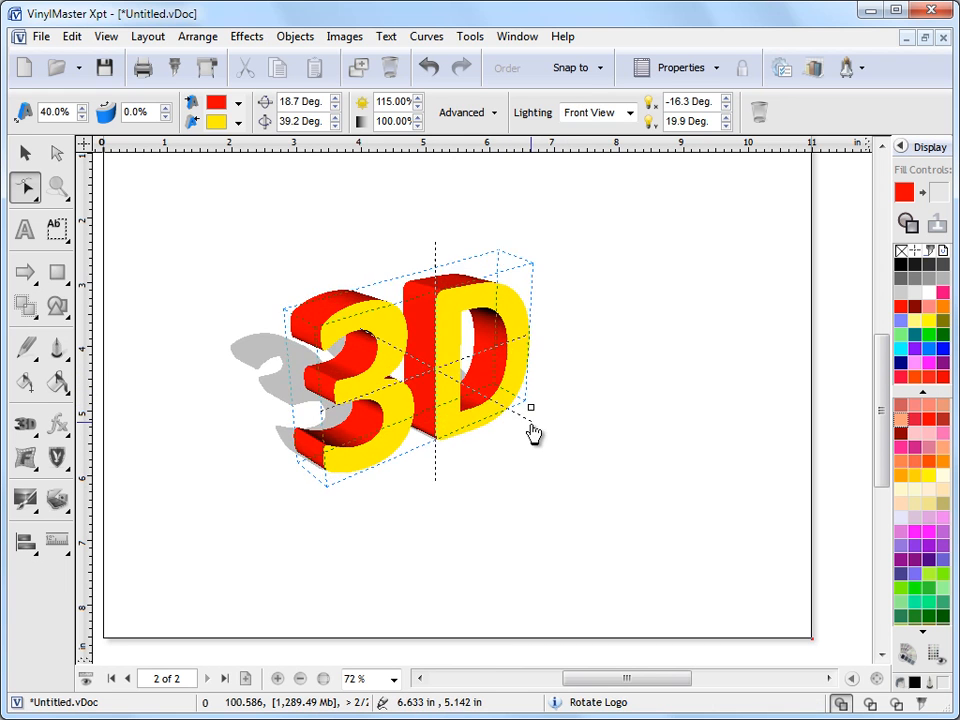
pyautogui.moveTo(530, 407); pyautogui.dragTo(565, 413)
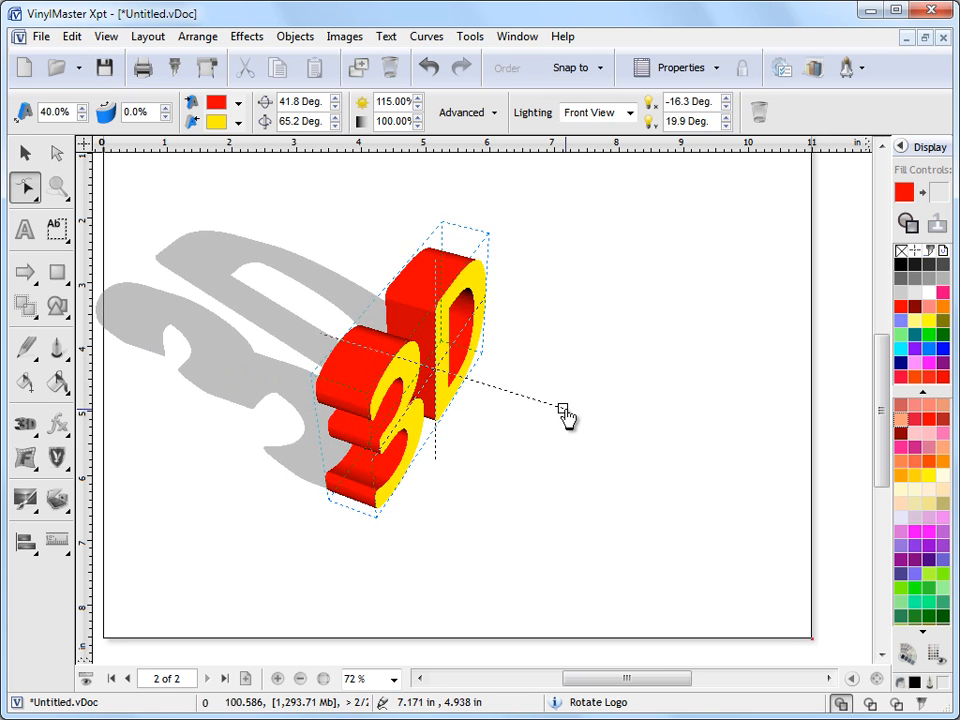
pyautogui.moveTo(565, 415); pyautogui.dragTo(555, 370)
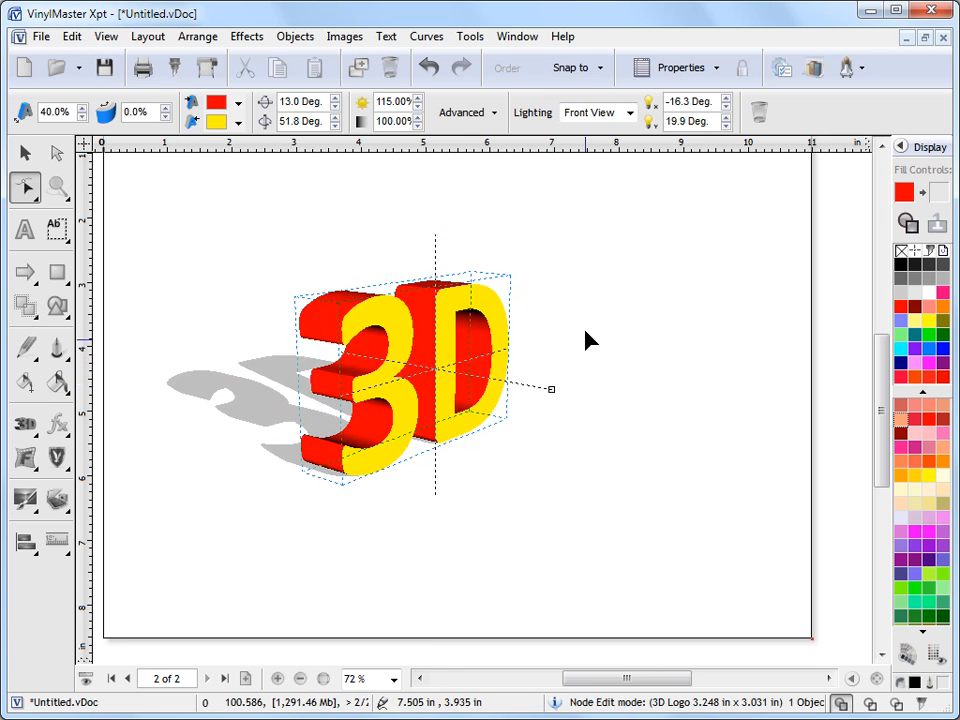
# - Restore Logo Effect lighting, set Shadow Type to No Shadow, and re-tilt the logo
pyautogui.click(595, 112)
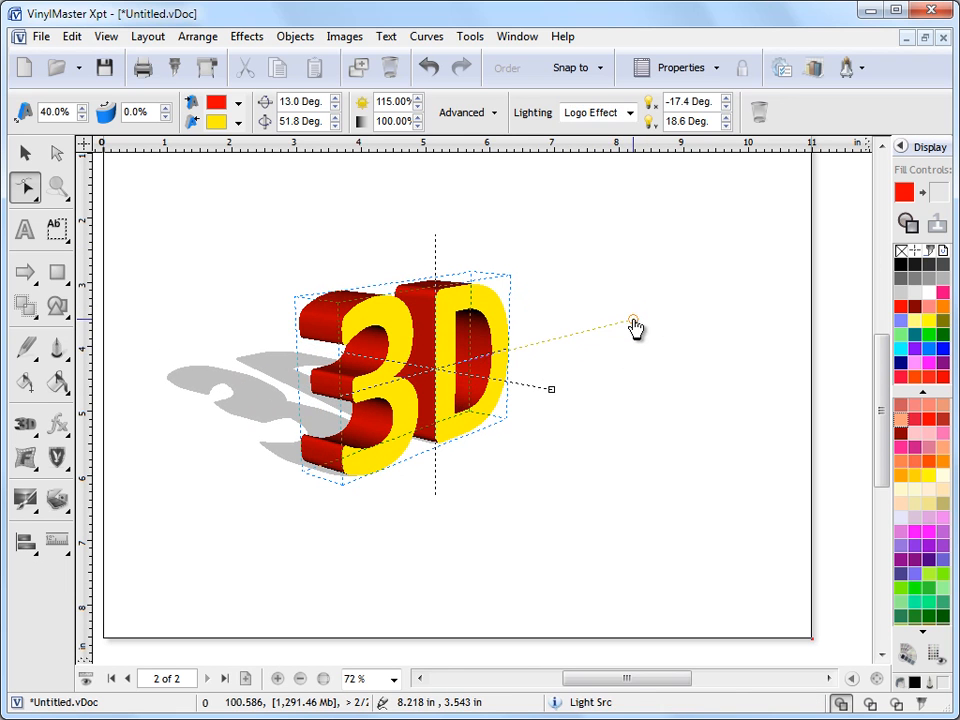
pyautogui.click(460, 112)
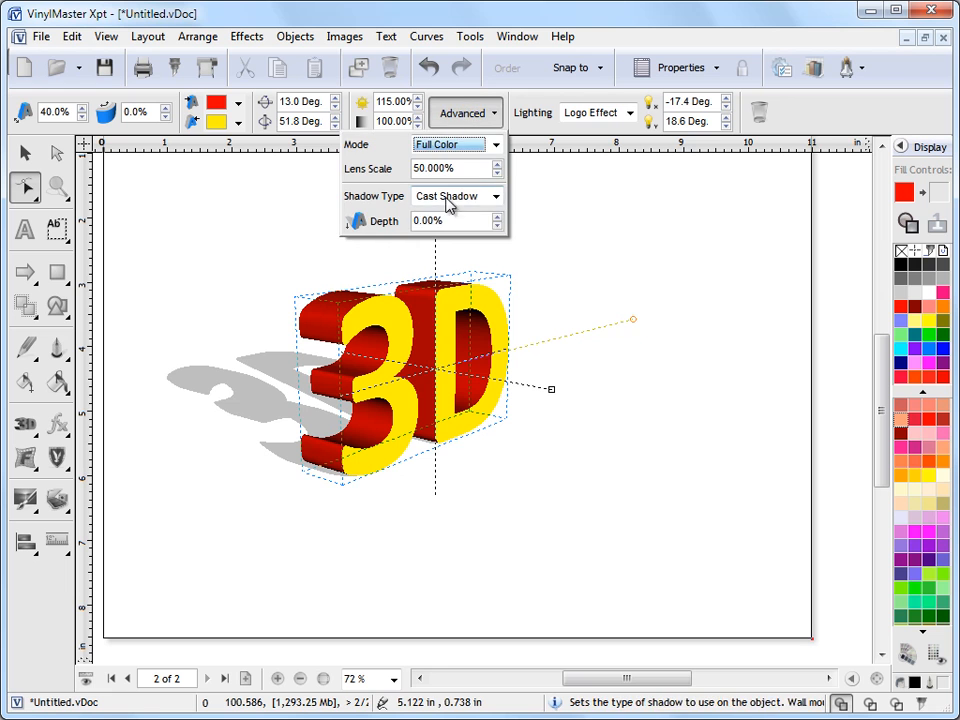
pyautogui.click(455, 195)
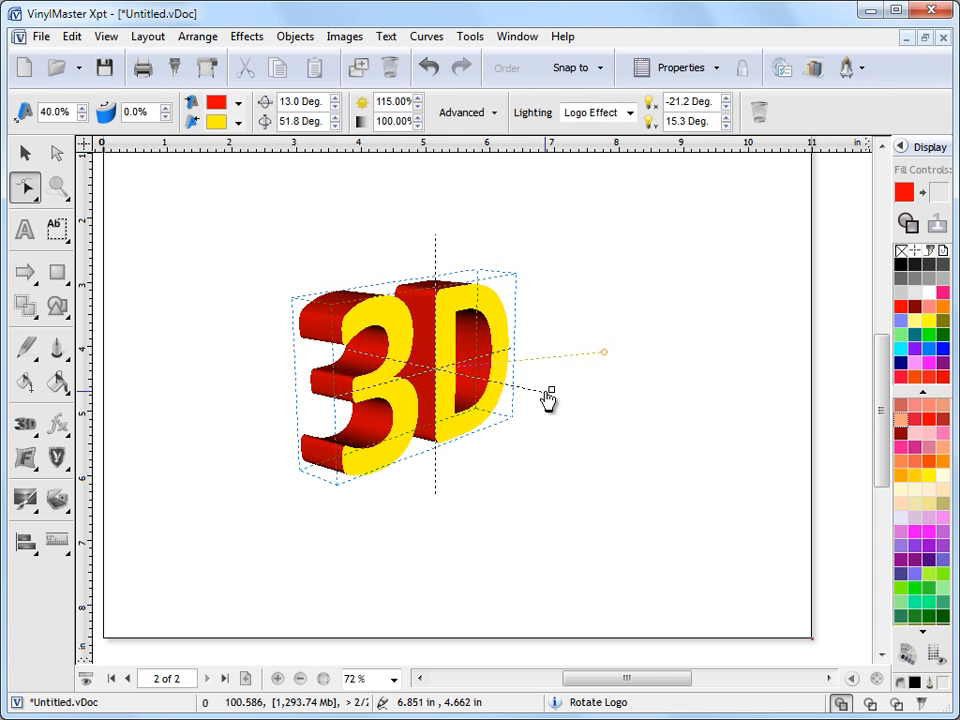
pyautogui.moveTo(548, 398); pyautogui.dragTo(525, 410)
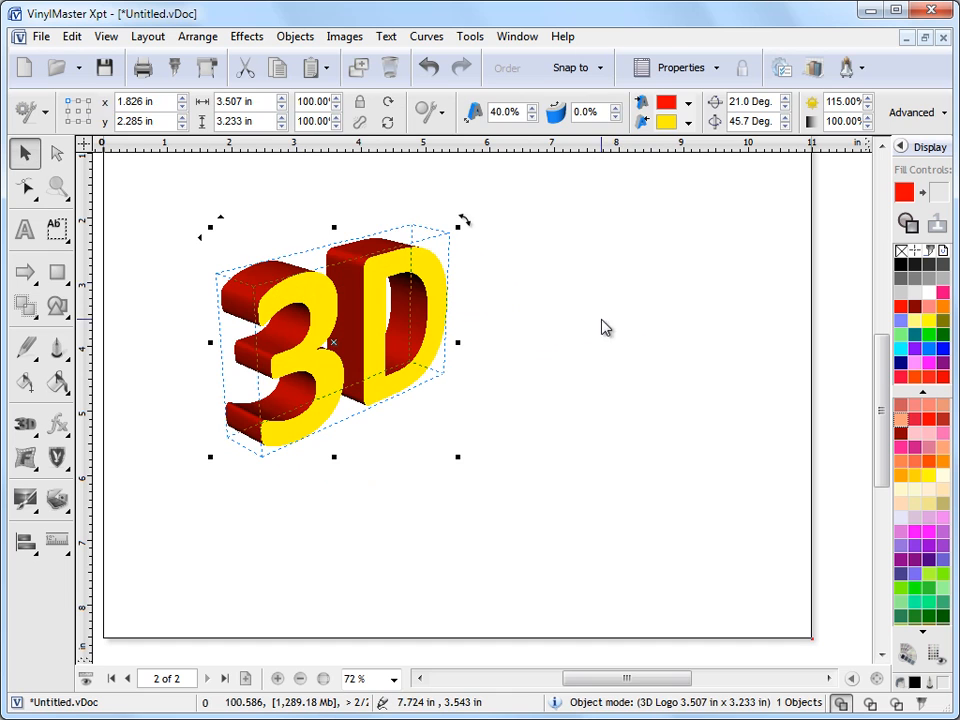
# - Enlarge the logo's perspective, adjust its rotation, and move it to the upper left
pyautogui.click(605, 327)
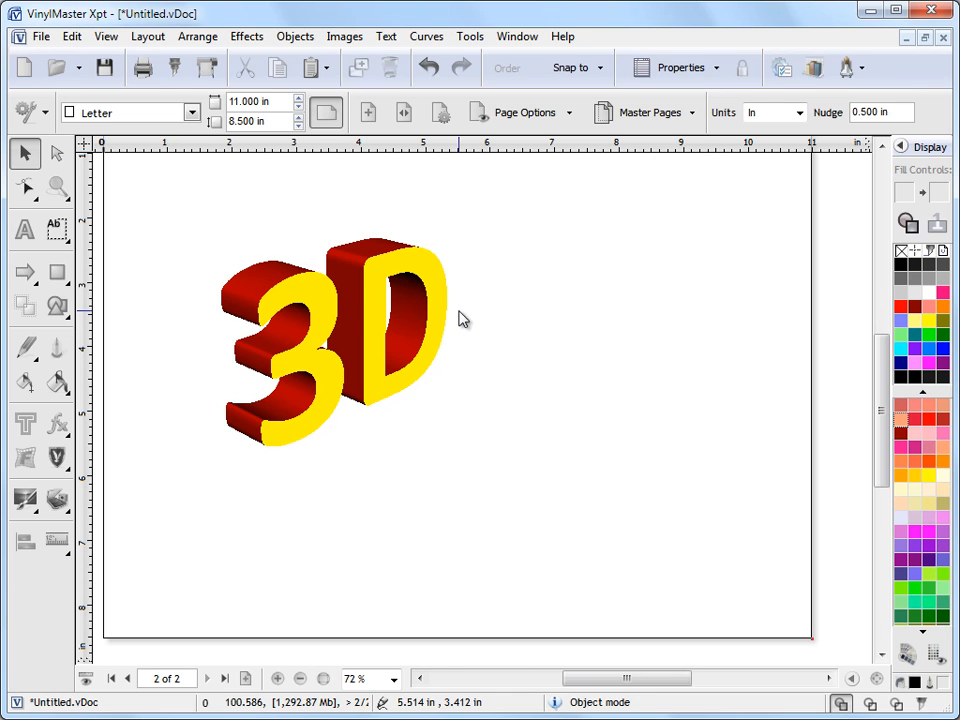
pyautogui.moveTo(362, 332)
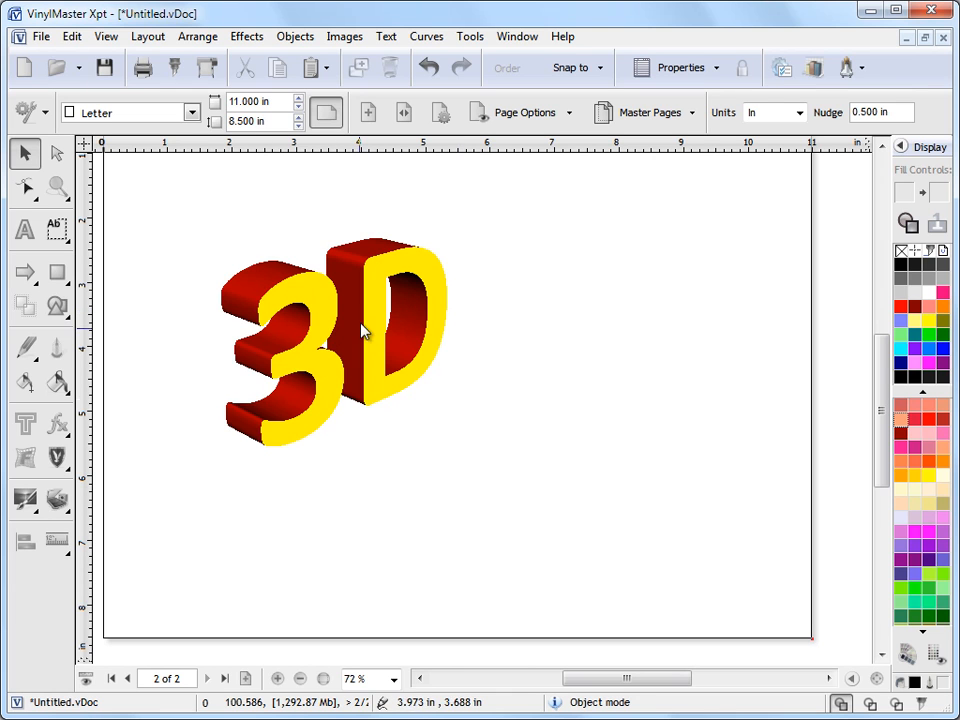
pyautogui.moveTo(330, 297)
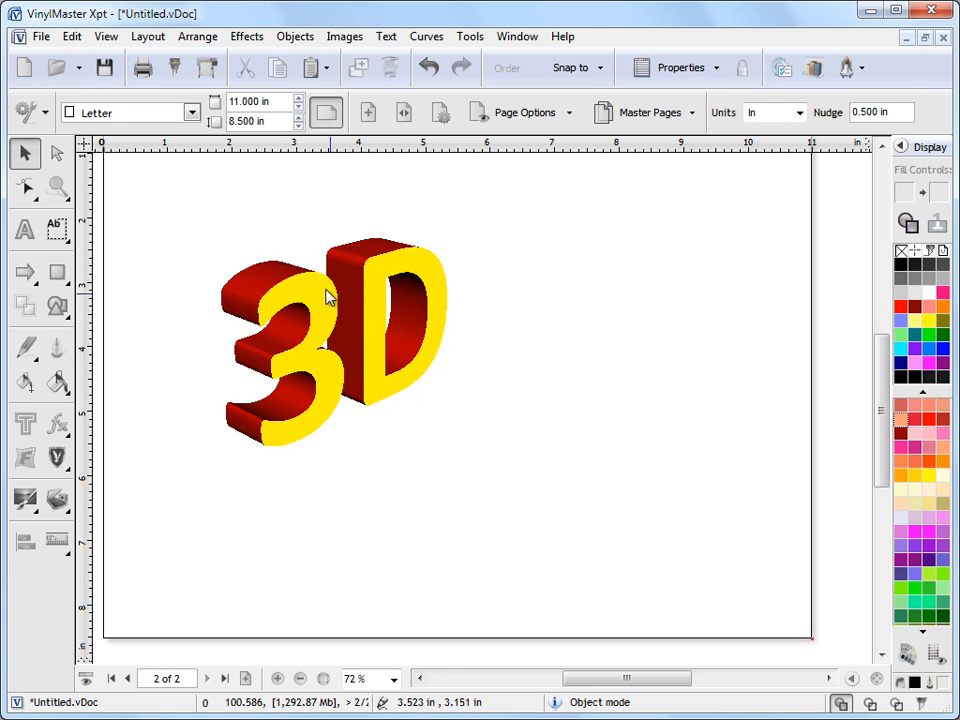
pyautogui.moveTo(330, 298); pyautogui.dragTo(435, 260)
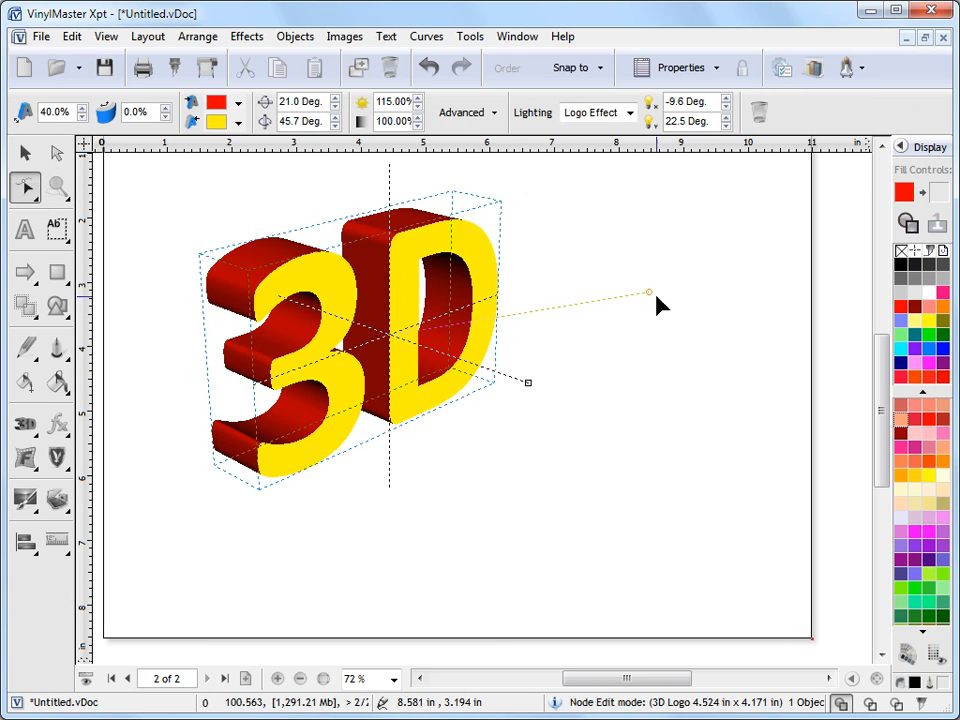
pyautogui.moveTo(650, 293); pyautogui.dragTo(600, 275)
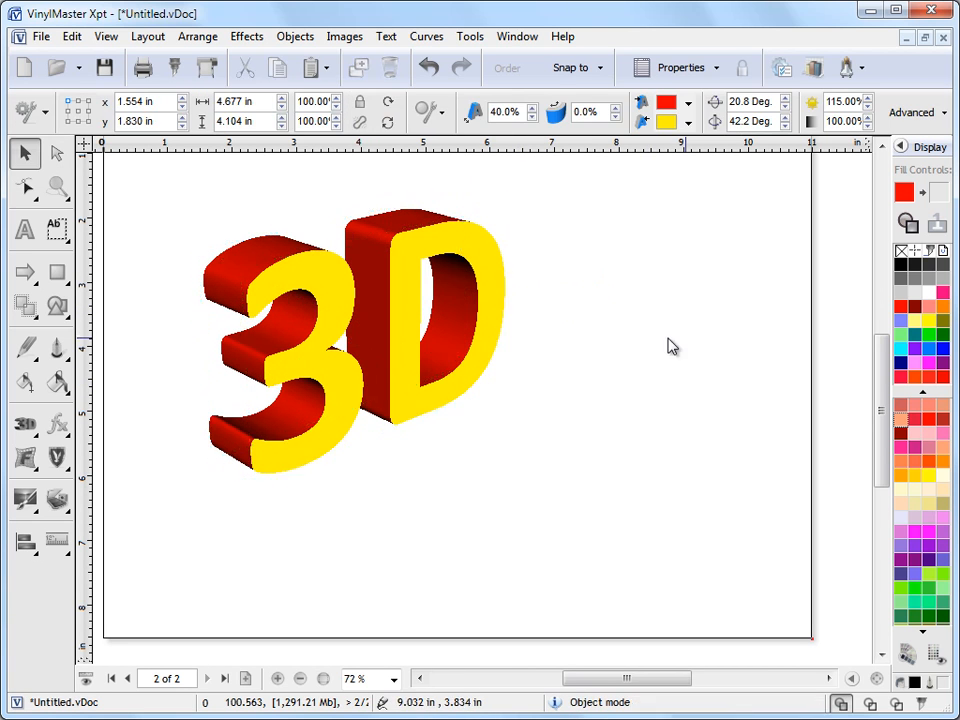
pyautogui.click(365, 320)
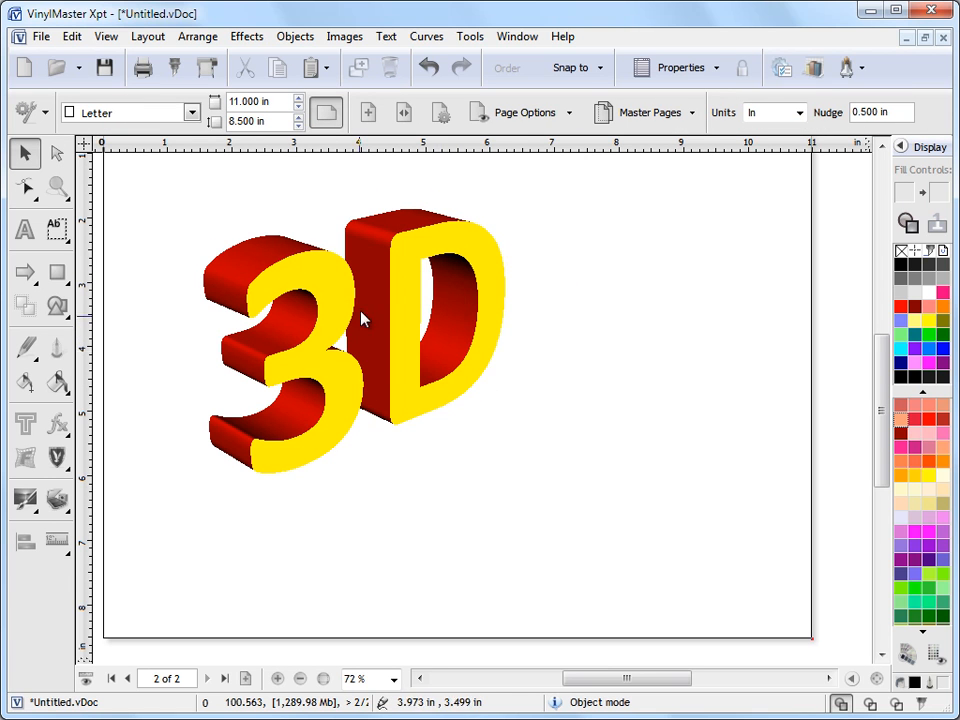
pyautogui.moveTo(365, 318); pyautogui.dragTo(285, 243)
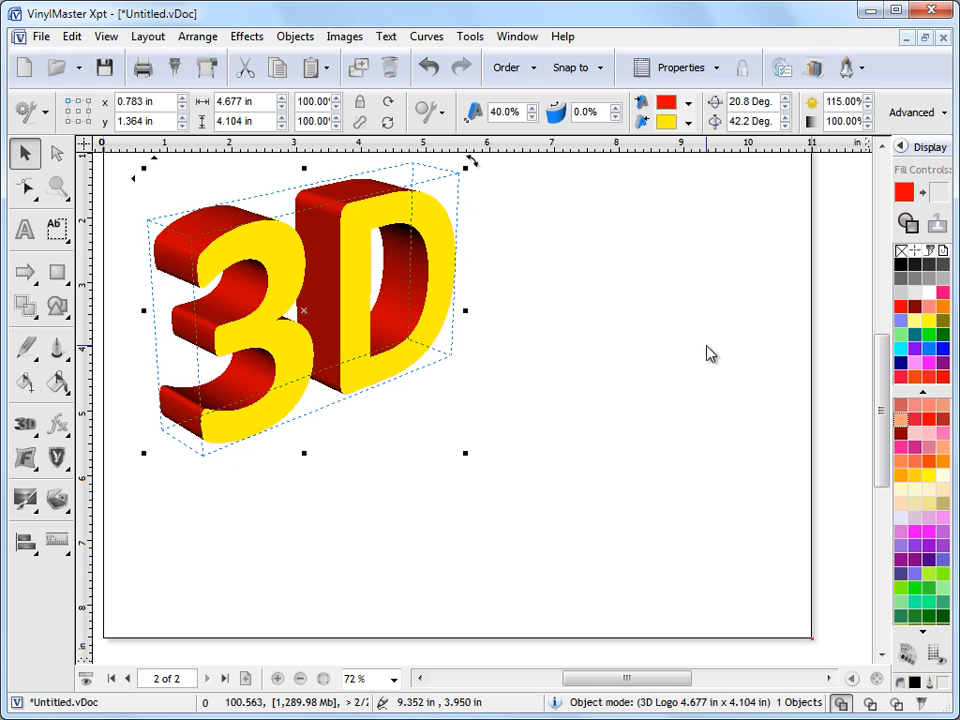
# - Place a copy of the logo at lower right and remove its extrusion depth
pyautogui.moveTo(305, 310); pyautogui.dragTo(625, 405)
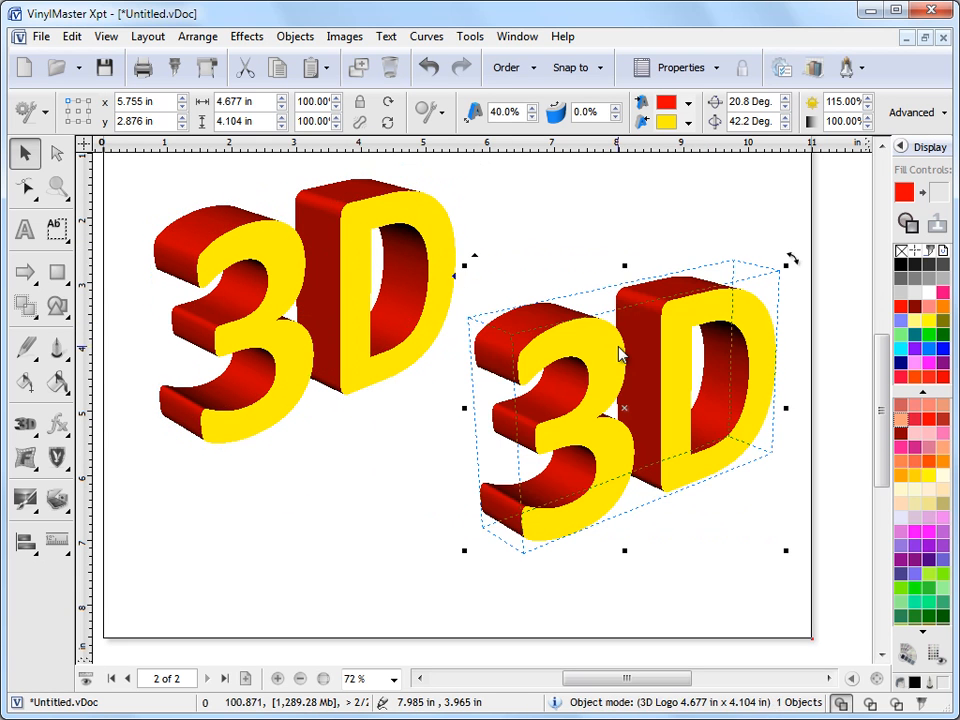
pyautogui.click(25, 188)
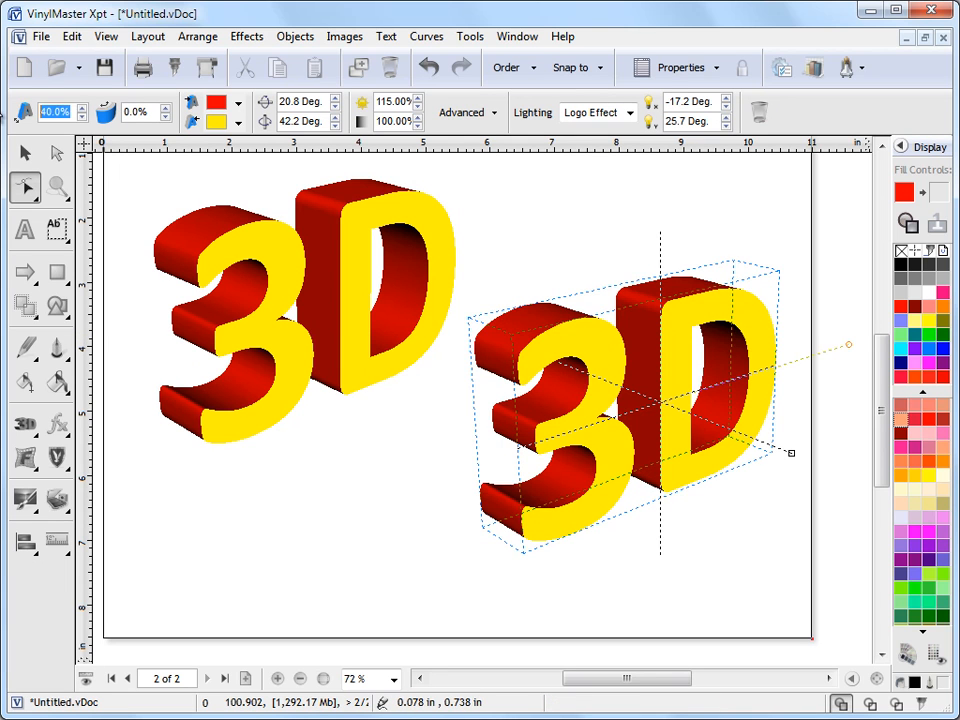
pyautogui.click(25, 152)
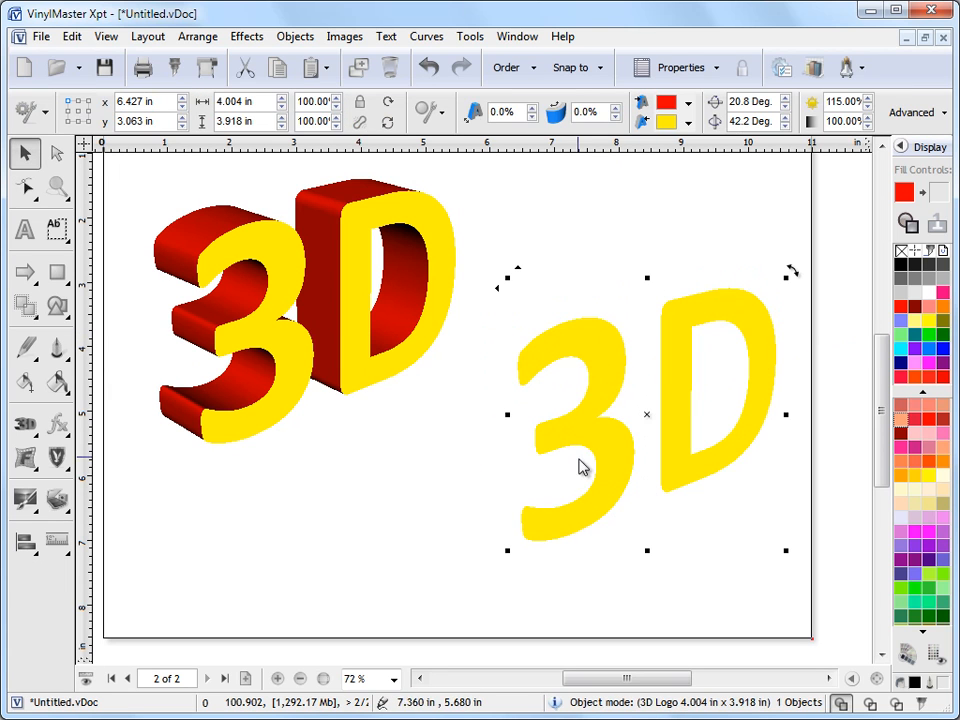
pyautogui.moveTo(583, 467); pyautogui.dragTo(583, 293)
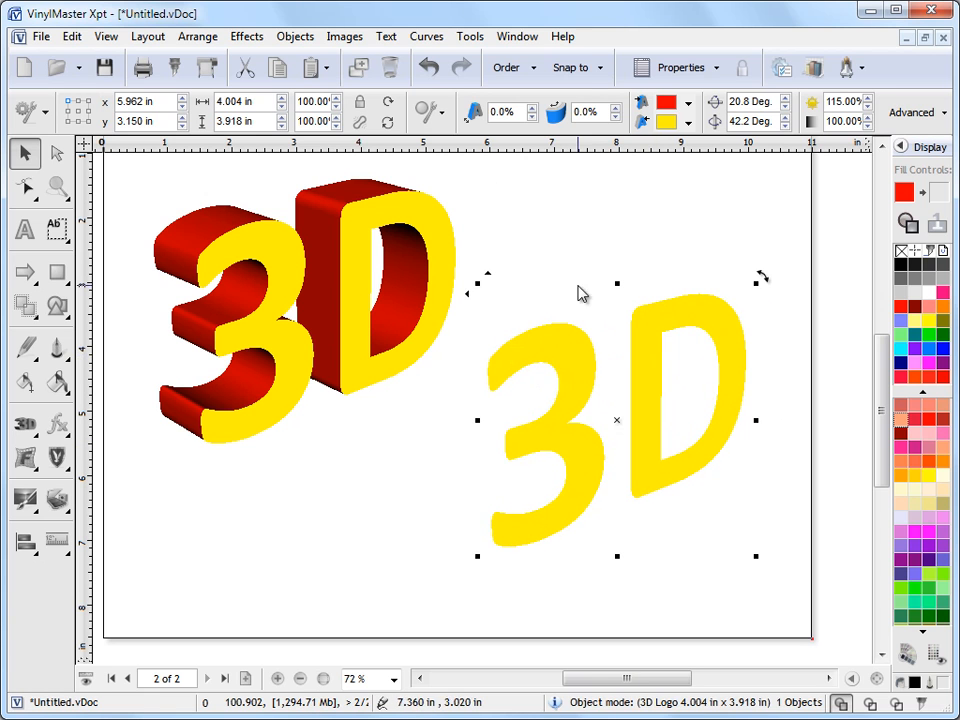
# - Convert the flat yellow copy to curves and shift it slightly left
pyautogui.click(426, 36)
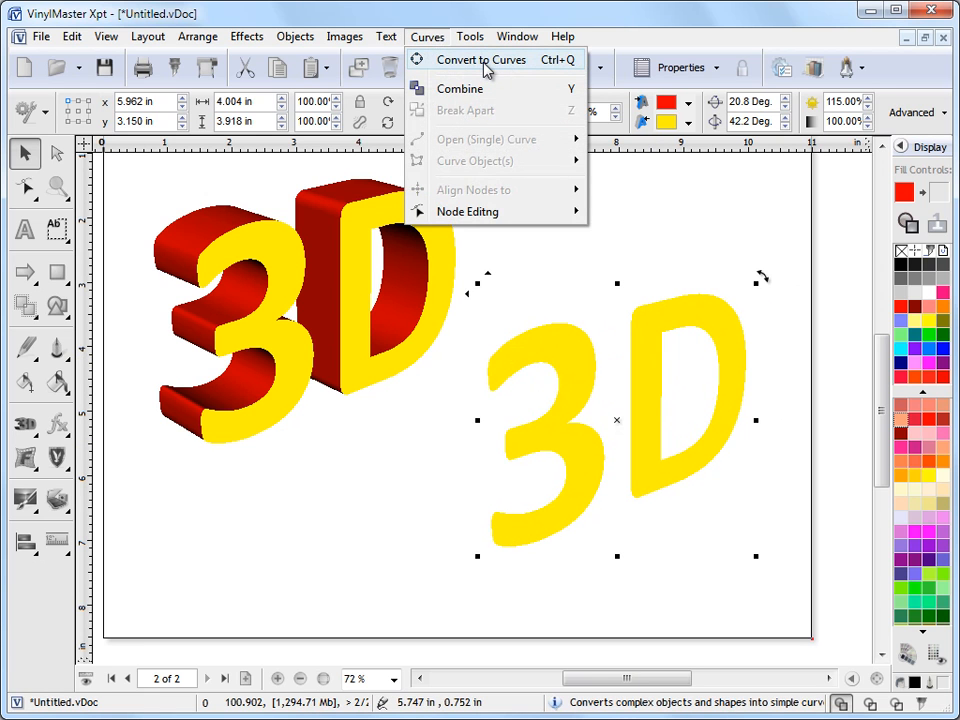
pyautogui.click(481, 59)
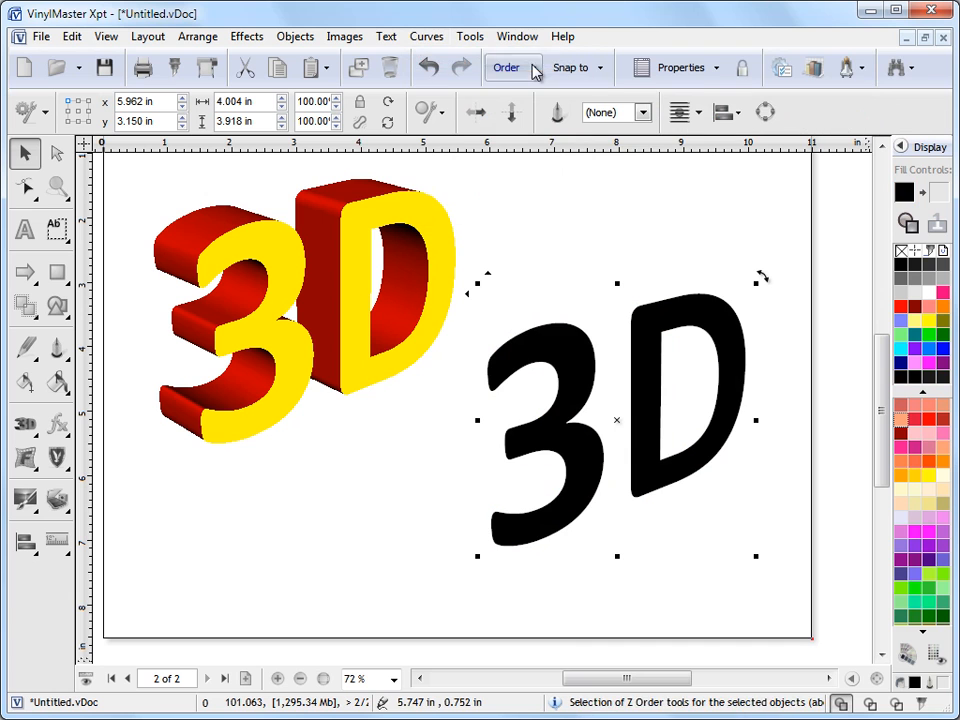
pyautogui.moveTo(810, 337)
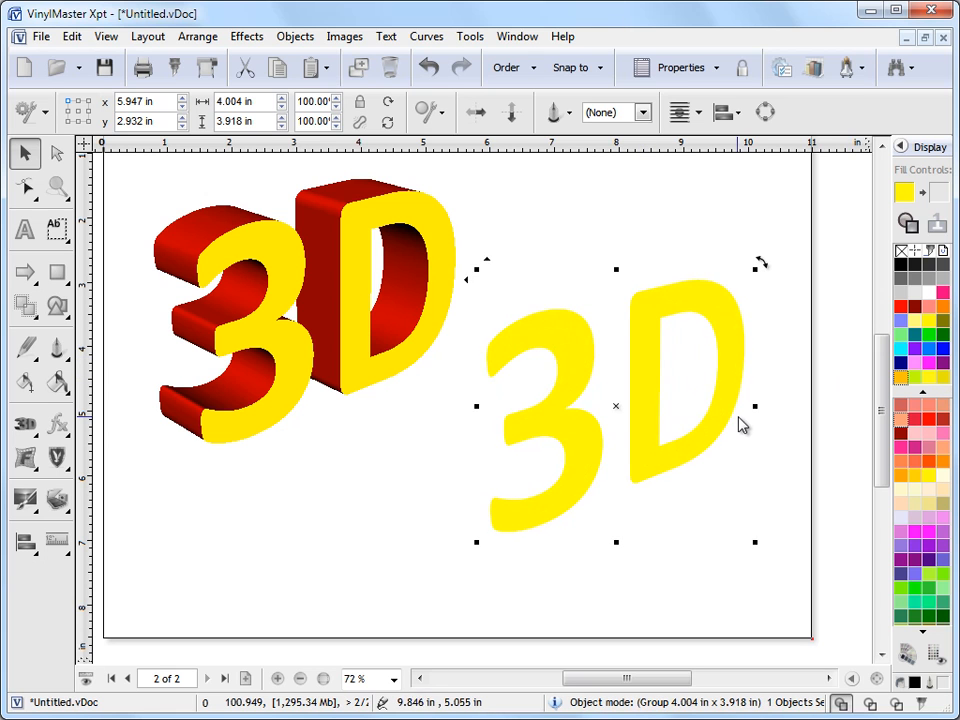
pyautogui.moveTo(743, 423); pyautogui.dragTo(645, 410)
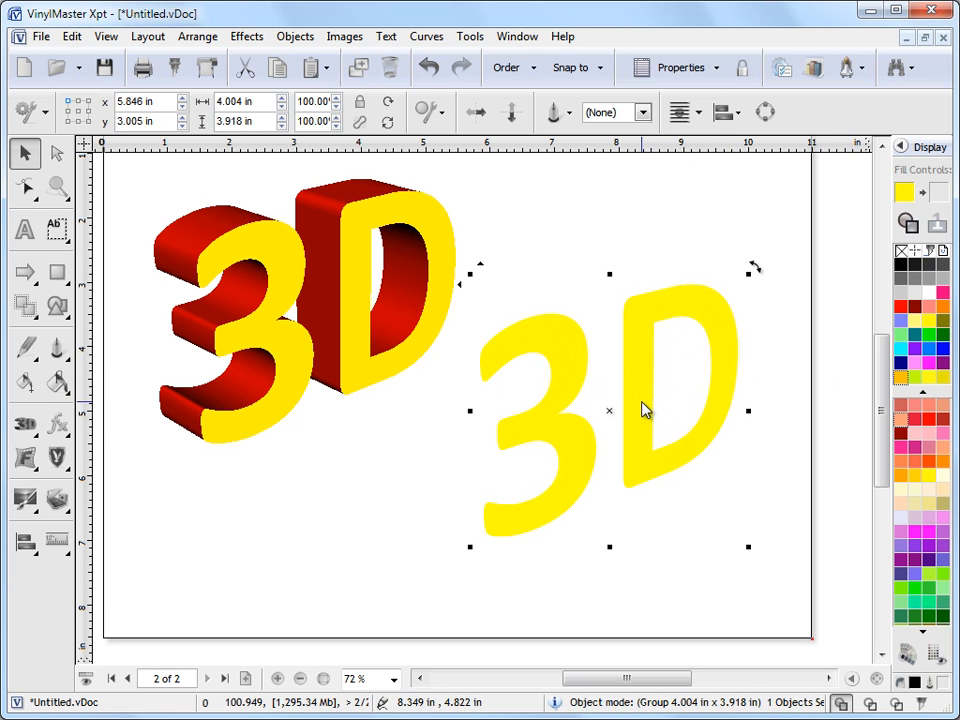
pyautogui.moveTo(593, 430)
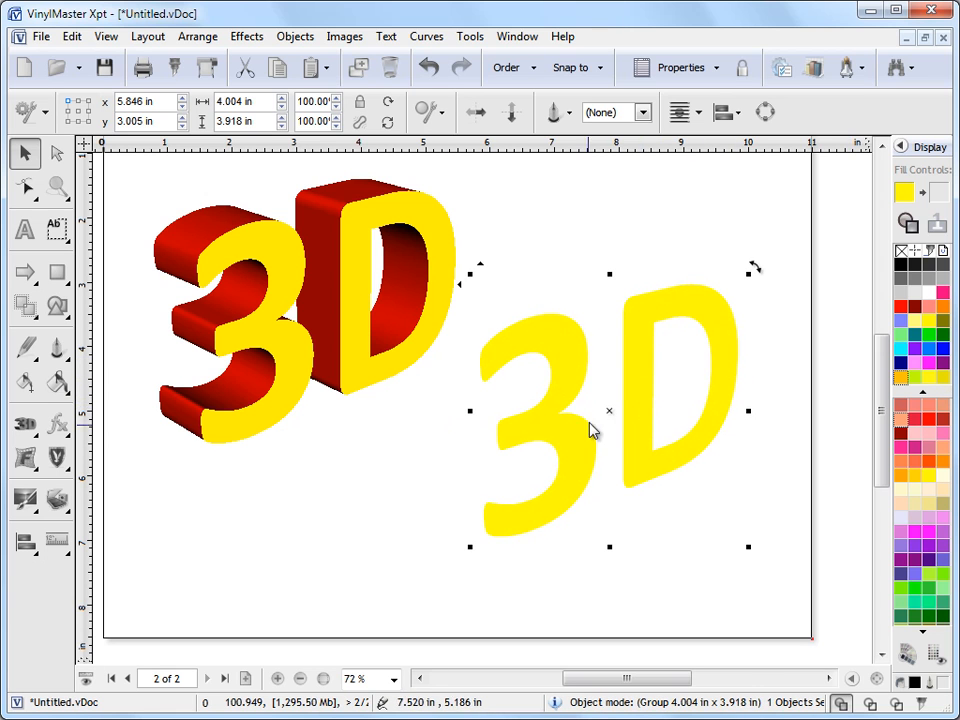
# - Apply the reflective_gold_02 preset and move the gold copy onto the red extruded logo
pyautogui.click(57, 423)
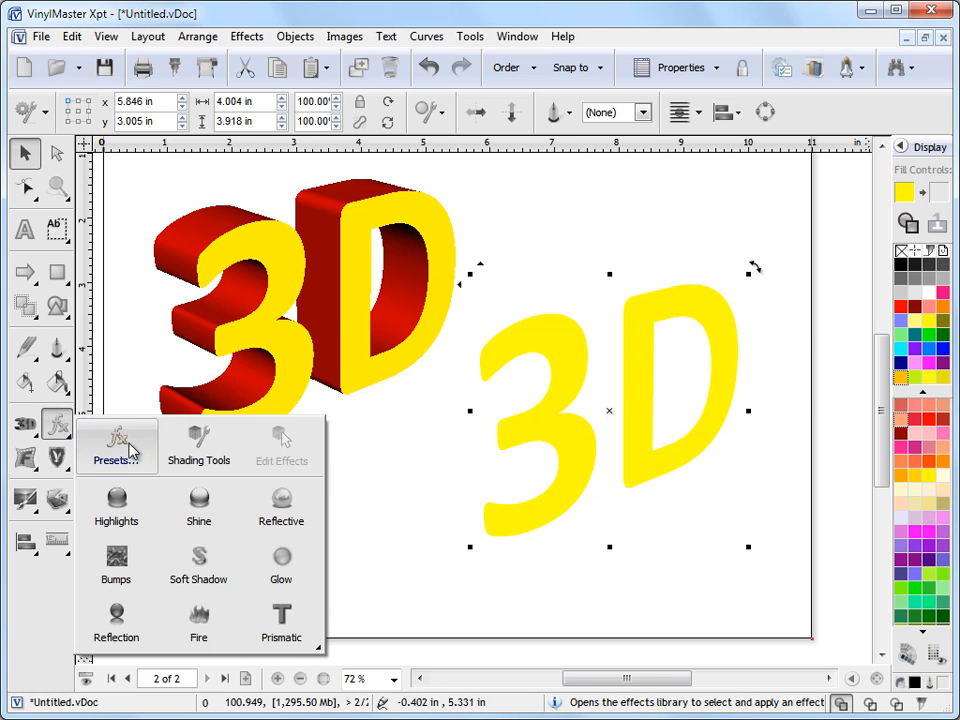
pyautogui.click(115, 445)
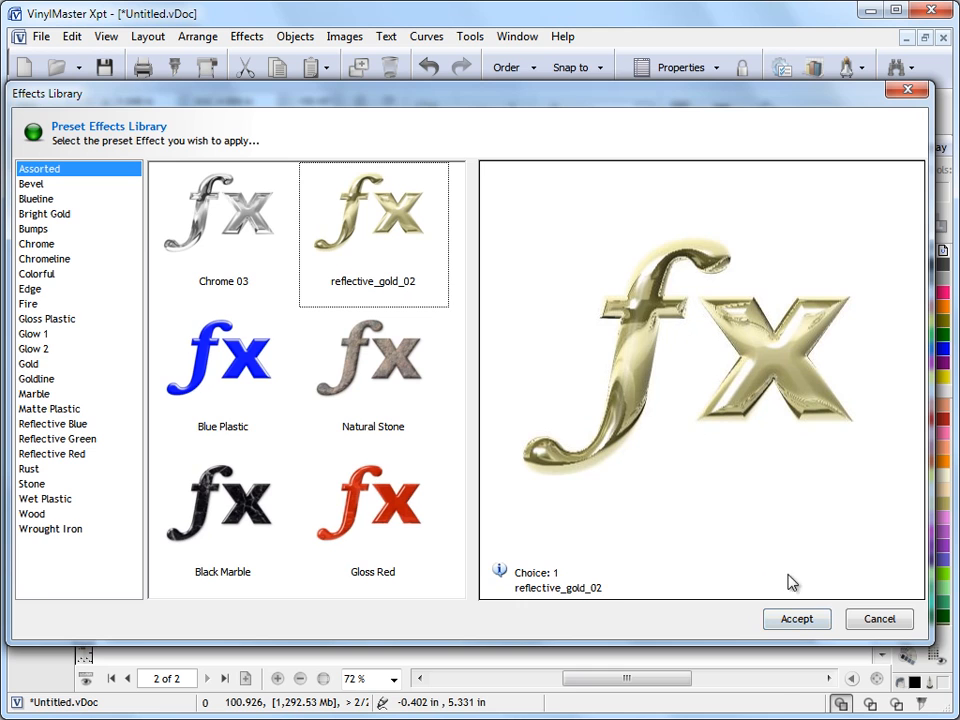
pyautogui.click(796, 618)
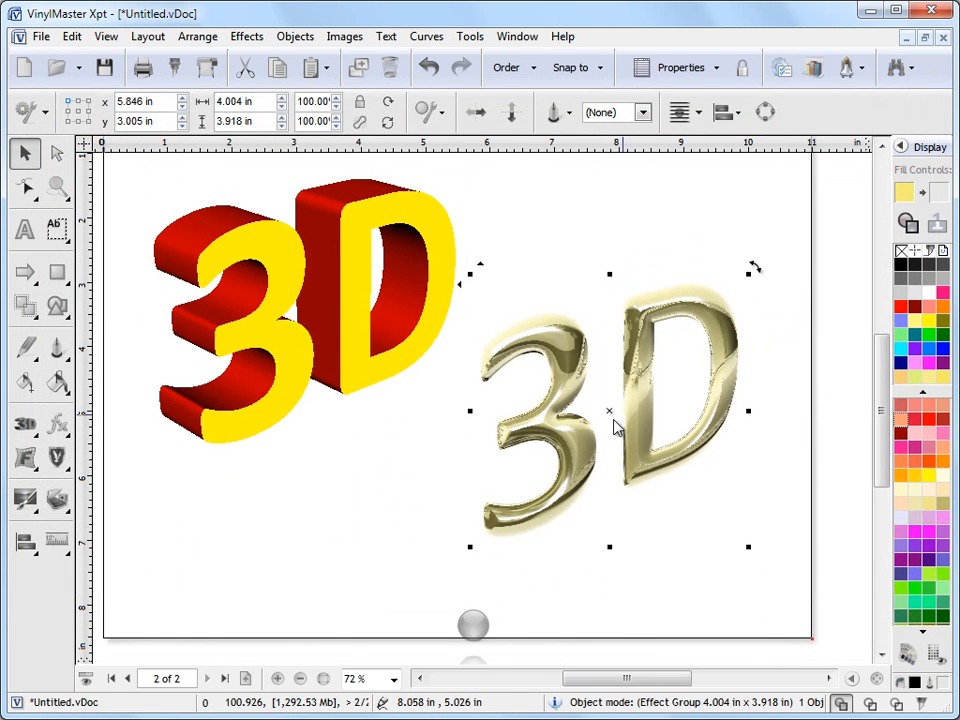
pyautogui.moveTo(610, 410); pyautogui.dragTo(415, 370)
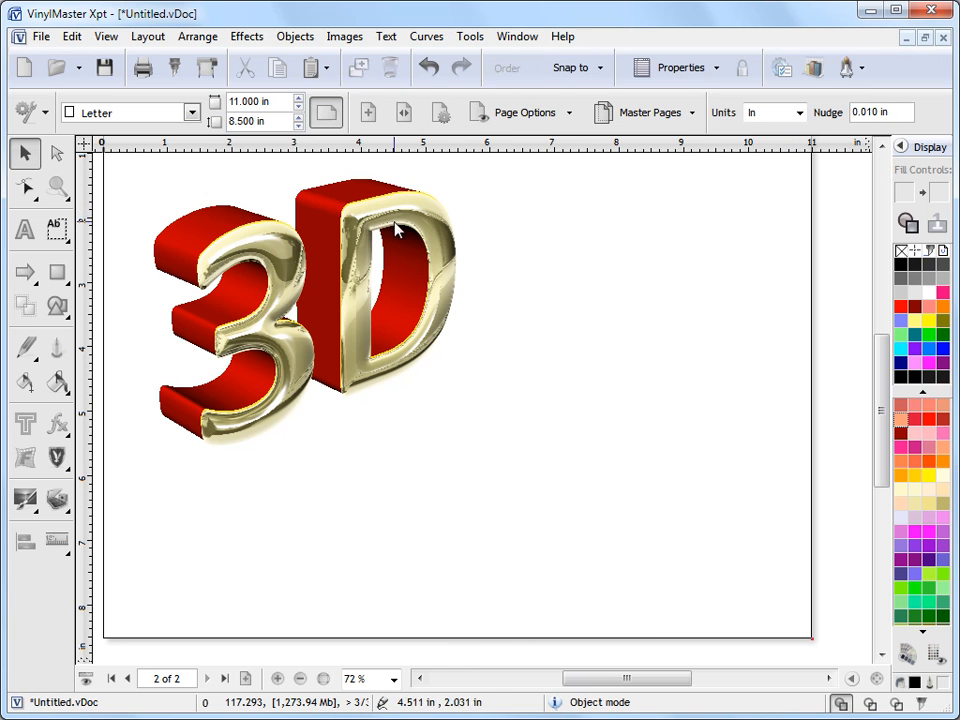
pyautogui.click(390, 230)
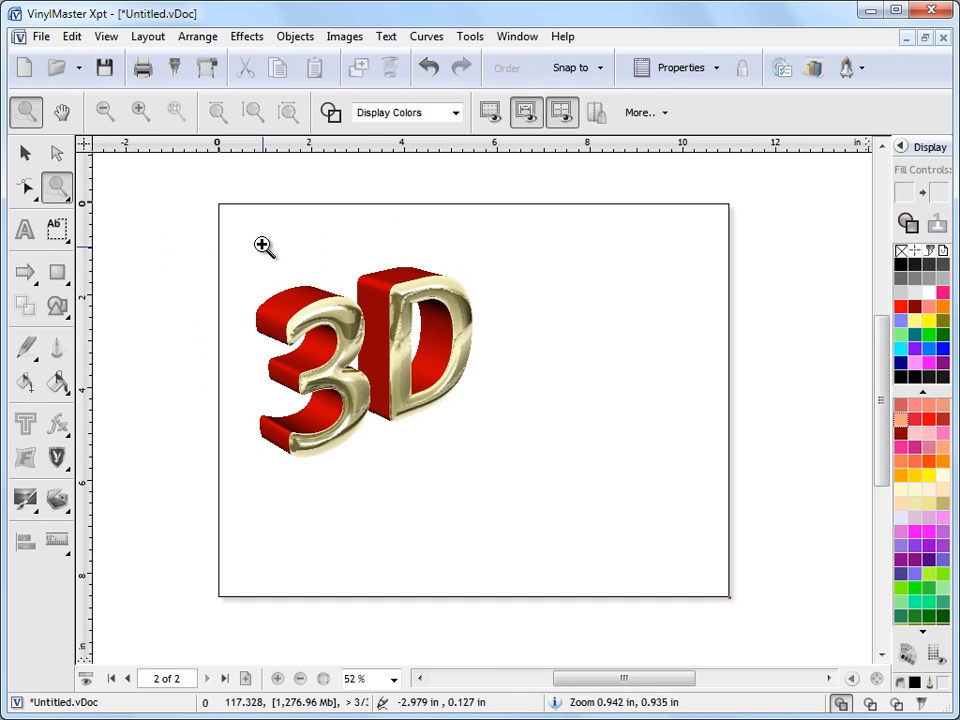
pyautogui.click(265, 247)
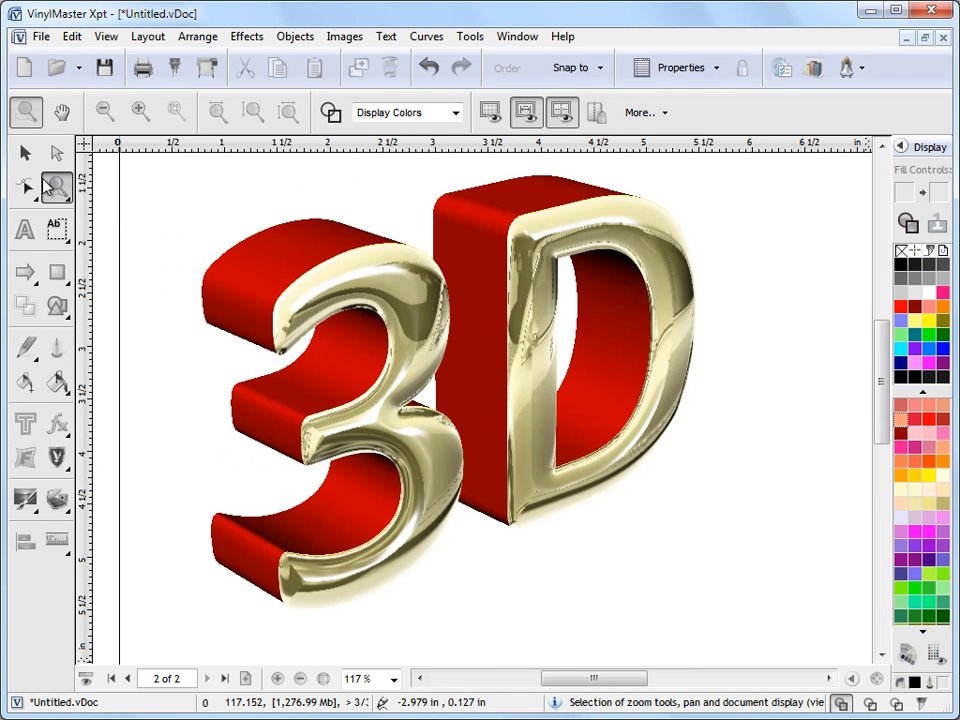
pyautogui.click(25, 152)
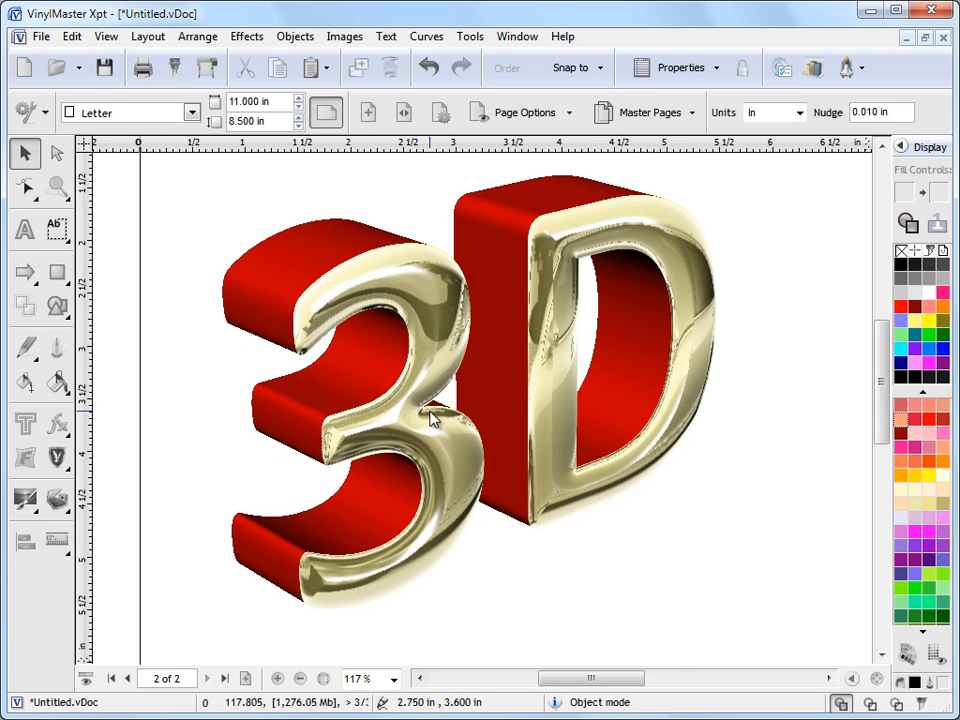
pyautogui.moveTo(330, 397)
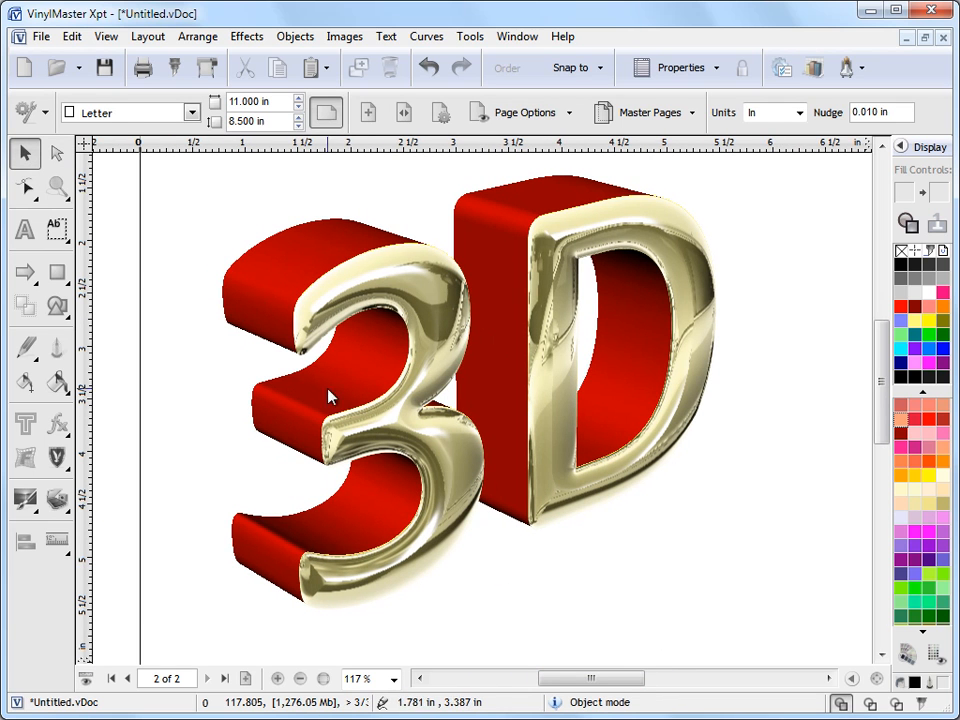
pyautogui.moveTo(755, 503)
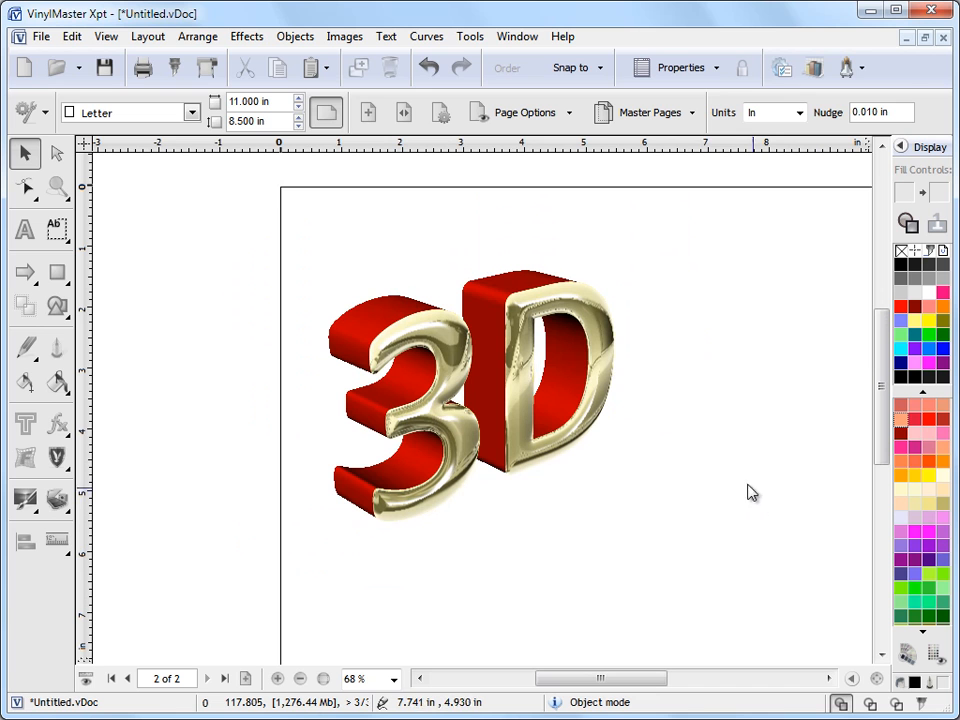
# - Duplicate the chrome logo, set its extrusion colour to blue, and zoom in
pyautogui.click(470, 395)
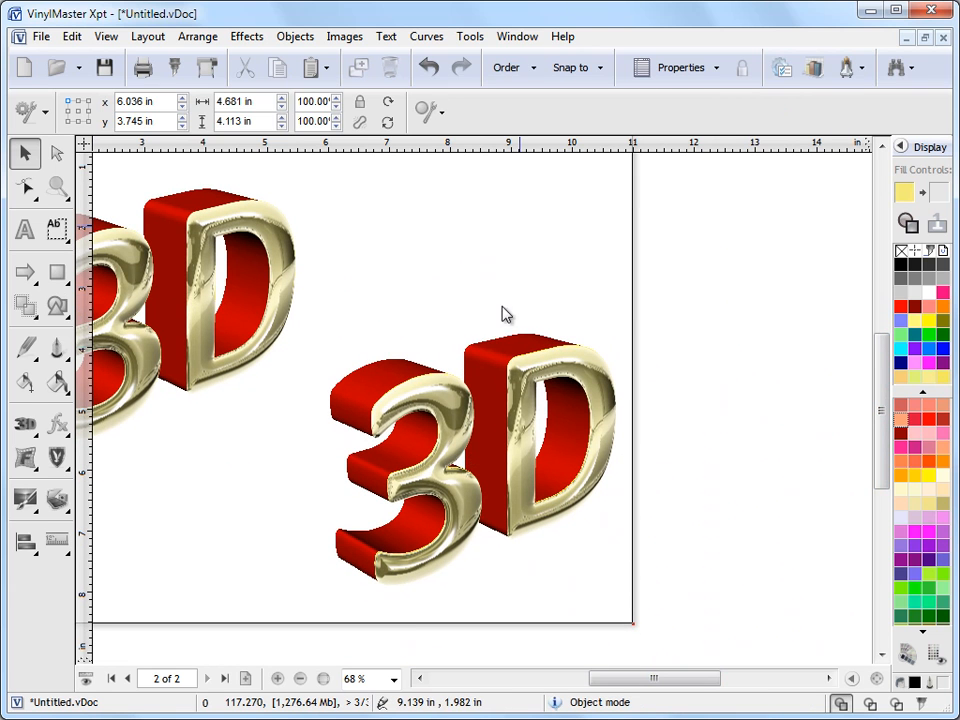
pyautogui.click(470, 460)
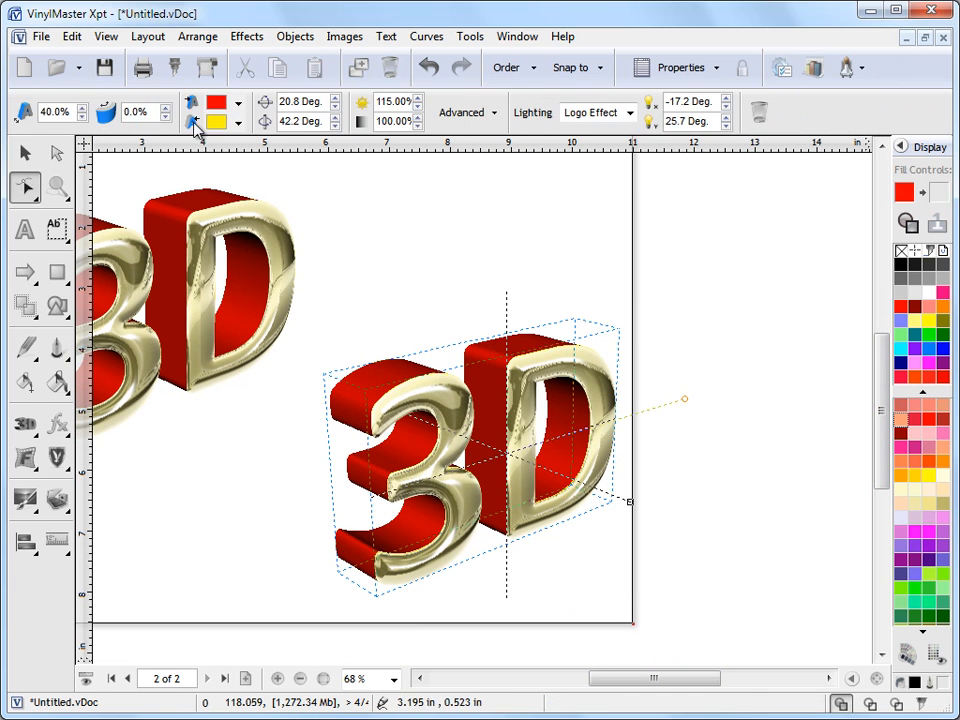
pyautogui.click(240, 120)
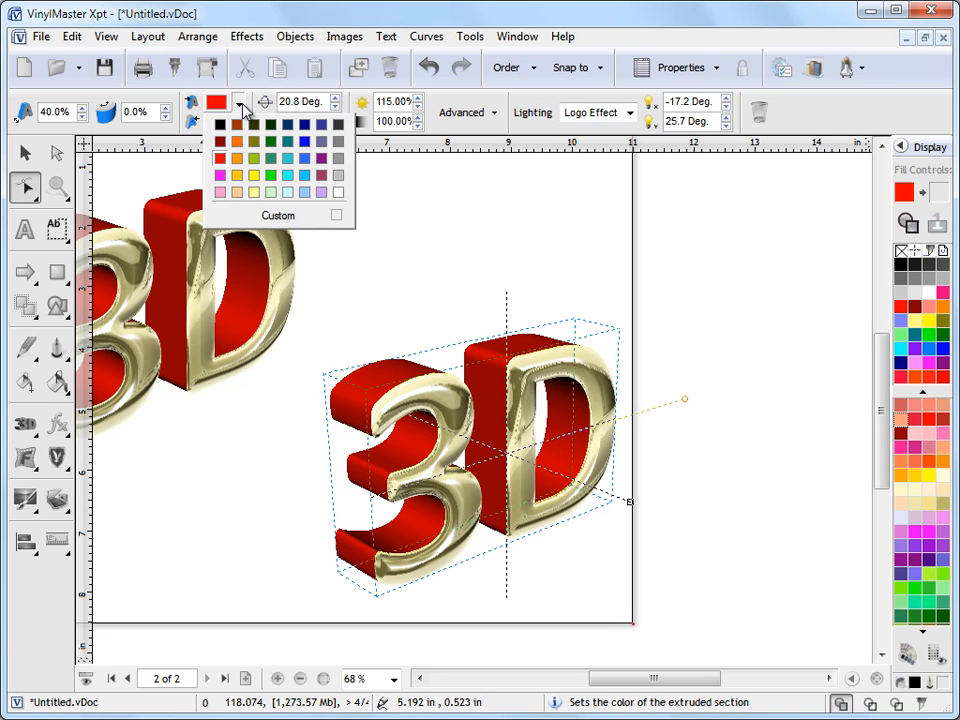
pyautogui.click(305, 143)
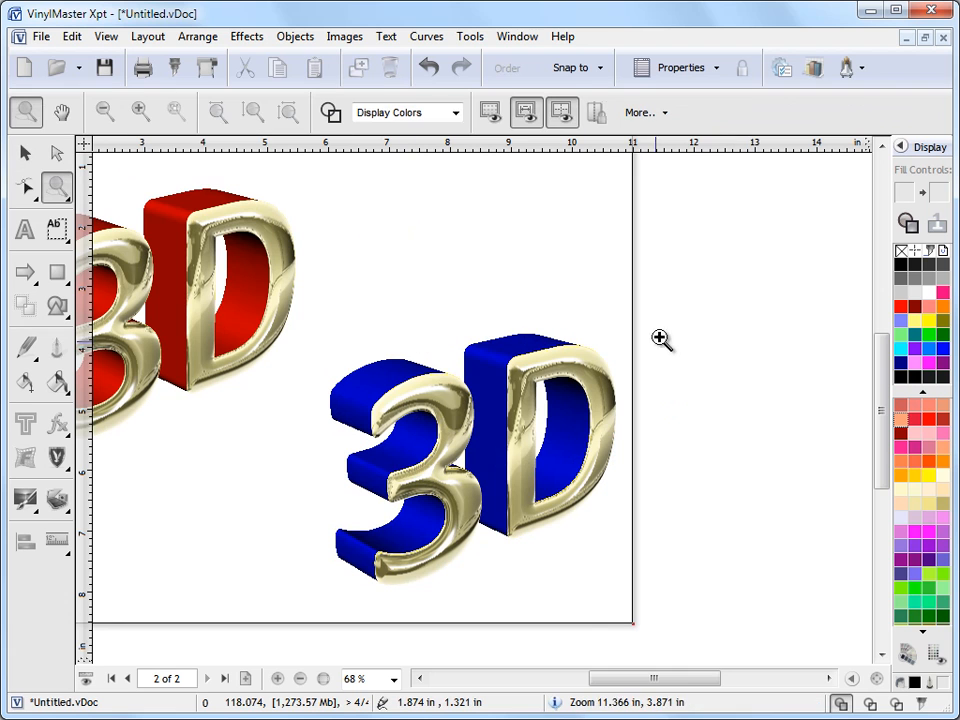
pyautogui.click(660, 338)
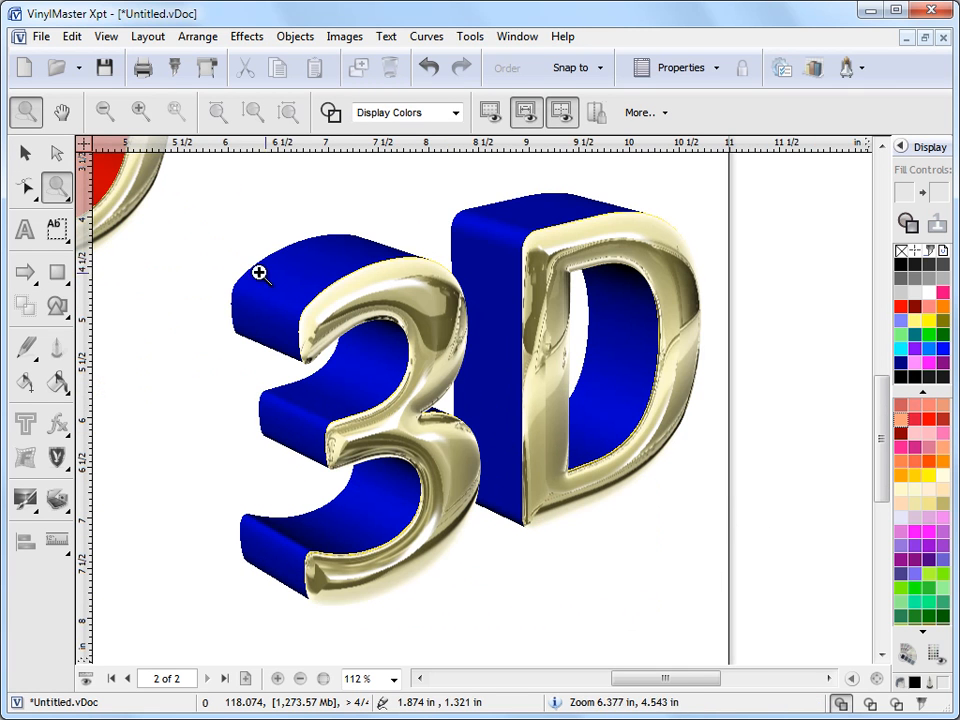
pyautogui.click(25, 153)
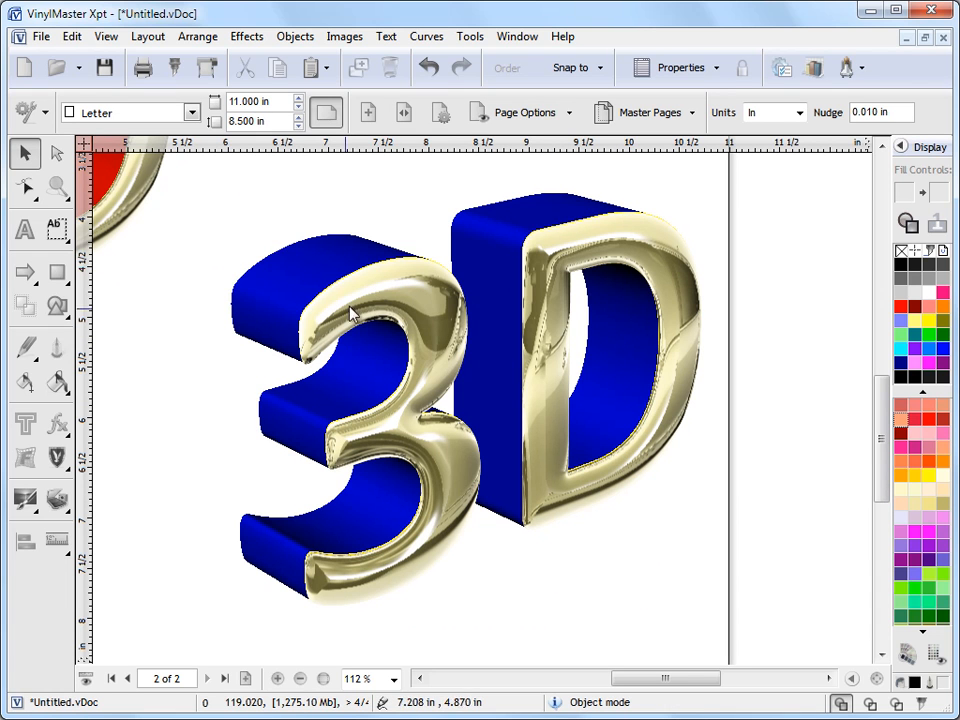
pyautogui.moveTo(527, 287)
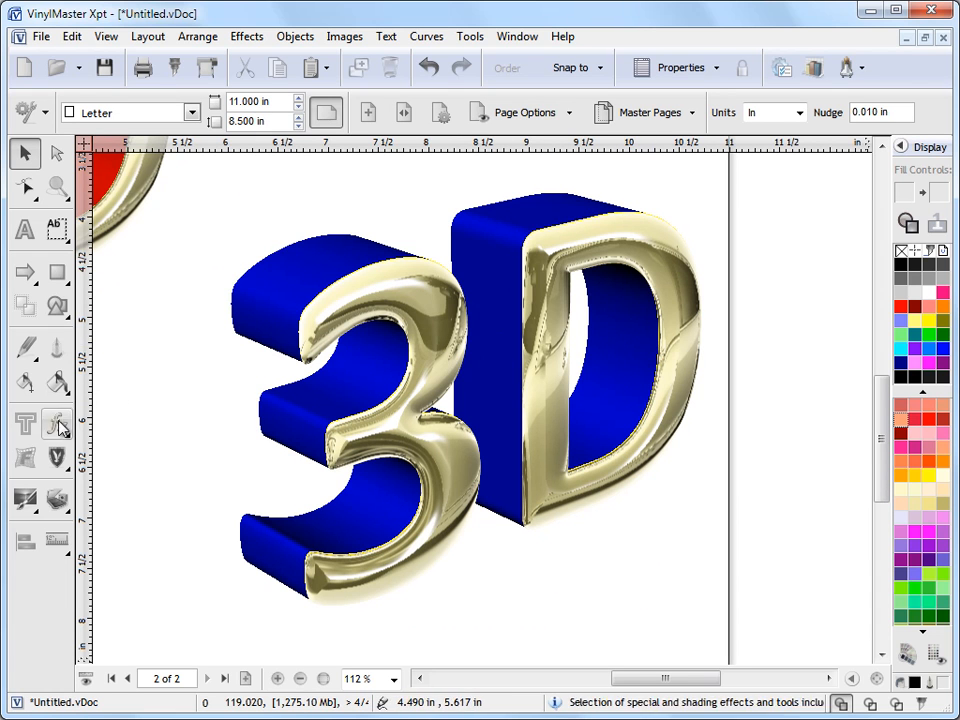
# - Apply the Chrome 03 preset from Assorted to the blue logo's face and reposition it
pyautogui.click(57, 424)
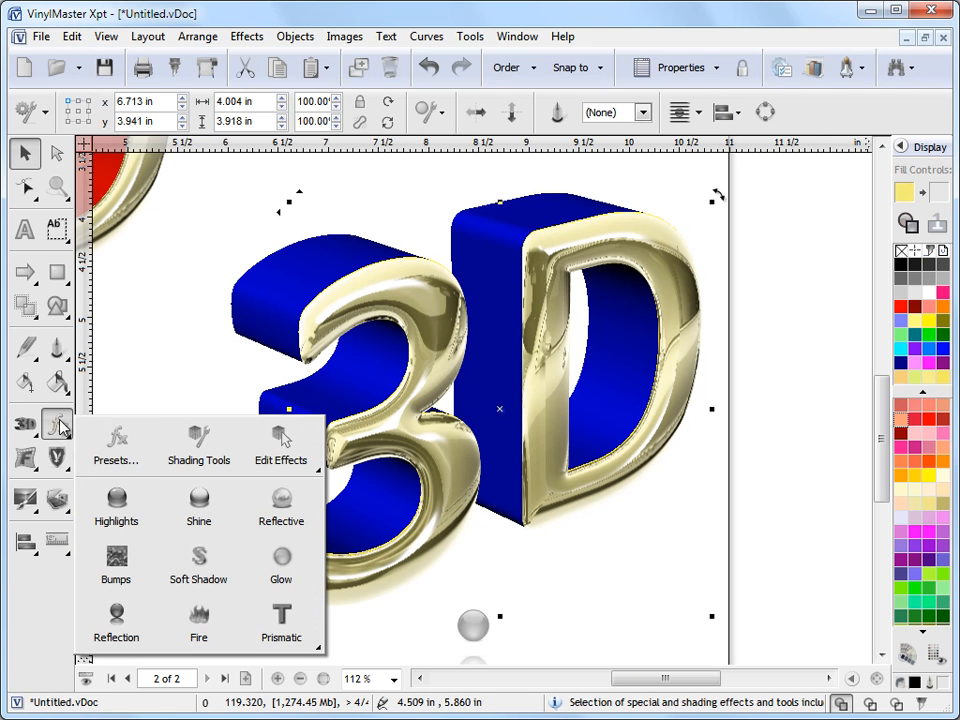
pyautogui.click(116, 445)
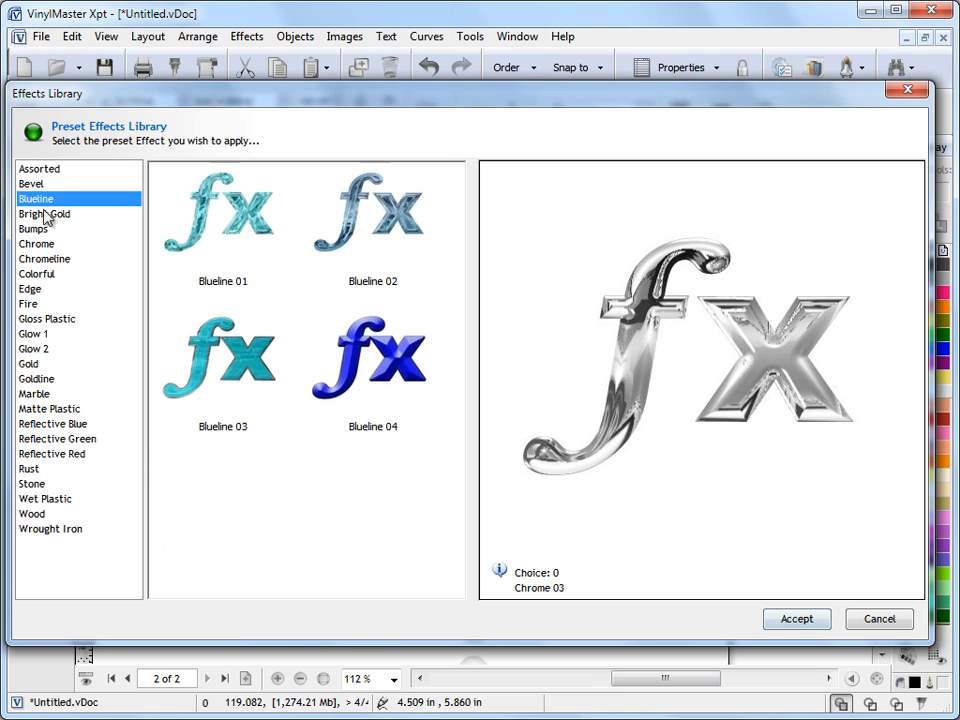
pyautogui.click(40, 168)
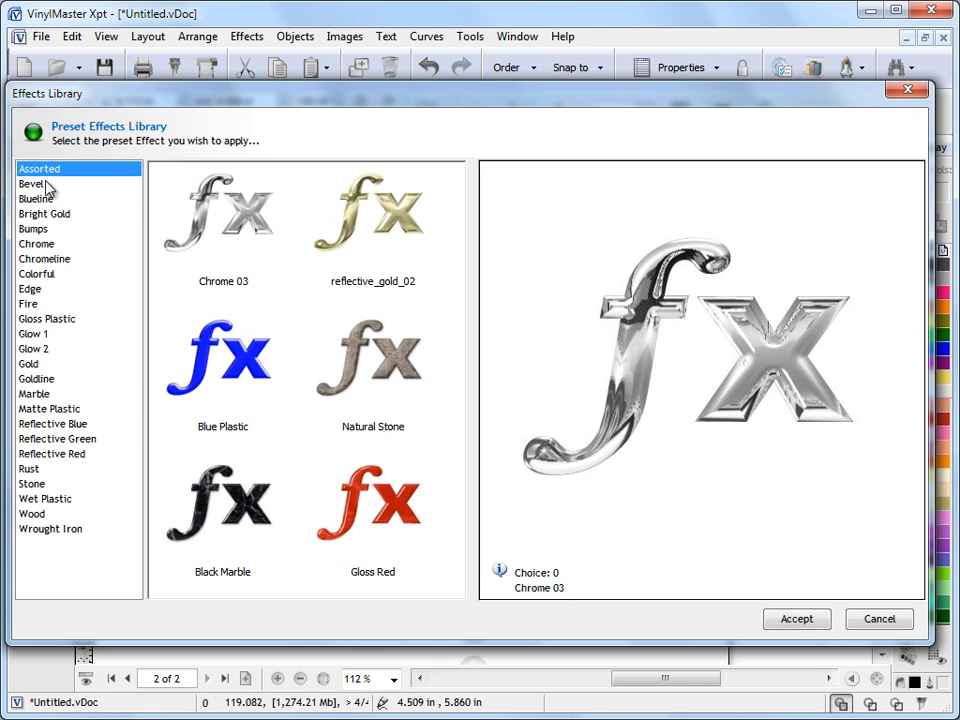
pyautogui.click(796, 618)
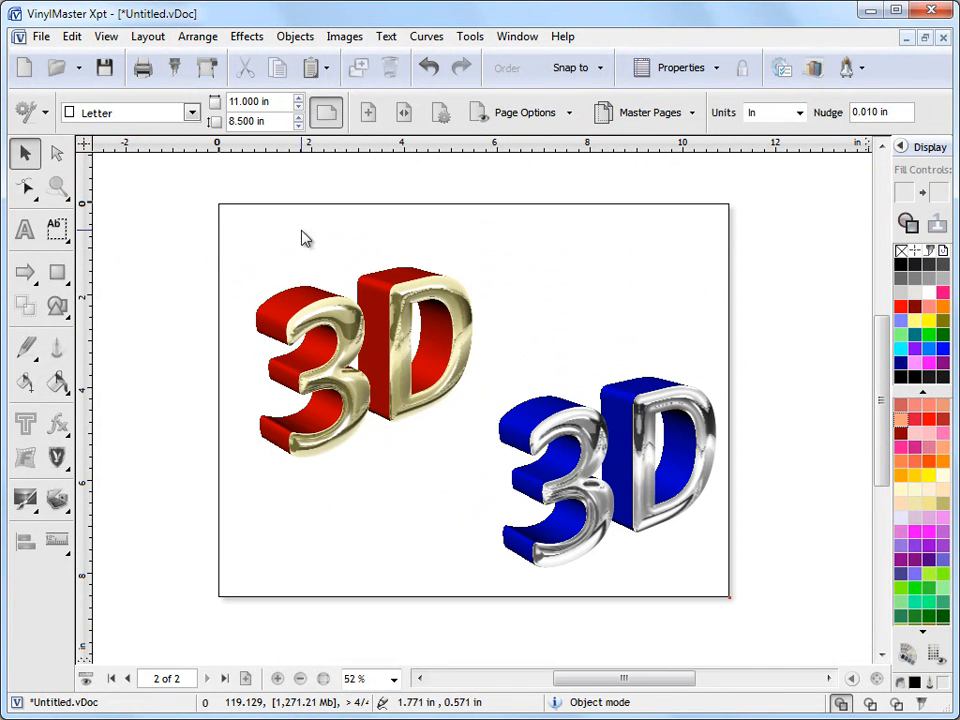
pyautogui.click(365, 340)
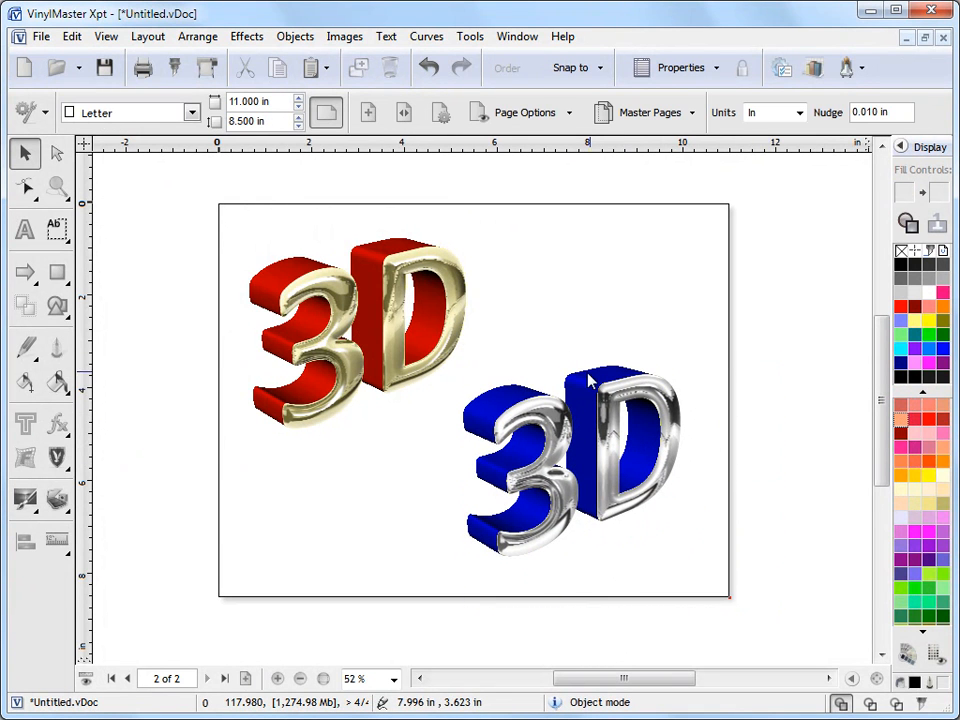
pyautogui.moveTo(770, 610)
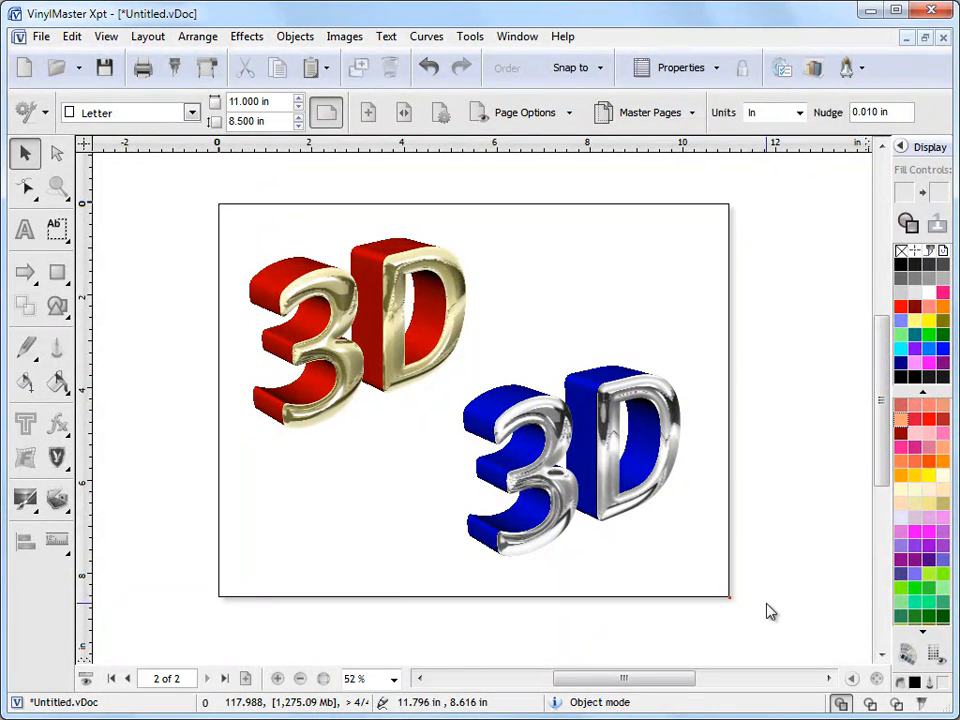
# - Duplicate the blue chrome logo and convert the copy to a bitmap with transparent background
pyautogui.click(570, 460)
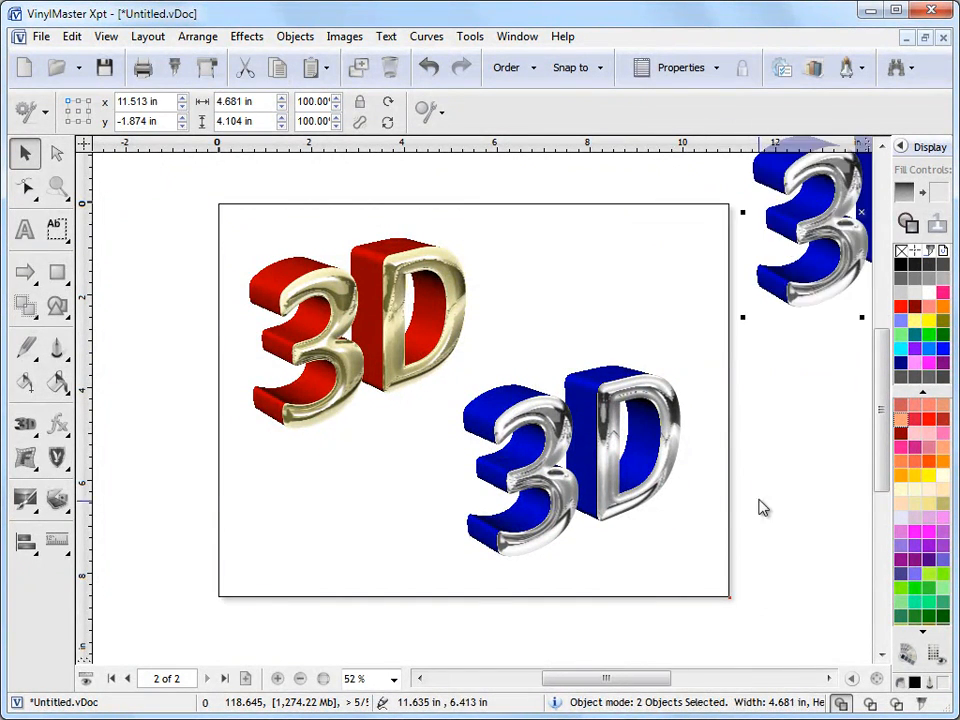
pyautogui.click(345, 36)
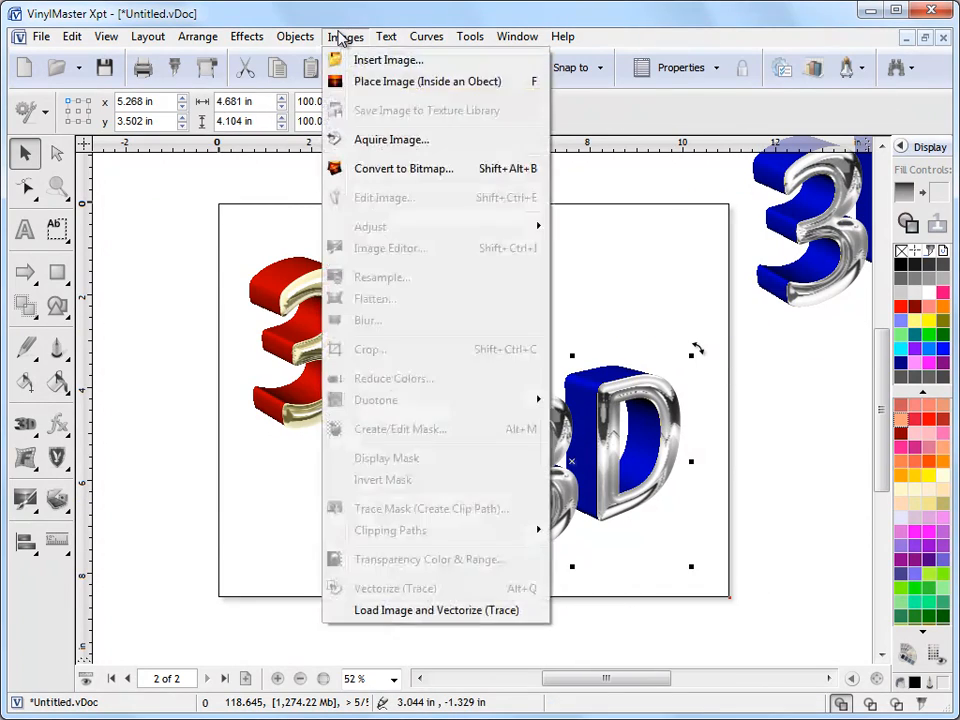
pyautogui.moveTo(425, 168)
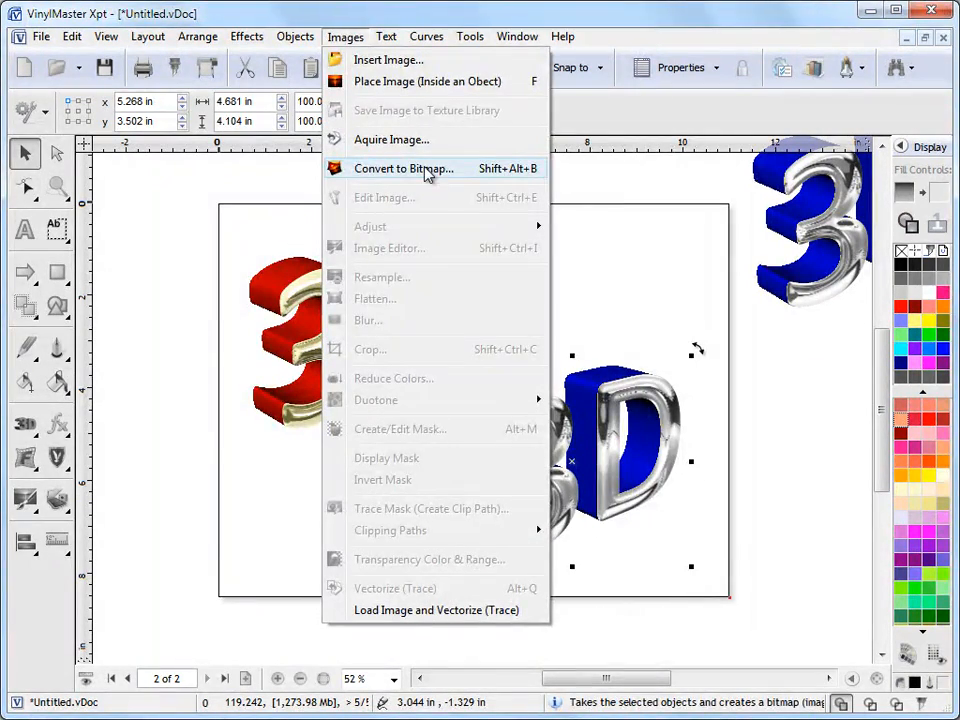
pyautogui.click(404, 168)
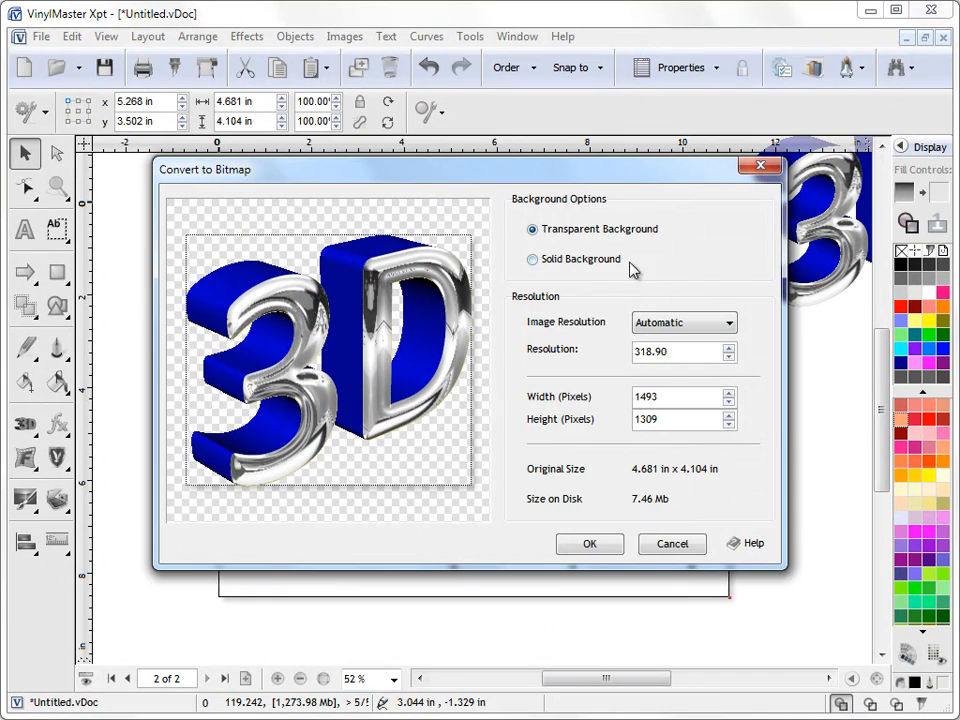
pyautogui.click(589, 543)
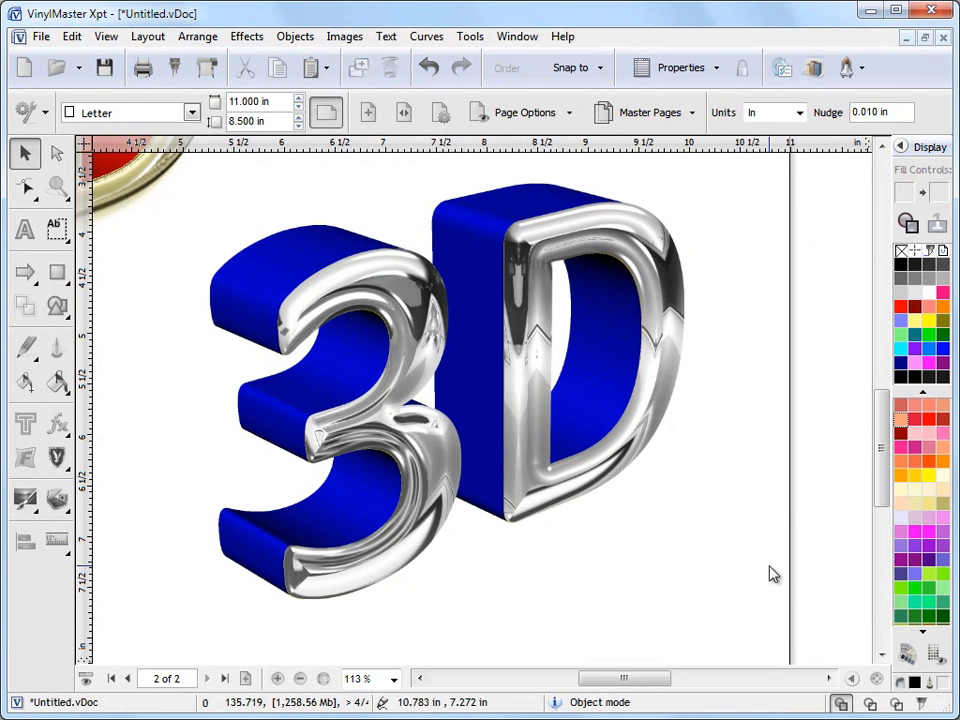
pyautogui.moveTo(735, 353)
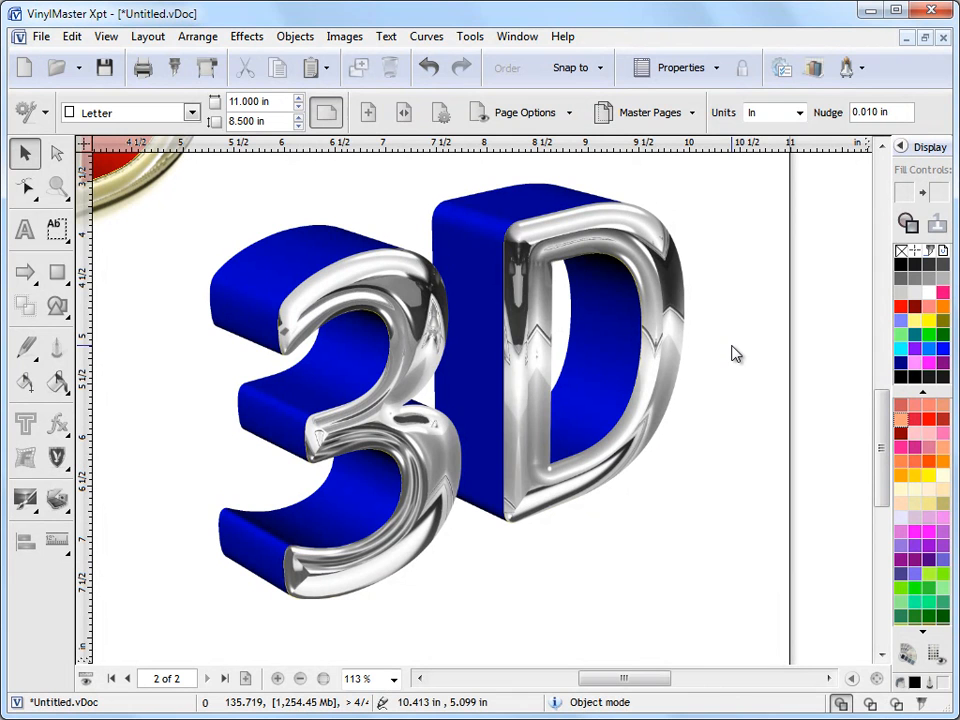
pyautogui.moveTo(765, 417)
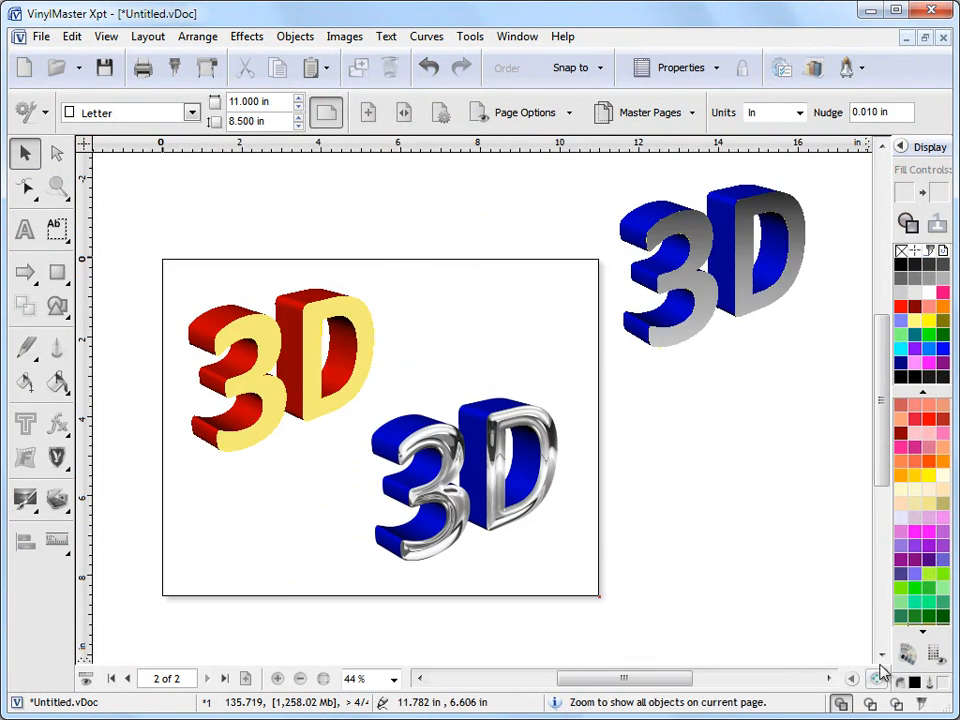
# - Switch to the 3D Effects.vDoc document and step through its later pages
pyautogui.click(517, 37)
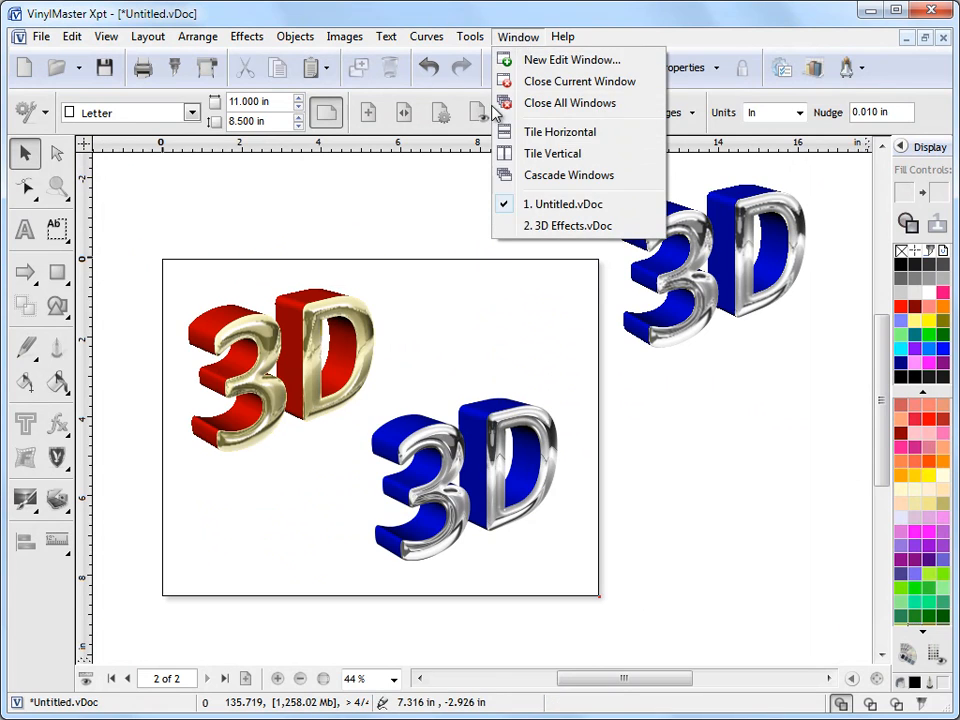
pyautogui.click(575, 225)
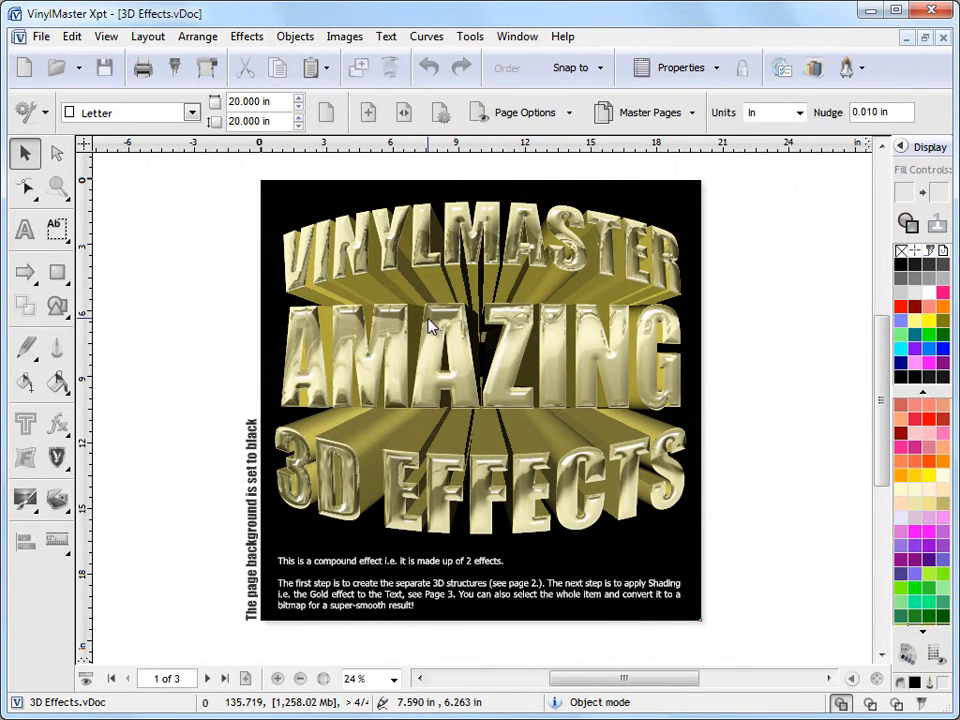
pyautogui.moveTo(555, 265)
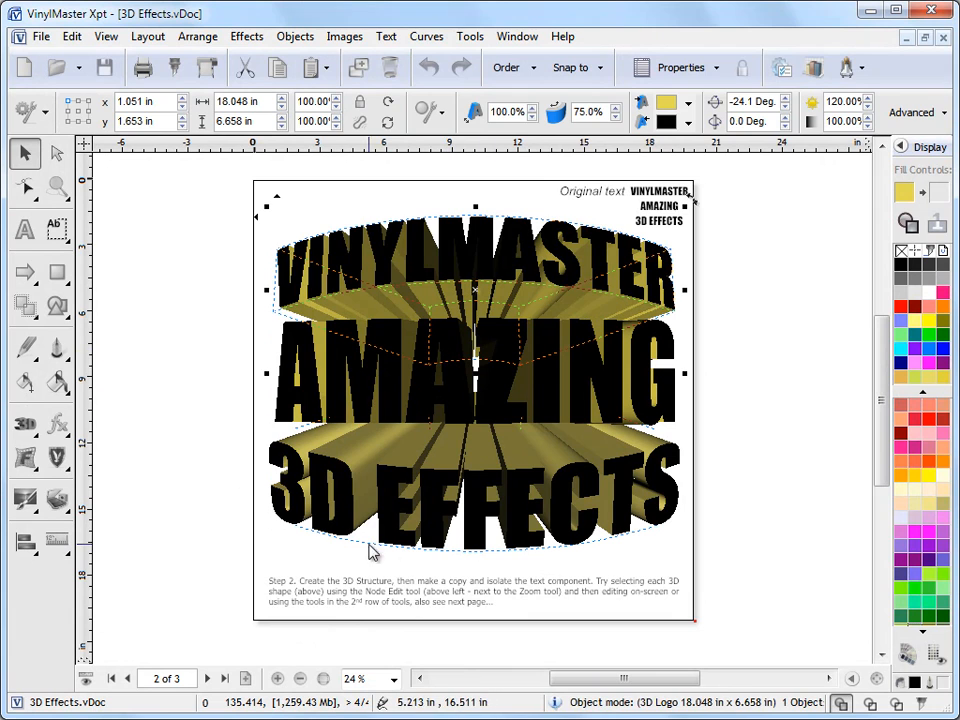
pyautogui.click(224, 678)
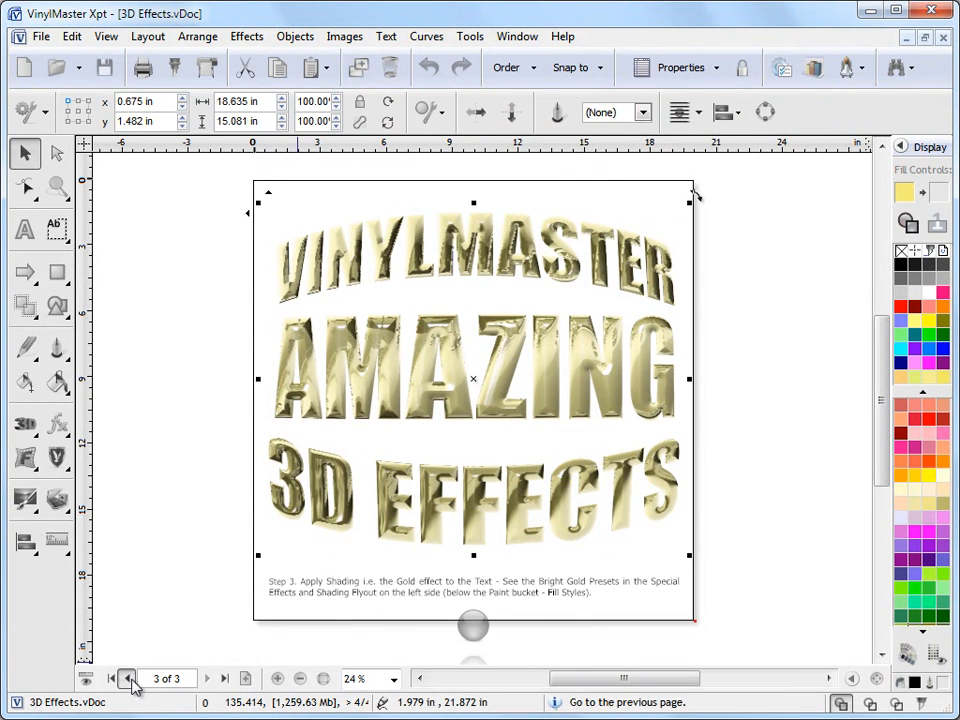
pyautogui.click(127, 679)
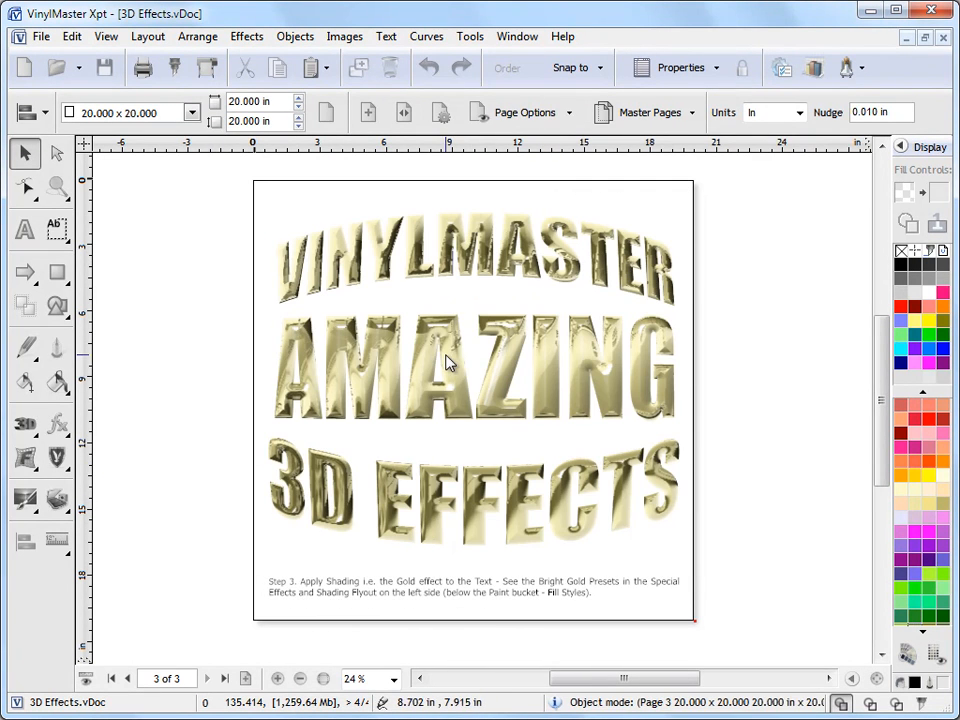
# - Select the gold text group, return to page 1, and zoom the view
pyautogui.click(57, 424)
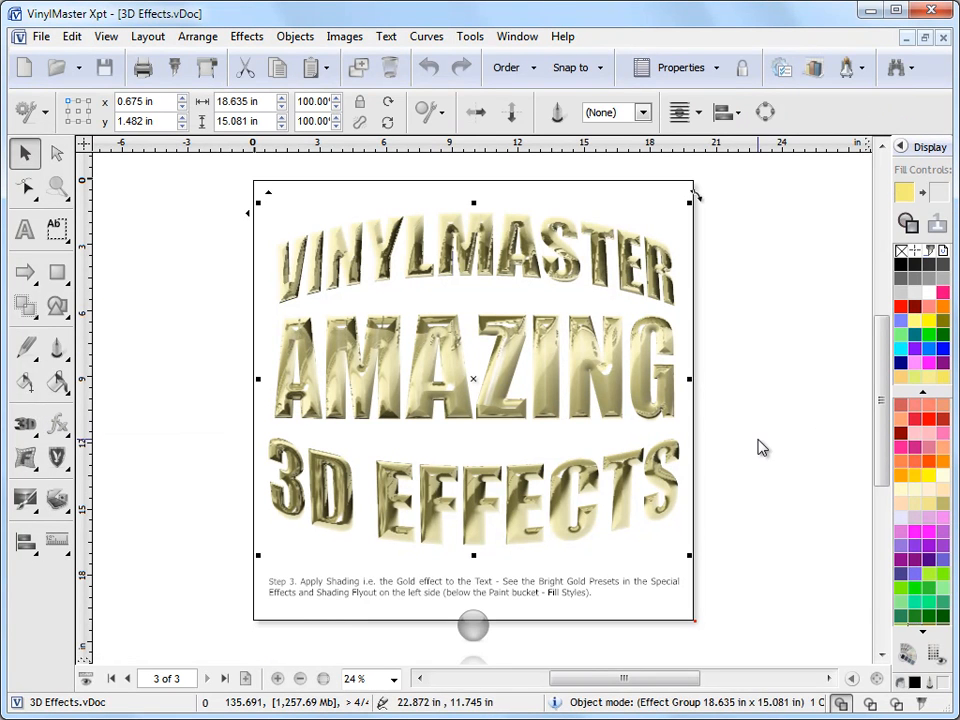
pyautogui.click(112, 678)
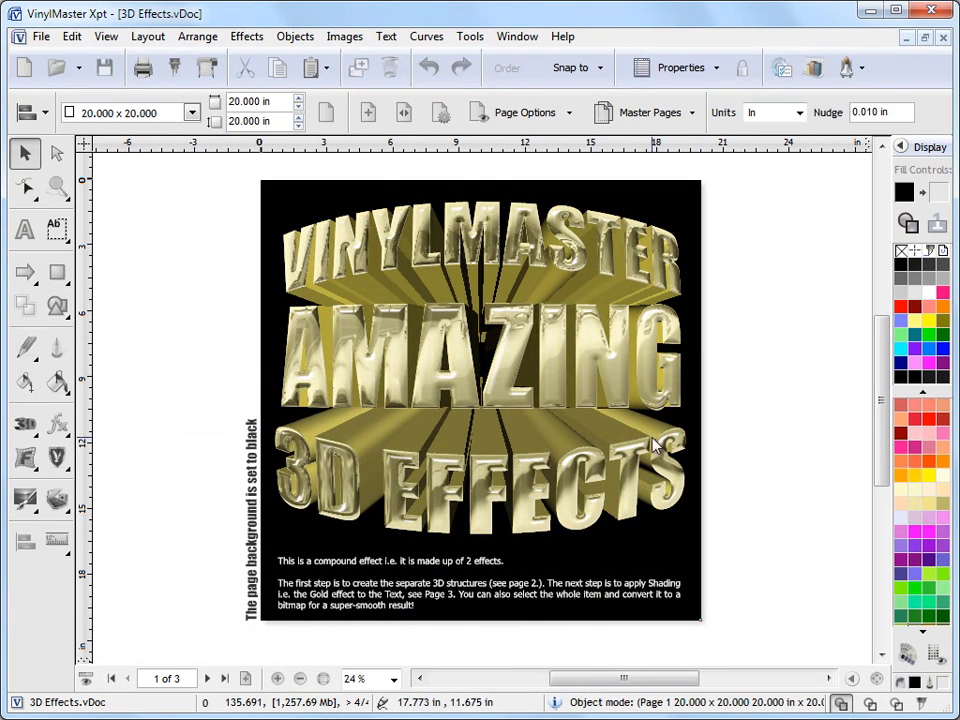
pyautogui.moveTo(655, 445); pyautogui.dragTo(425, 285)
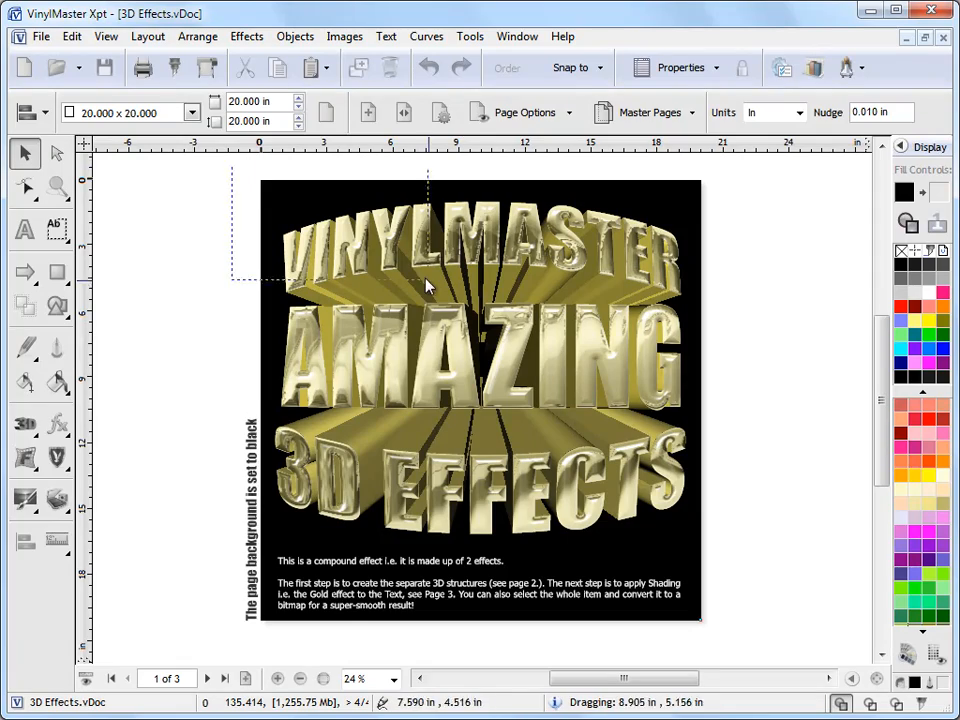
pyautogui.click(345, 36)
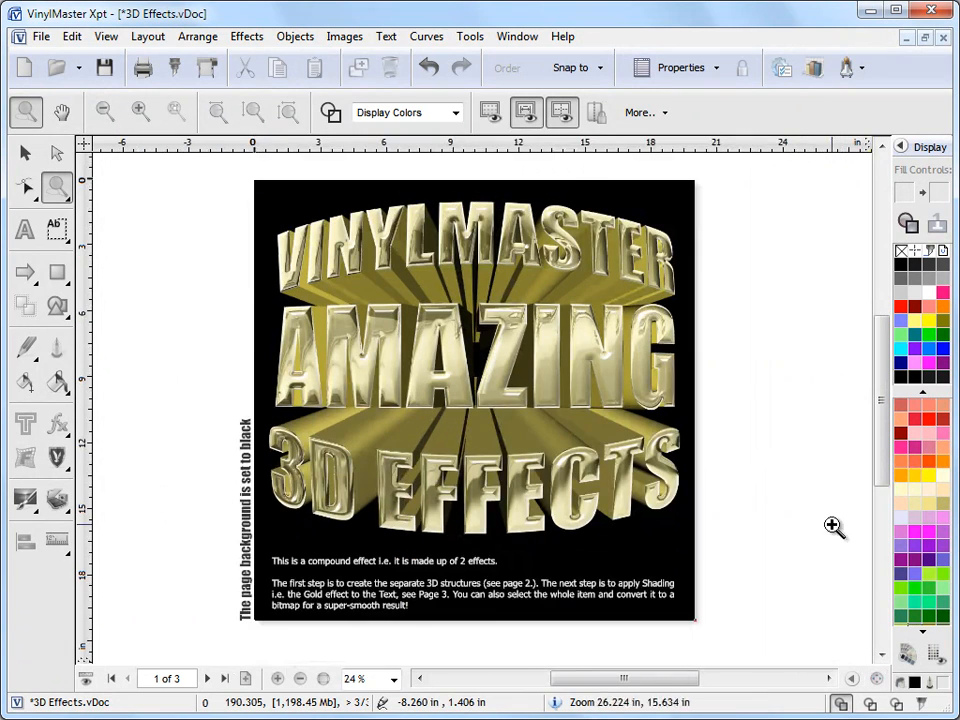
# - Switch back to Untitled.vDoc and apply the Chrome 03 preset to the red logo
pyautogui.click(470, 36)
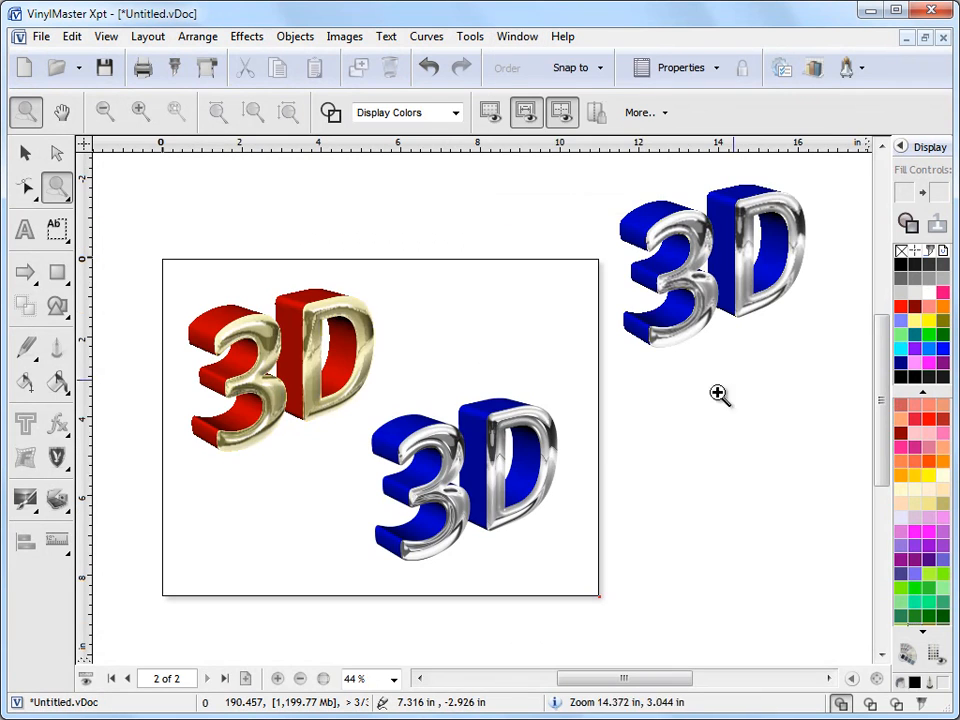
pyautogui.click(25, 152)
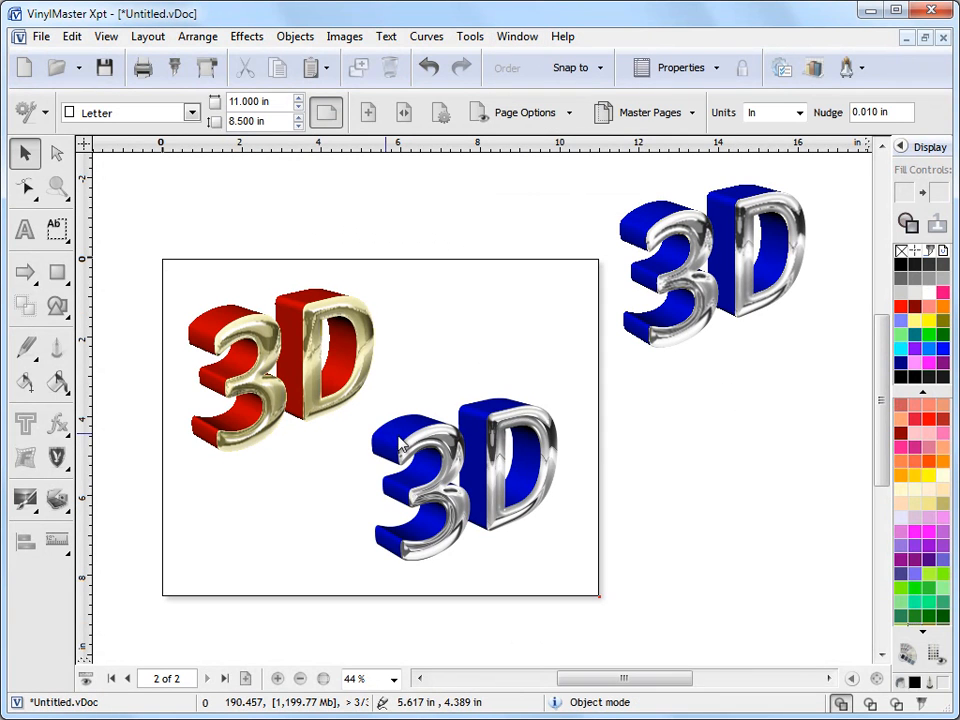
pyautogui.click(290, 375)
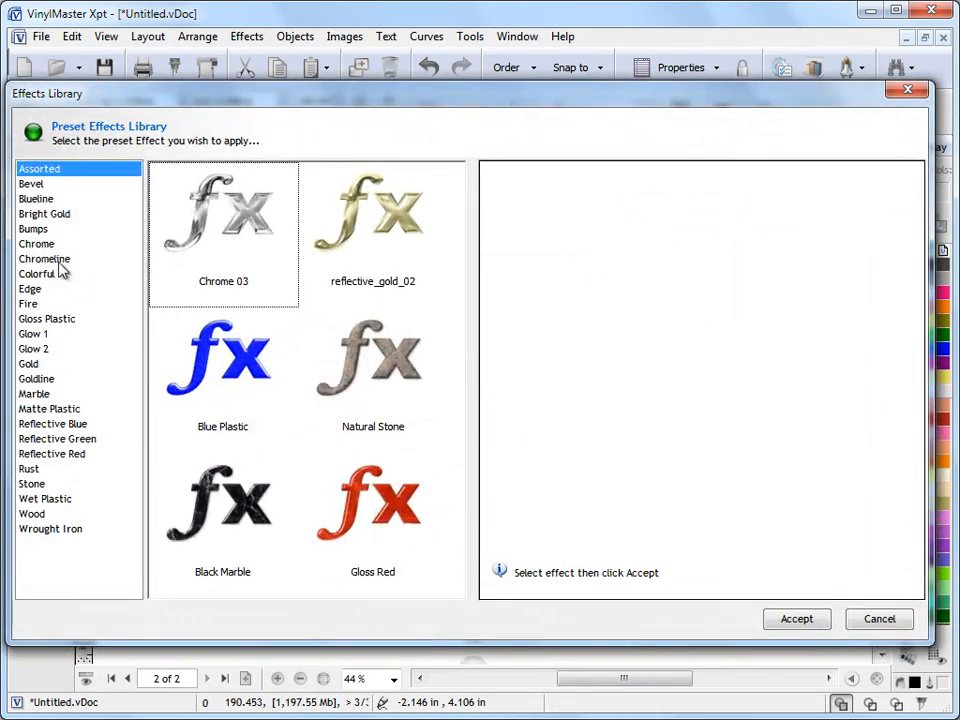
pyautogui.click(44, 259)
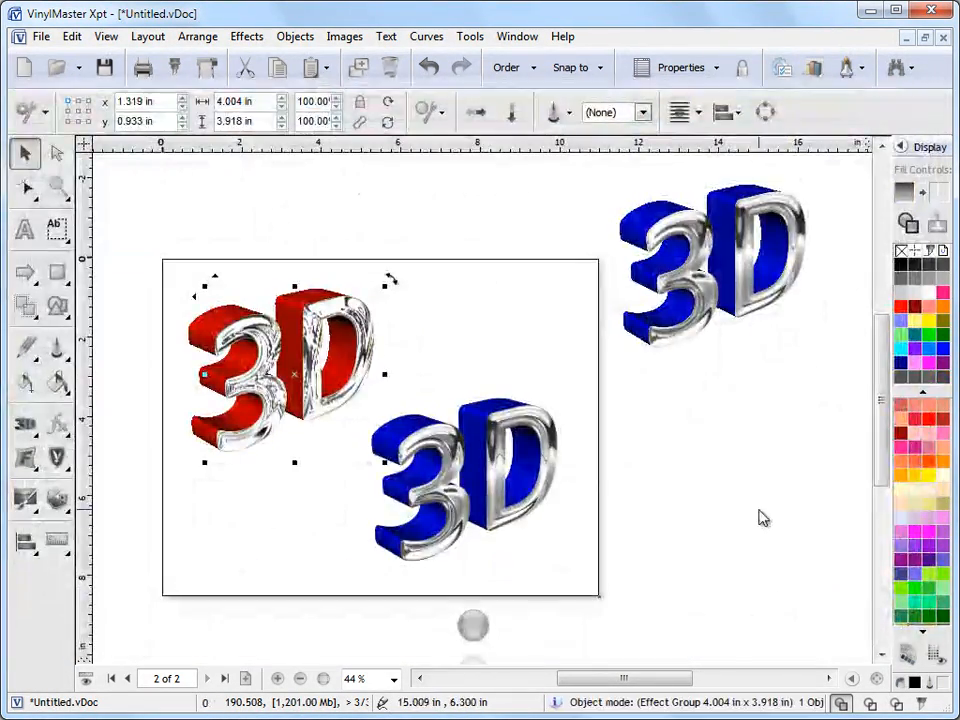
pyautogui.click(694, 462)
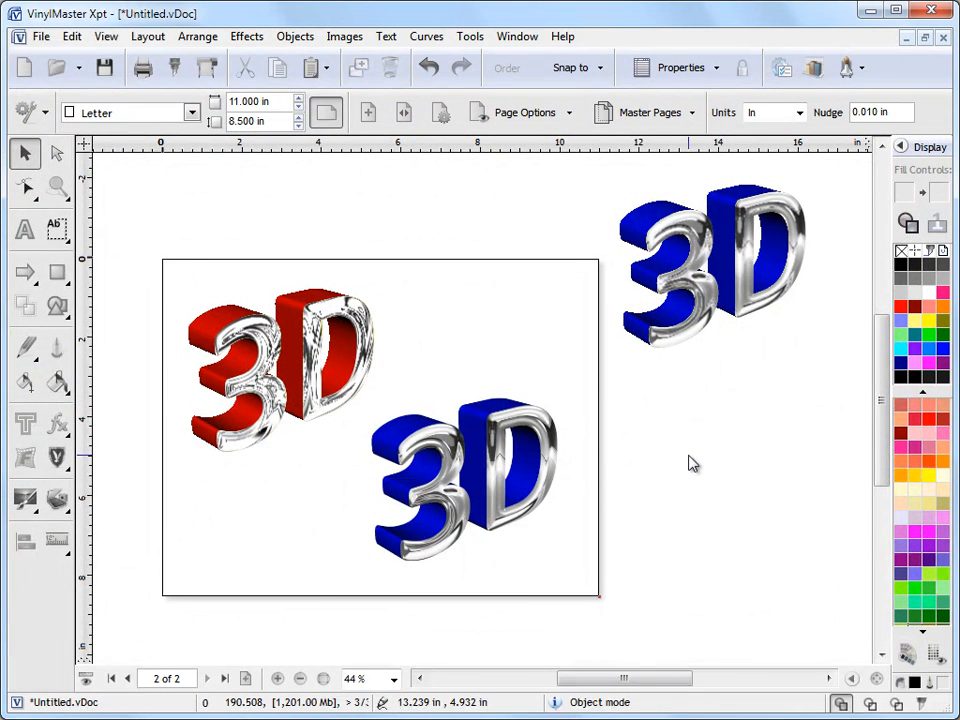
# - Pick a different bevel profile for the red logo's chrome face, then start node editing the logo
pyautogui.click(285, 370)
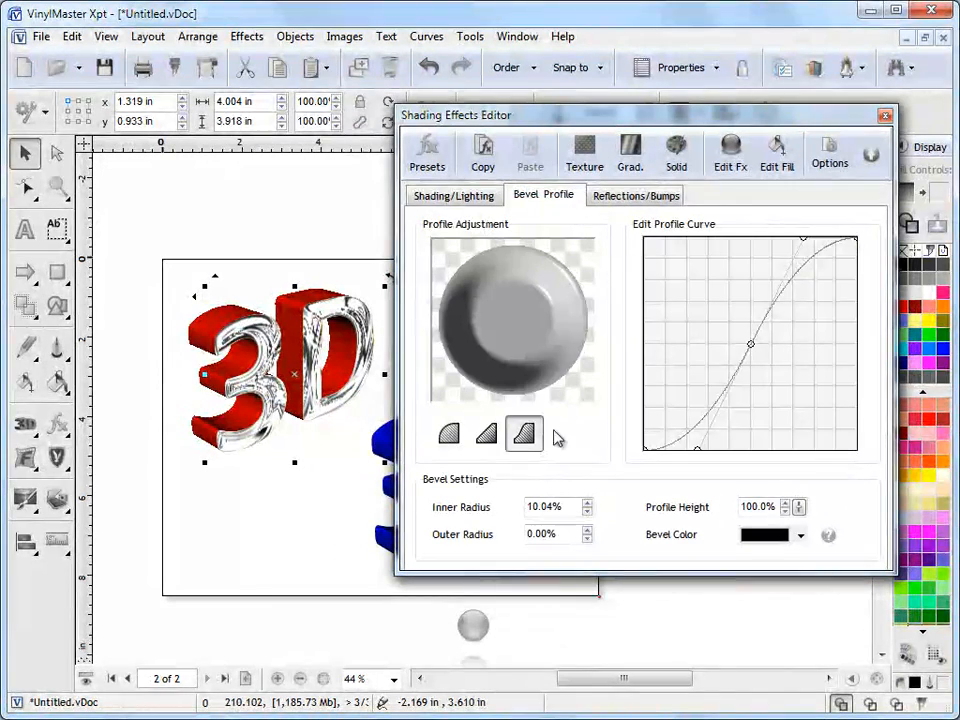
pyautogui.click(448, 433)
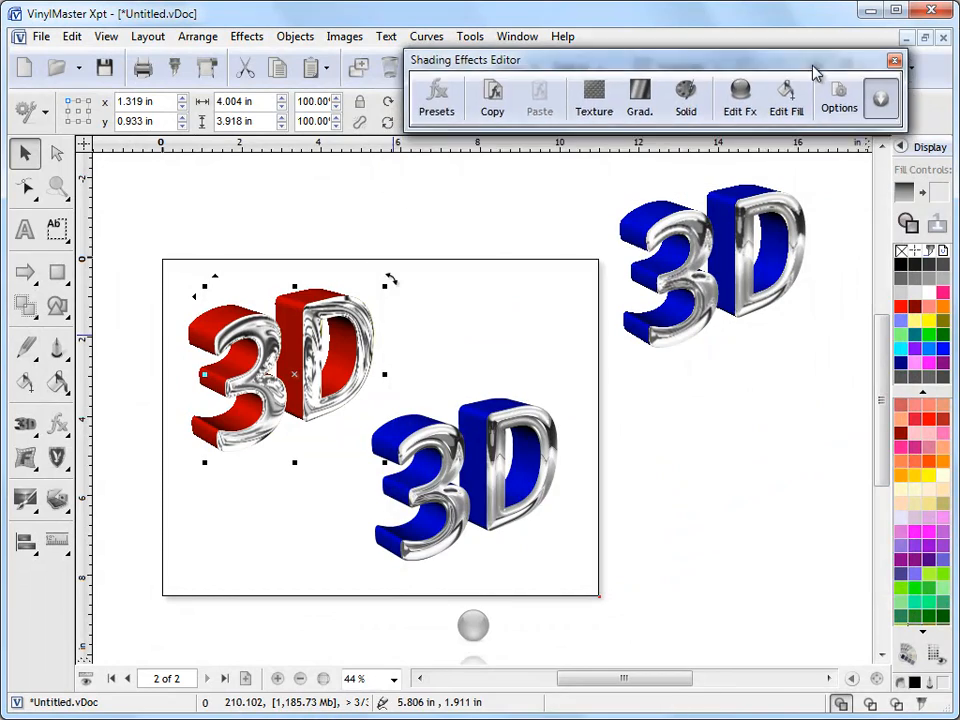
pyautogui.click(290, 370)
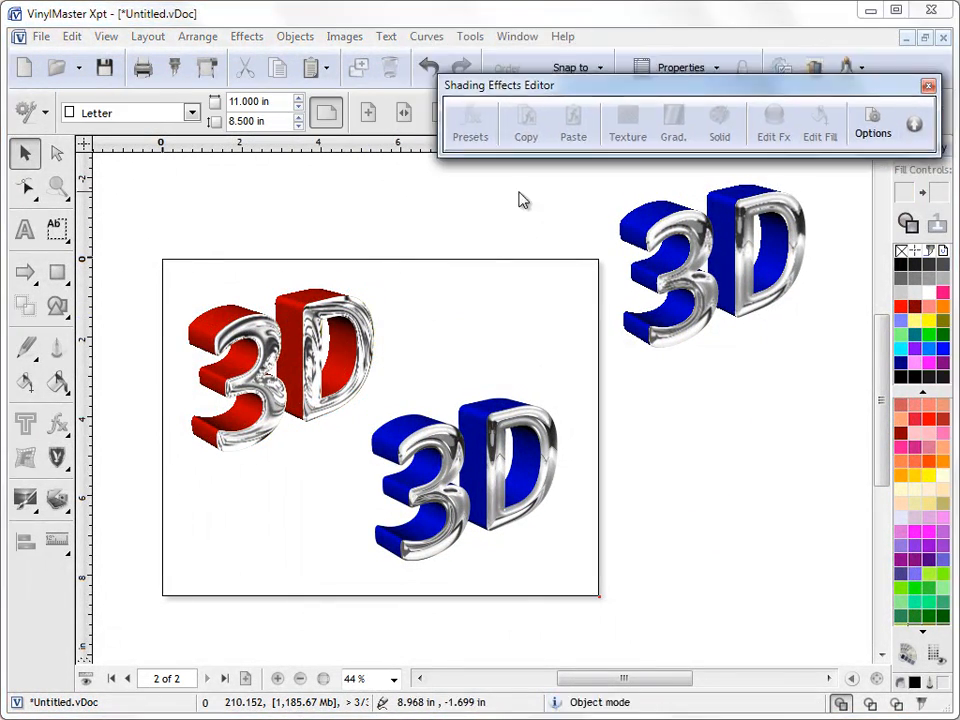
pyautogui.click(285, 365)
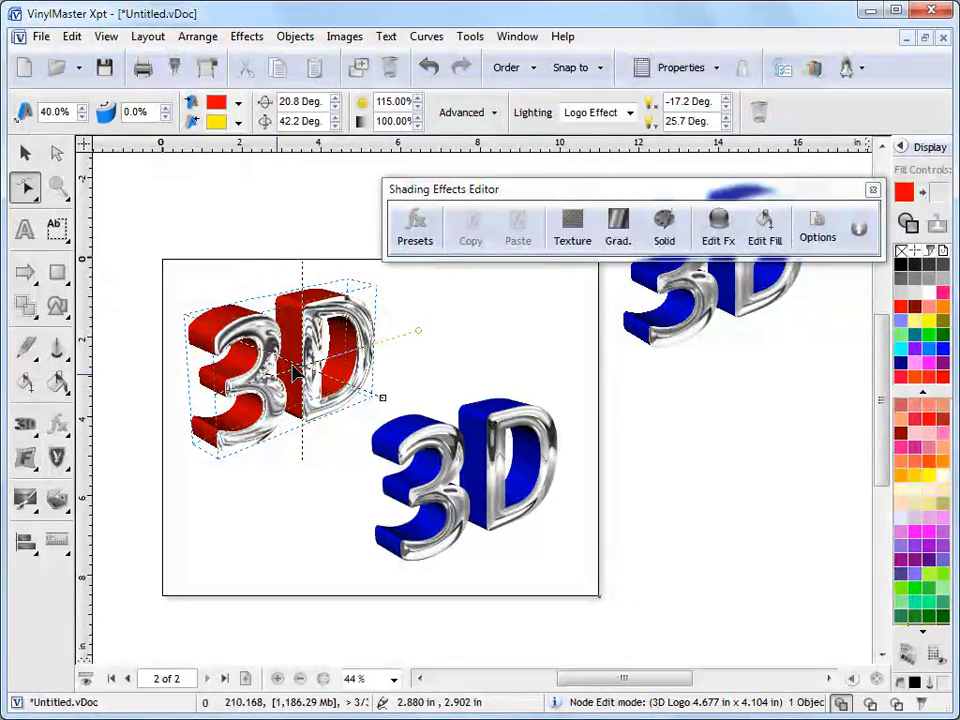
pyautogui.moveTo(748, 408)
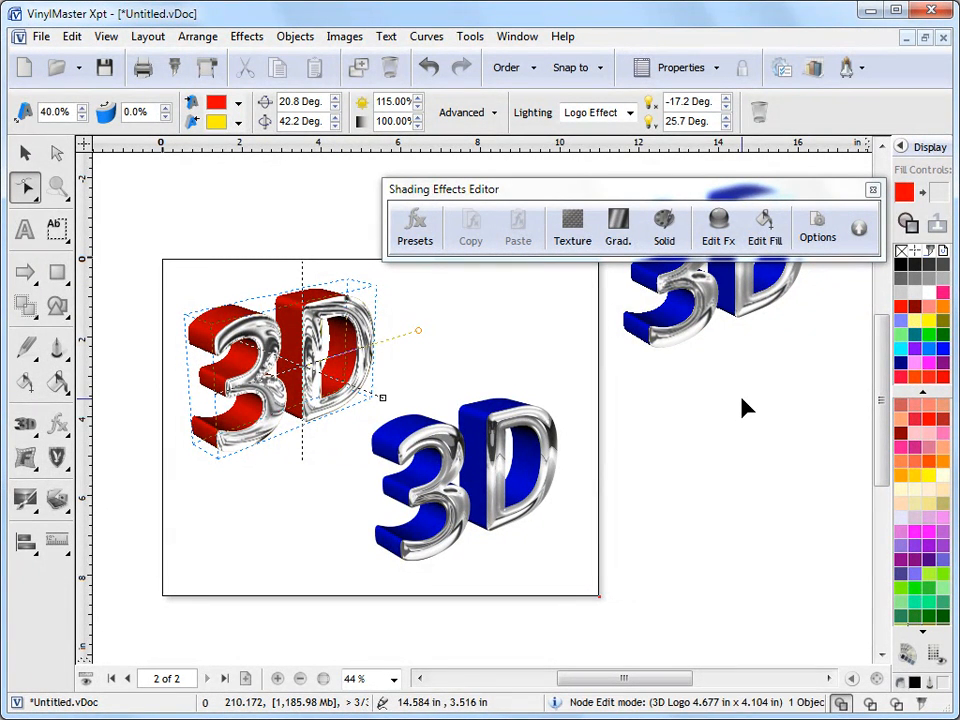